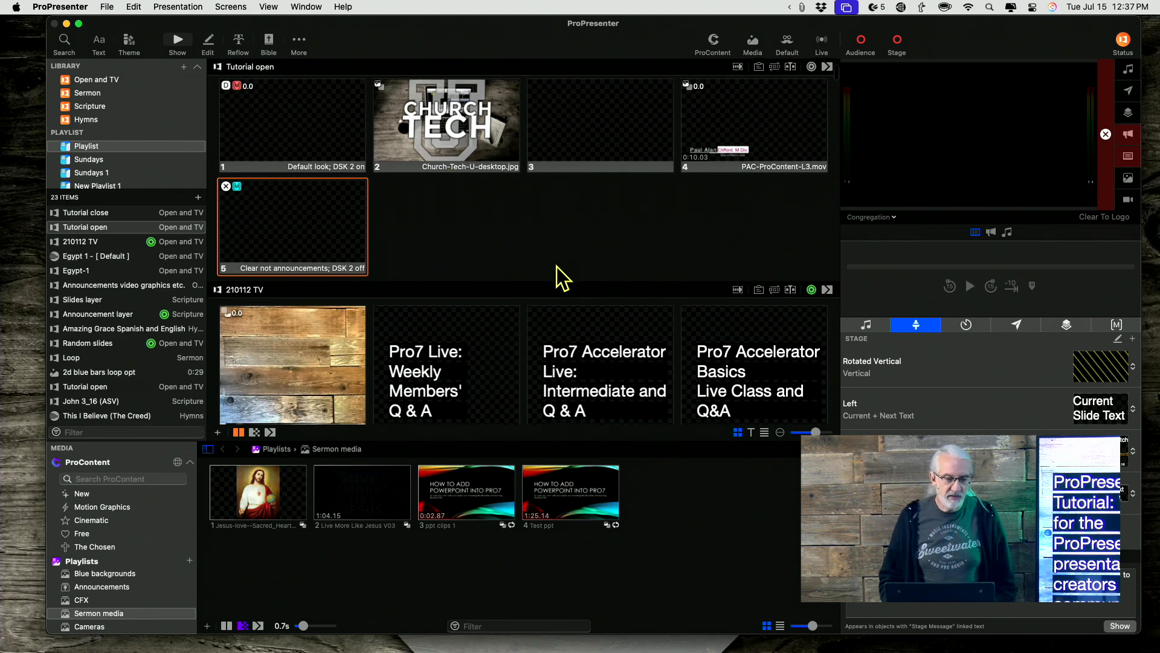
- Load the Egypt-1 song from the playlist to show its slide grid
left_click(76, 270)
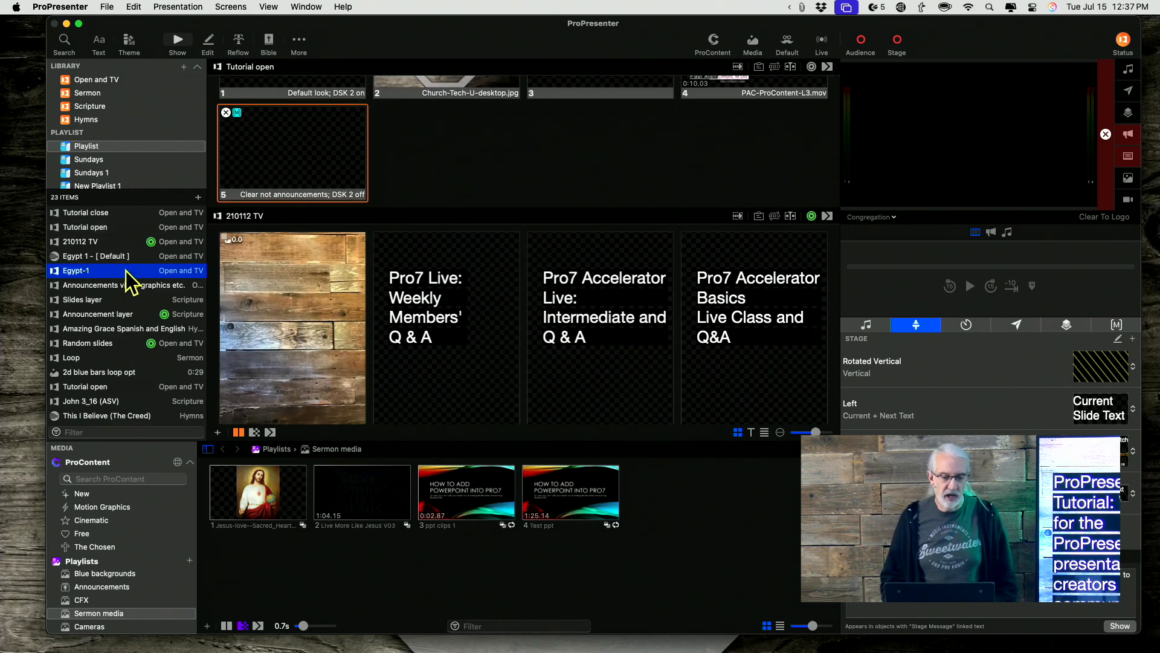
left_click(76, 270)
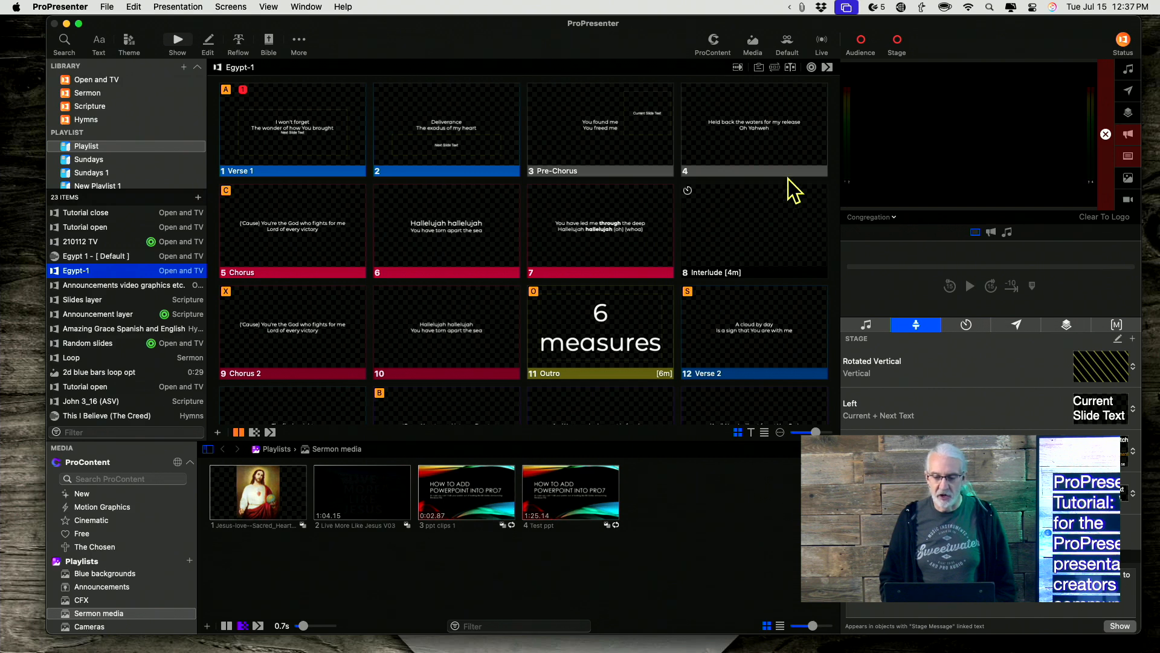
mouse_move(695, 287)
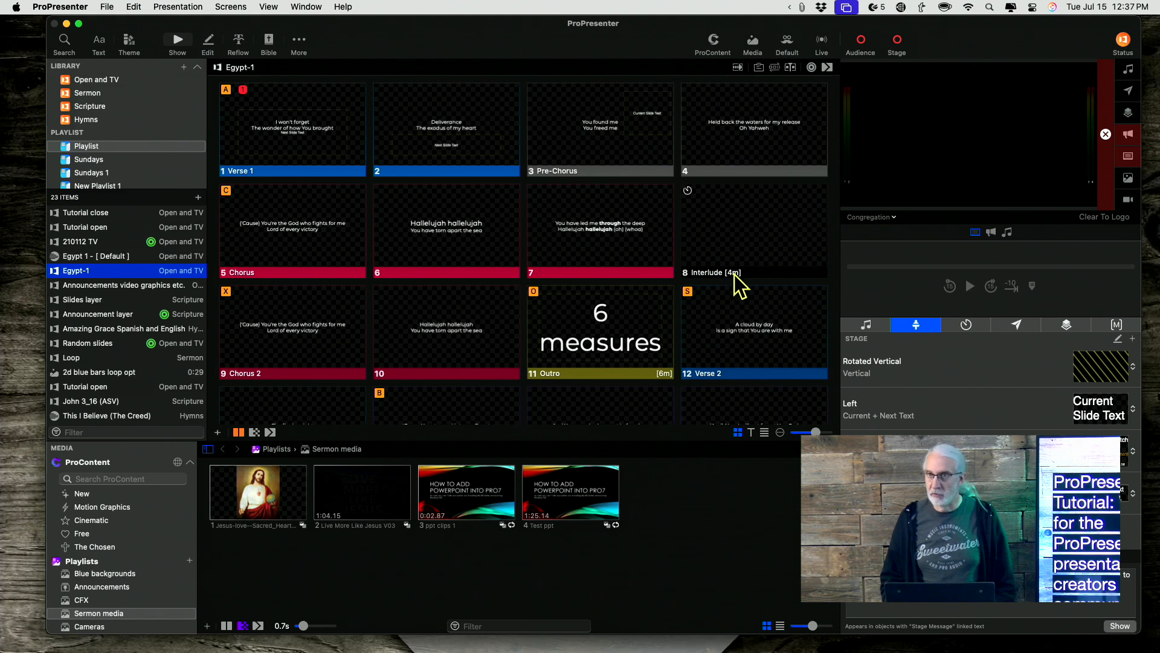
mouse_move(728, 292)
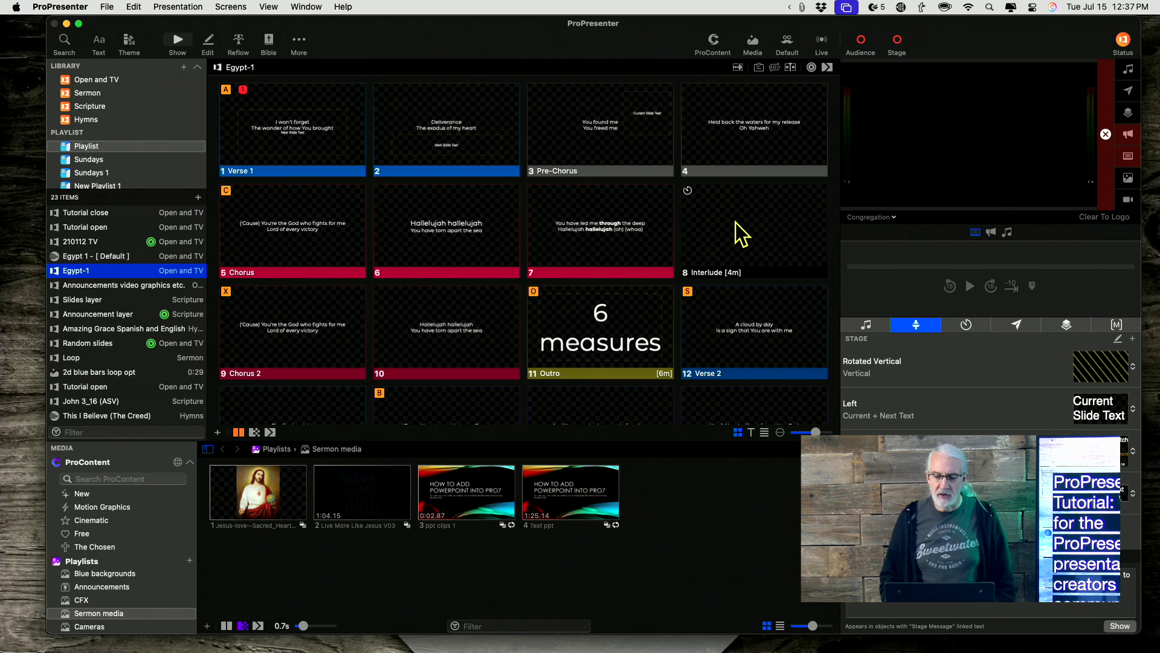
mouse_move(723, 214)
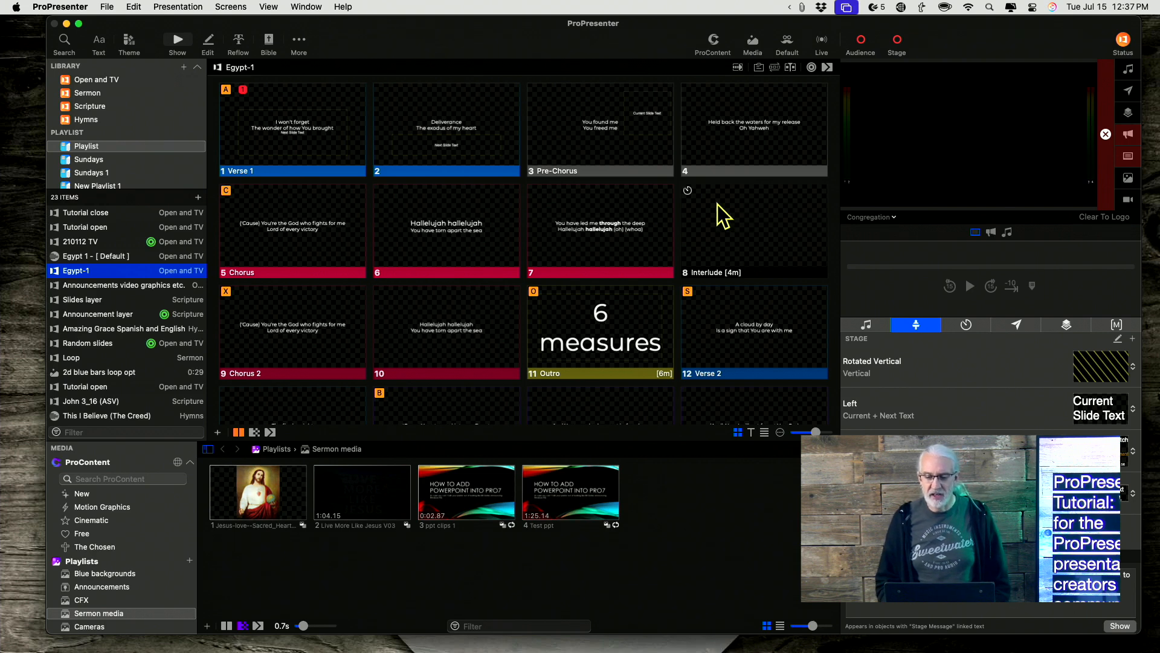
mouse_move(738, 214)
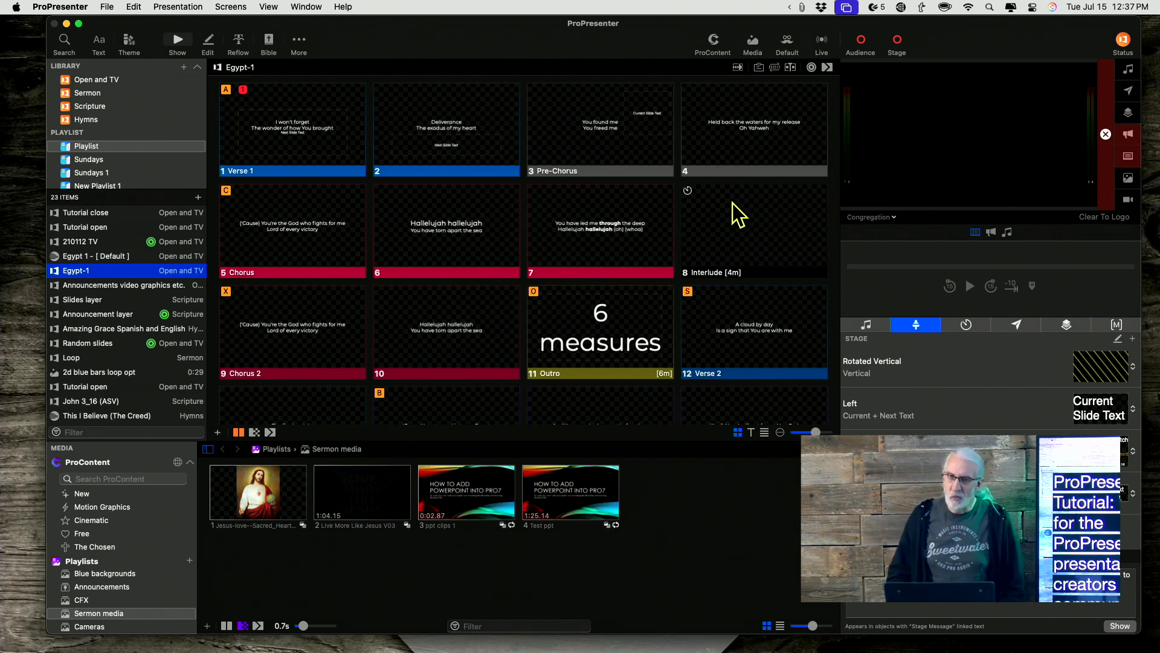
mouse_move(789, 224)
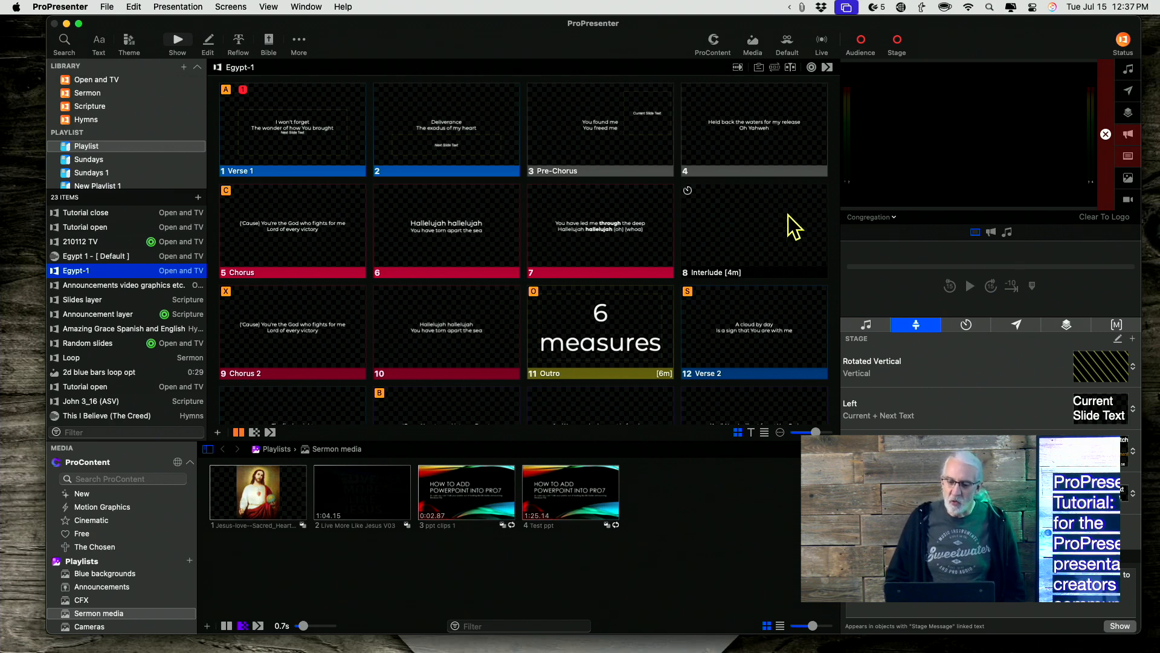
mouse_move(730, 281)
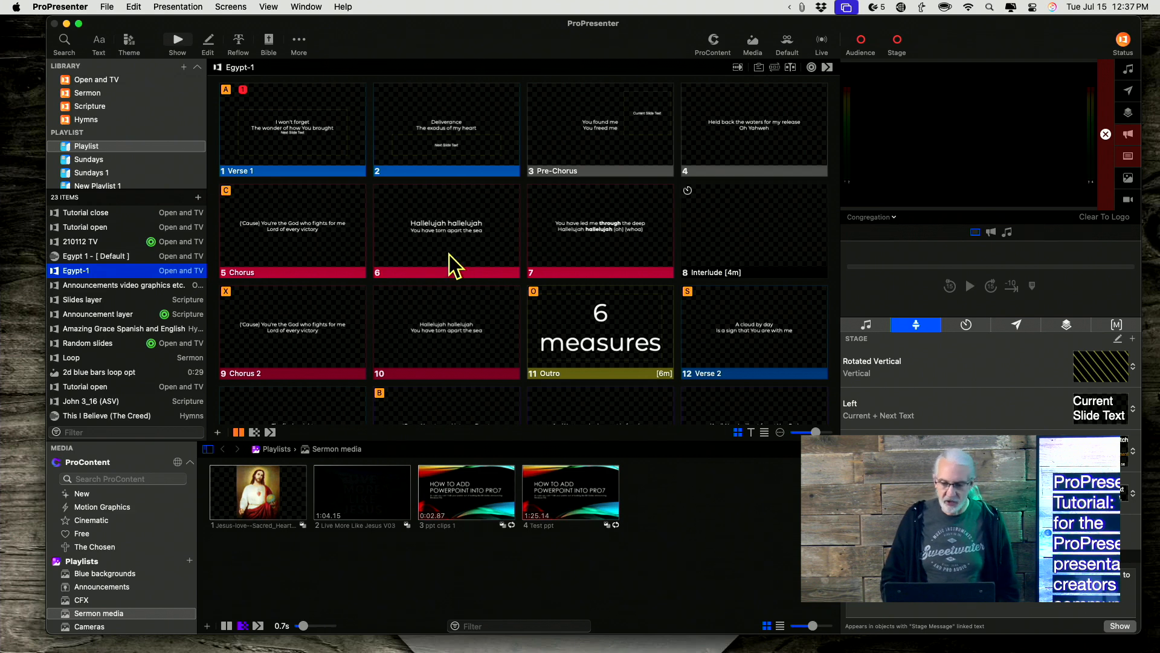
mouse_move(732, 251)
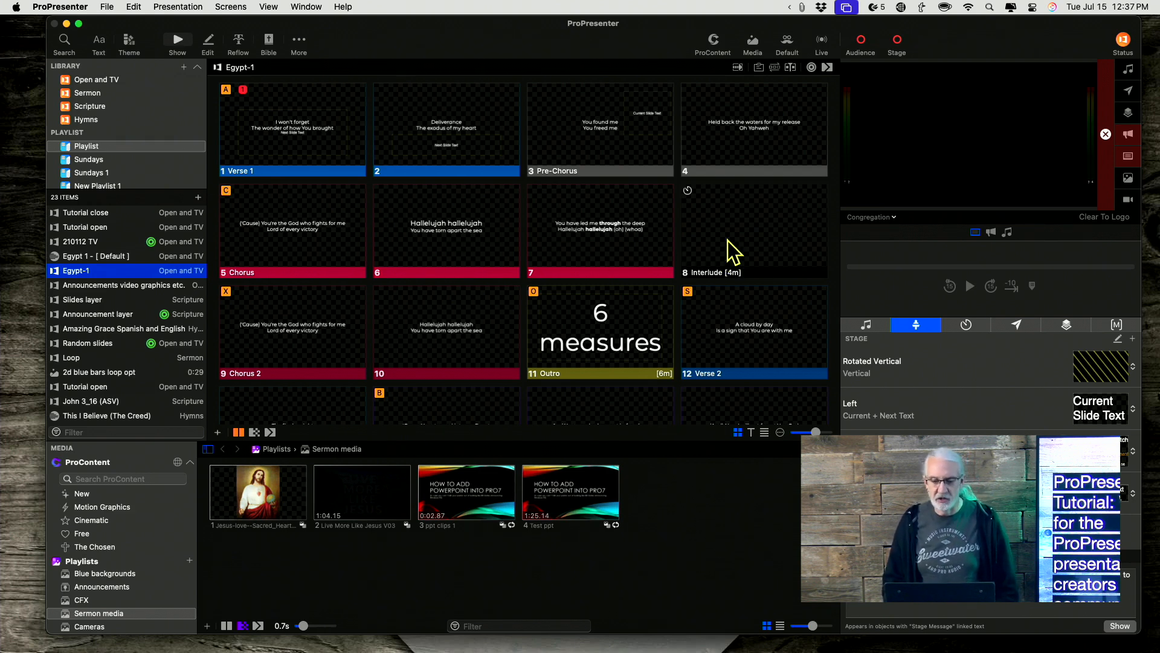
mouse_move(820, 215)
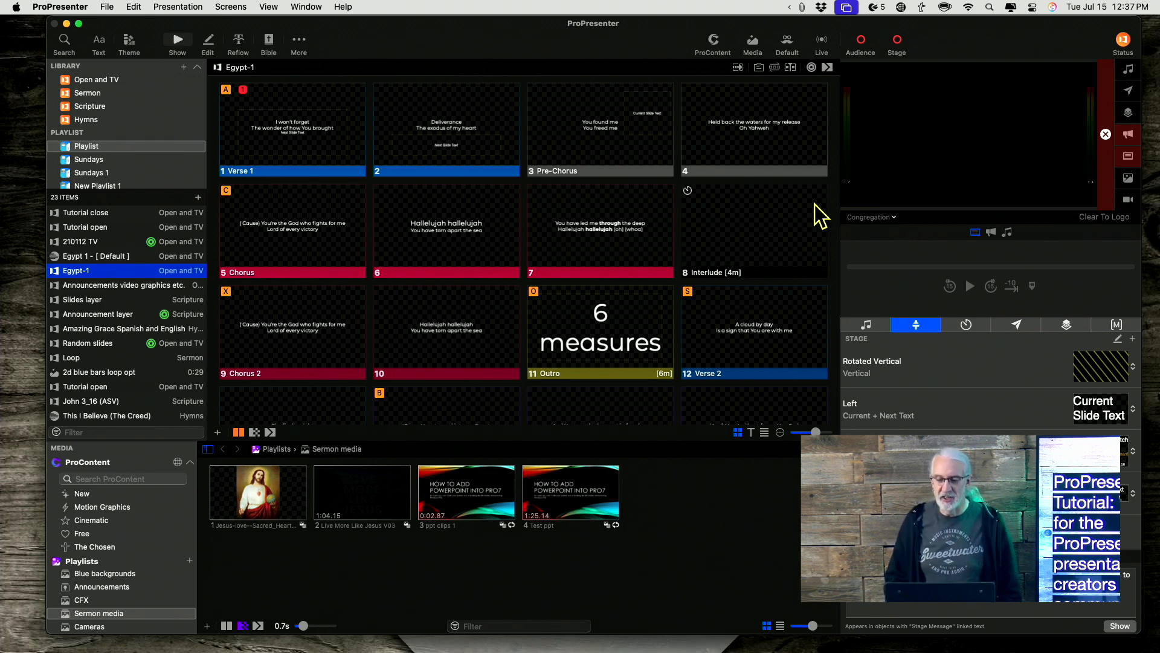
mouse_move(756, 262)
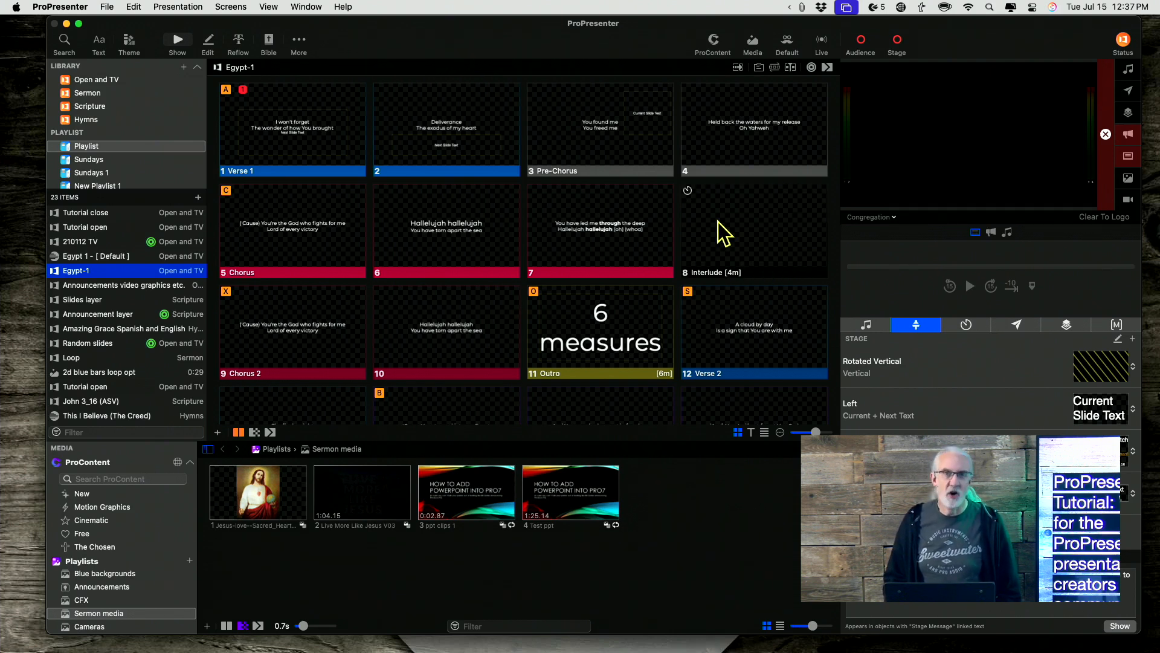
mouse_move(768, 224)
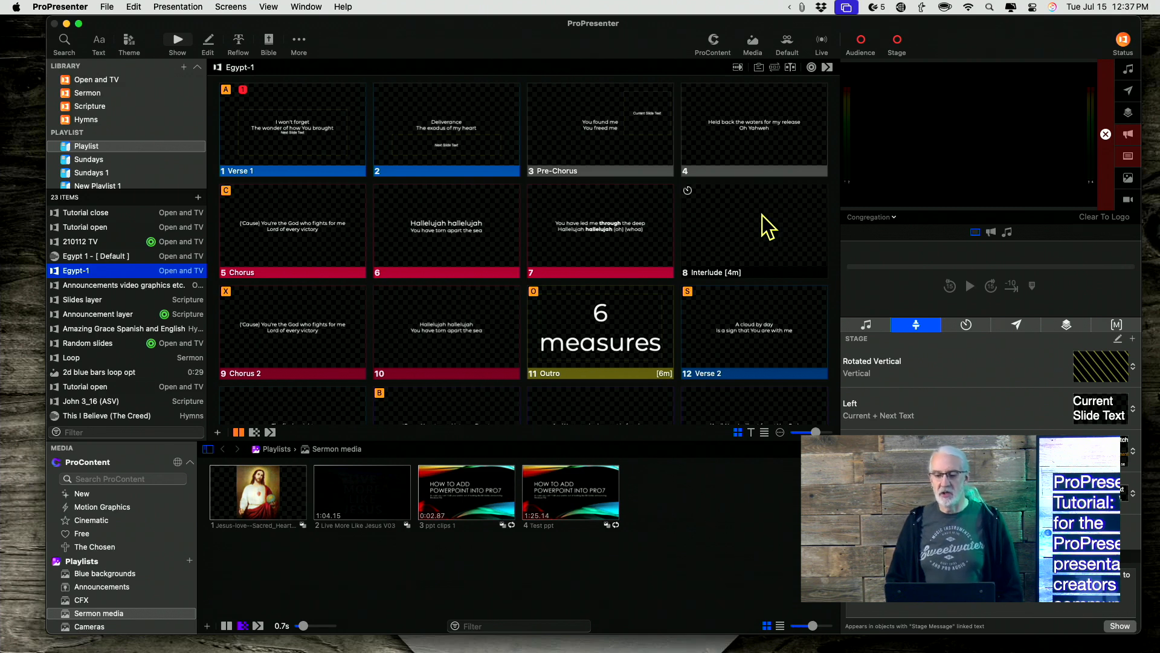
mouse_move(757, 219)
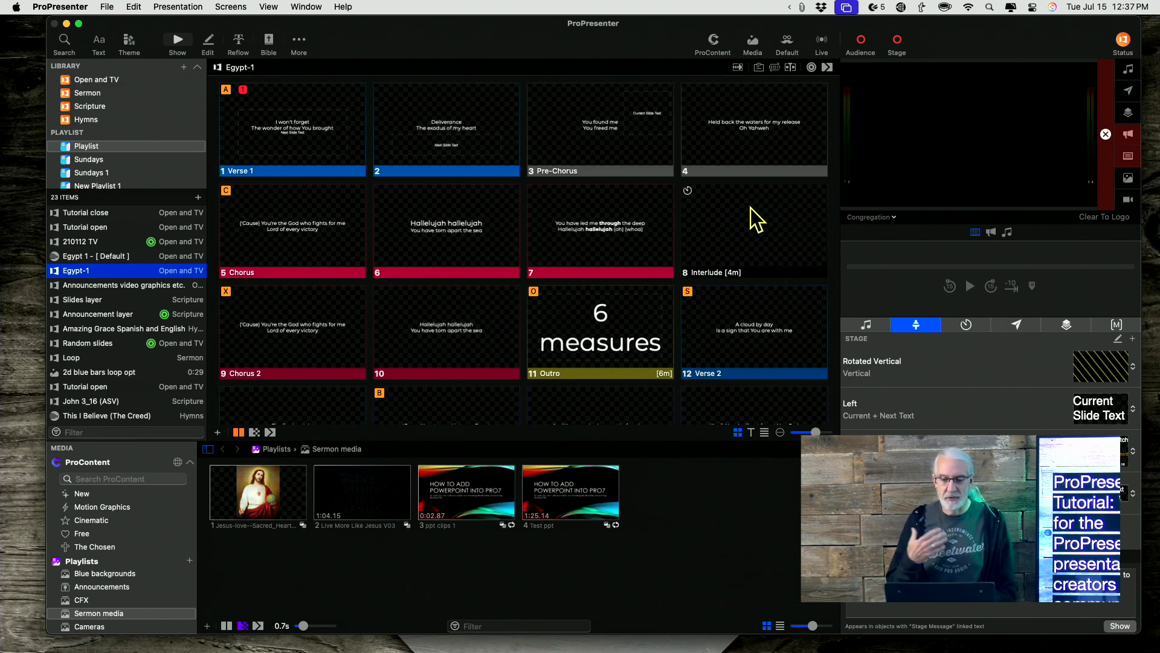
mouse_move(737, 256)
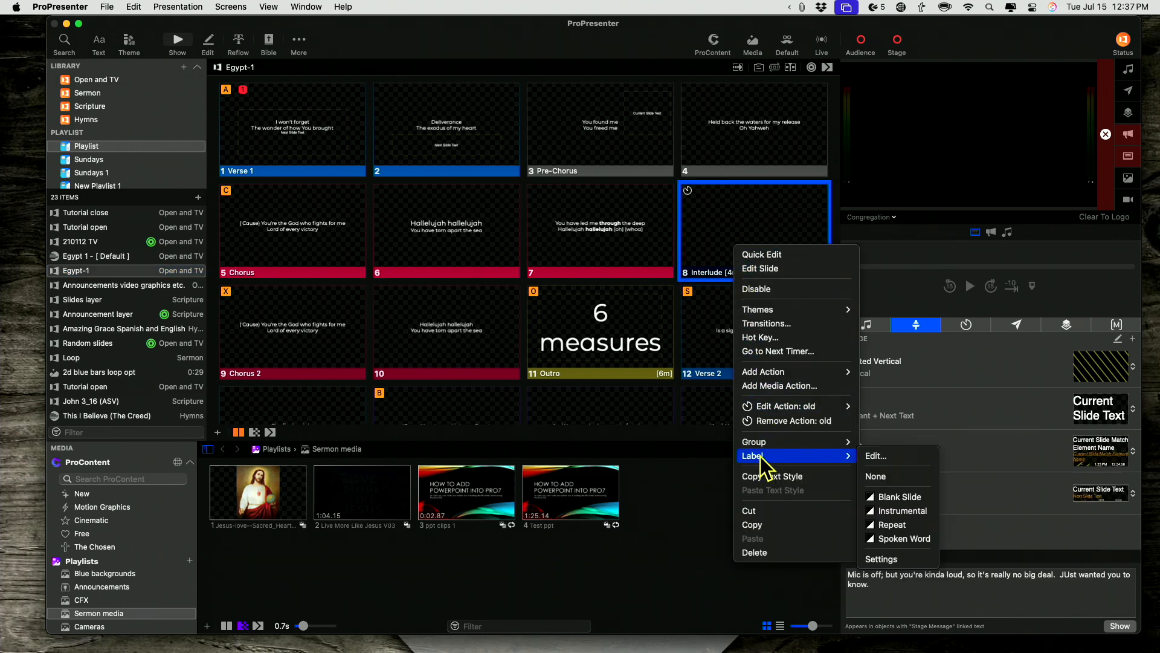
mouse_move(877, 462)
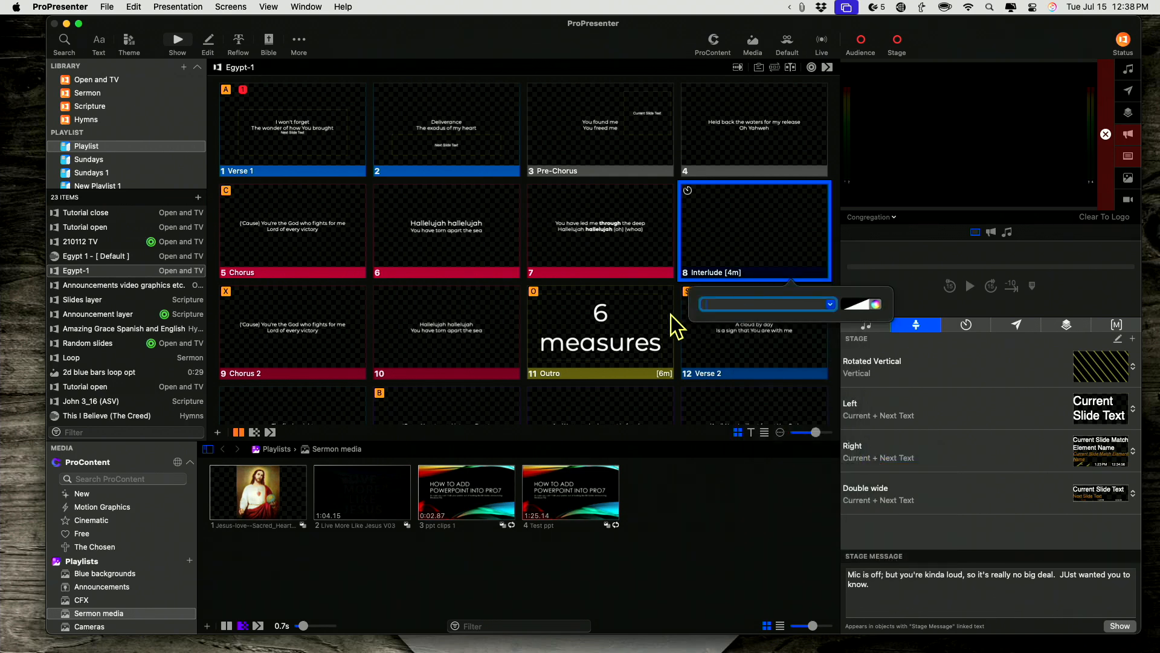
mouse_move(874, 307)
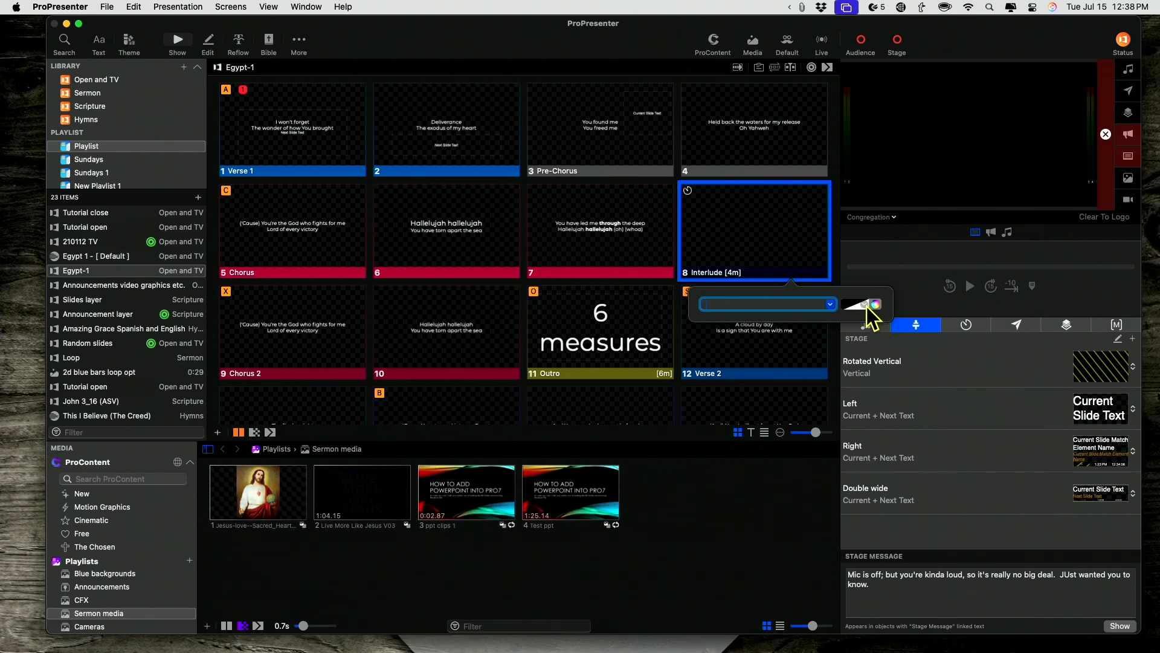
- Give the Interlude slide a red label reading '4 measures'
left_click(875, 304)
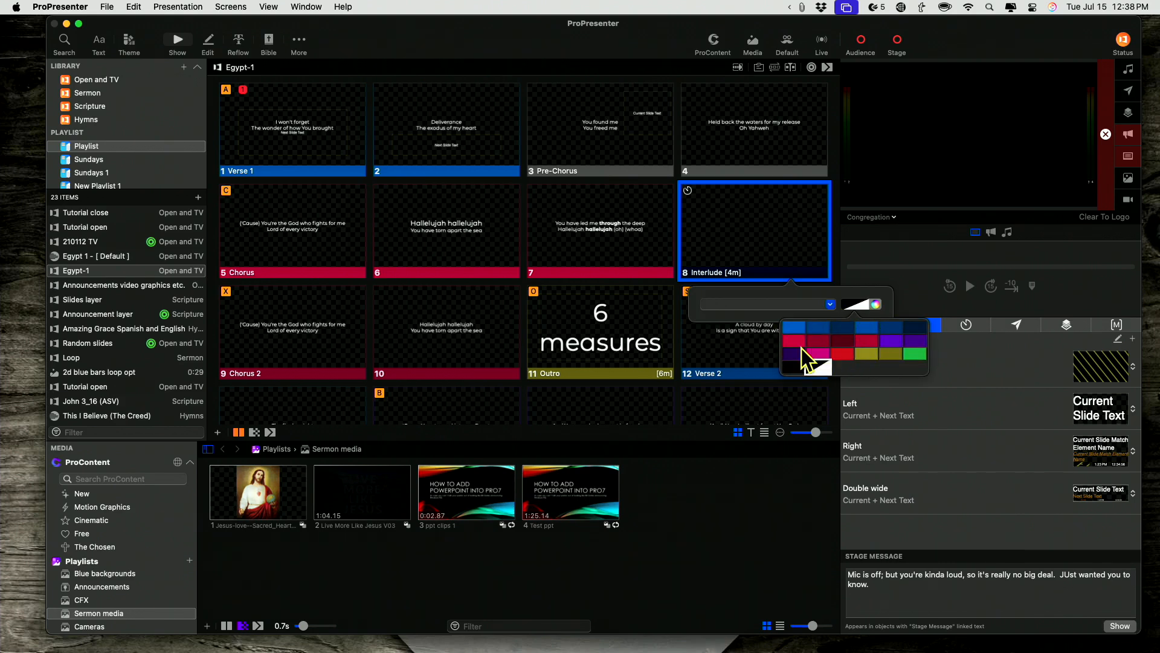
mouse_move(847, 358)
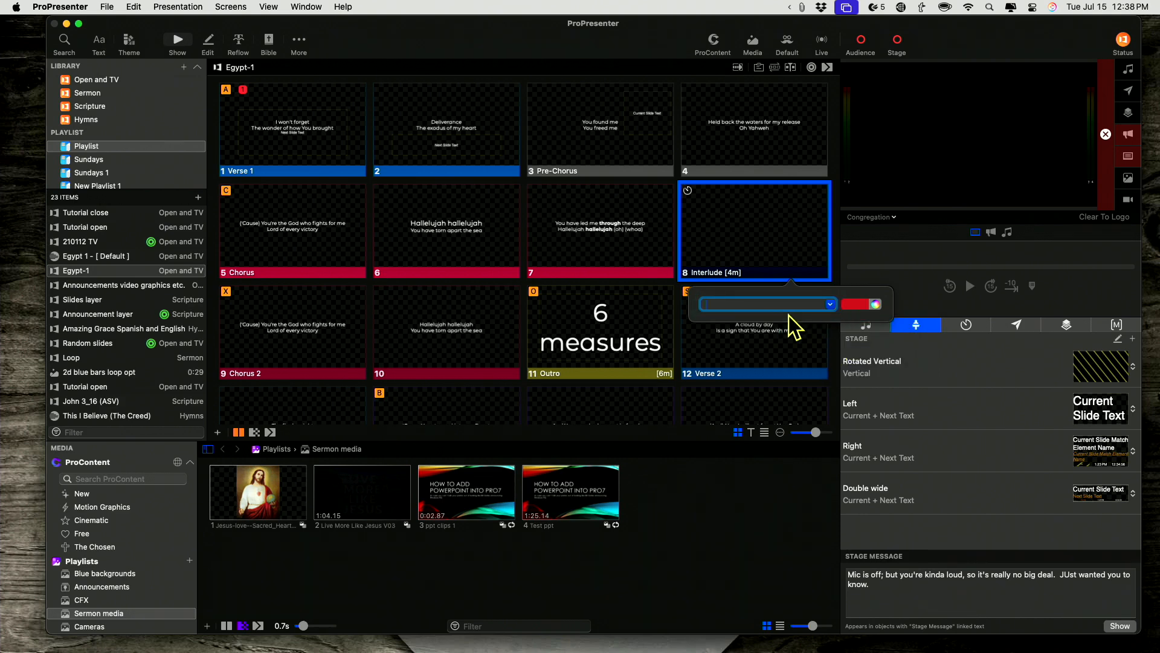
type("4")
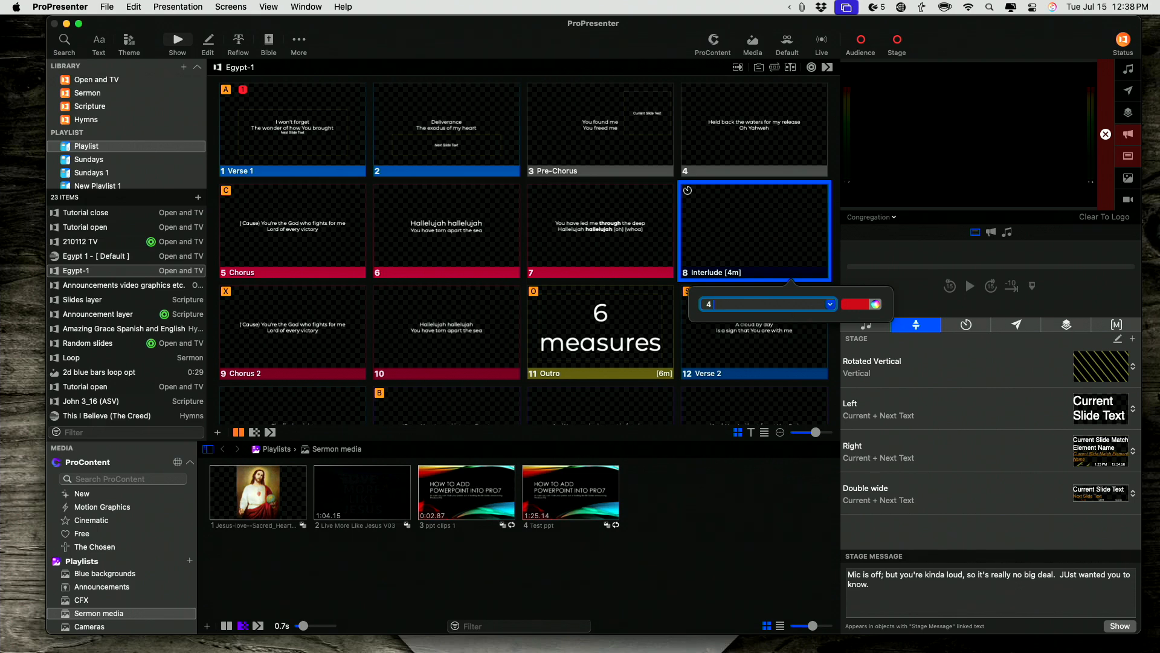
type("mearu")
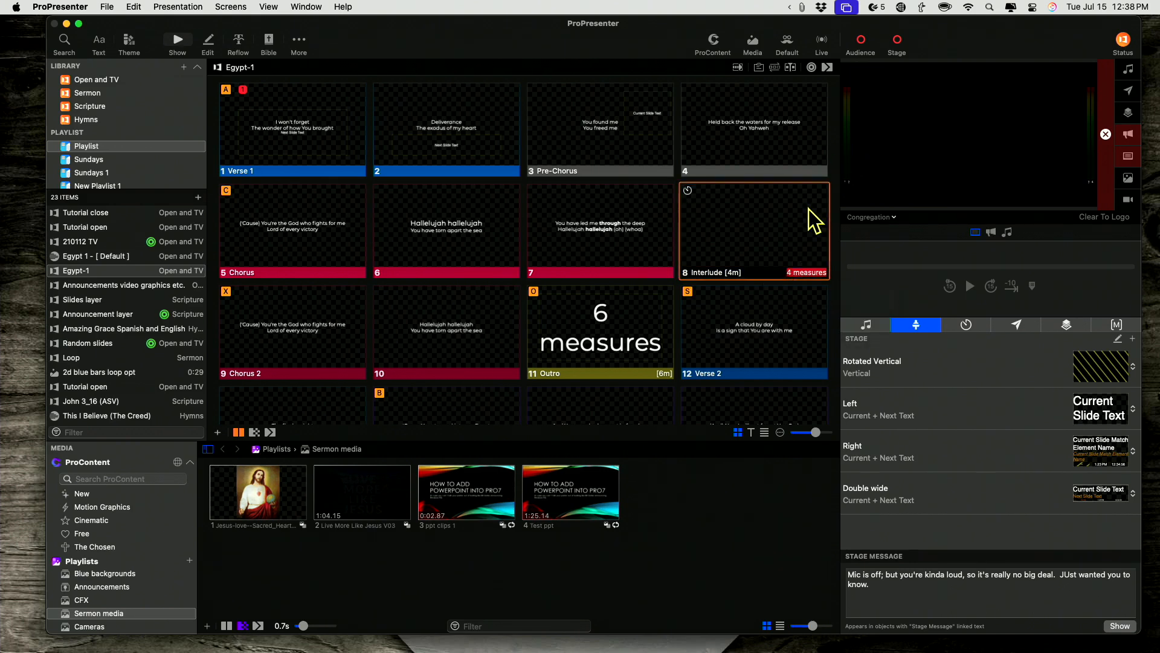
mouse_move(824, 232)
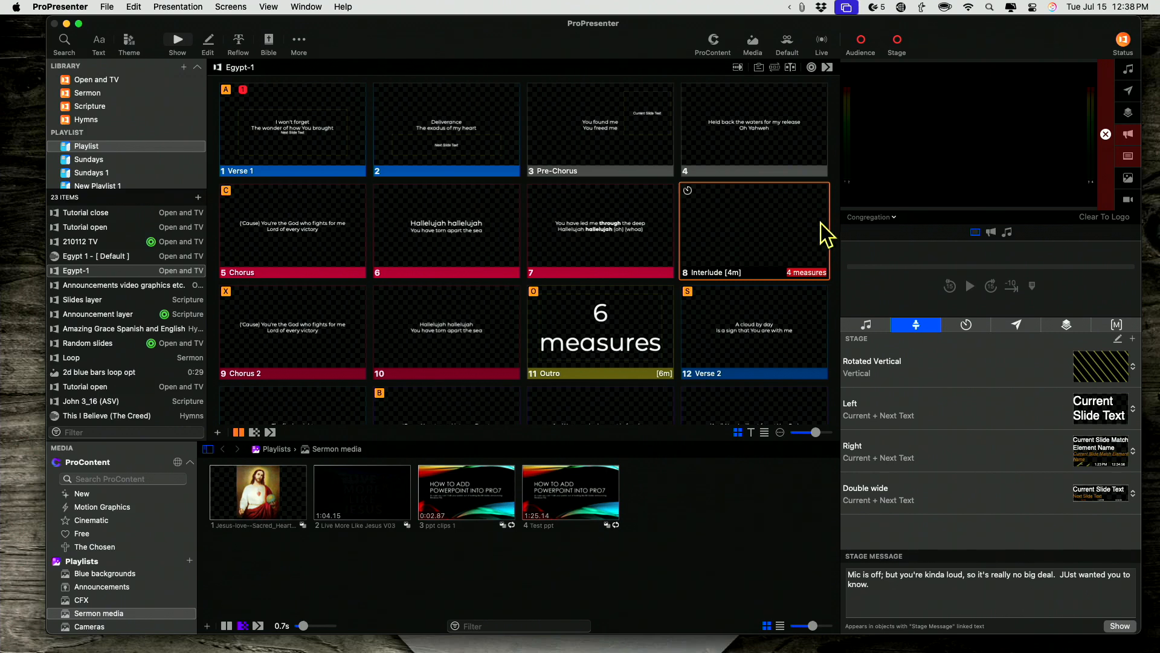
mouse_move(753, 221)
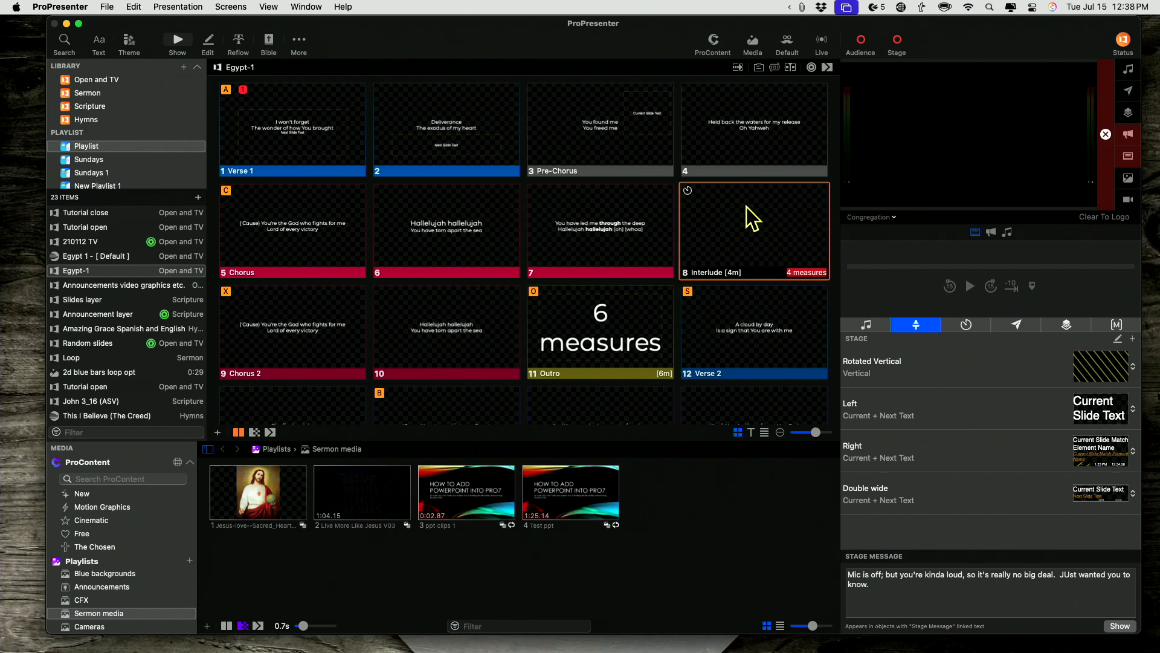
mouse_move(769, 240)
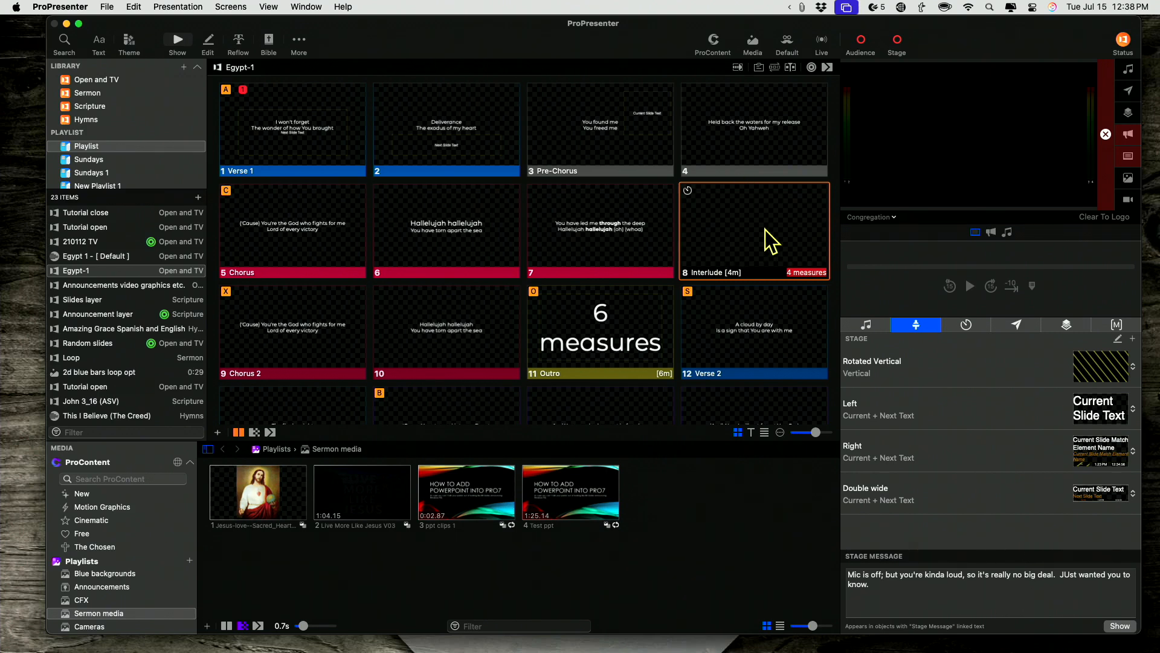
mouse_move(765, 232)
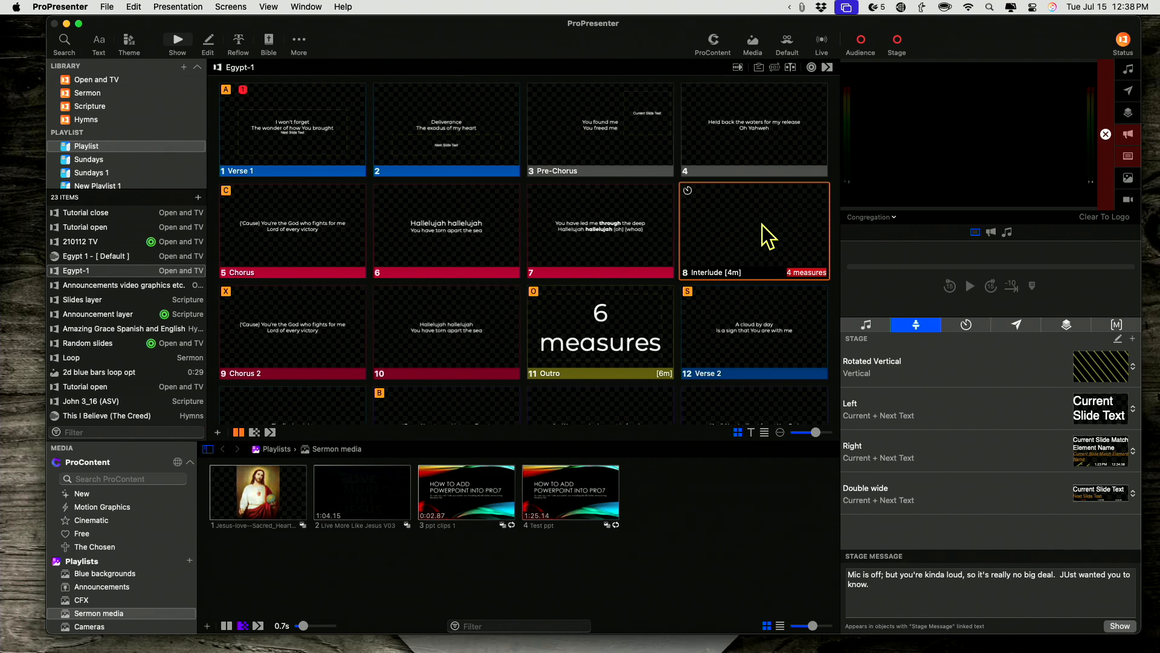
mouse_move(749, 225)
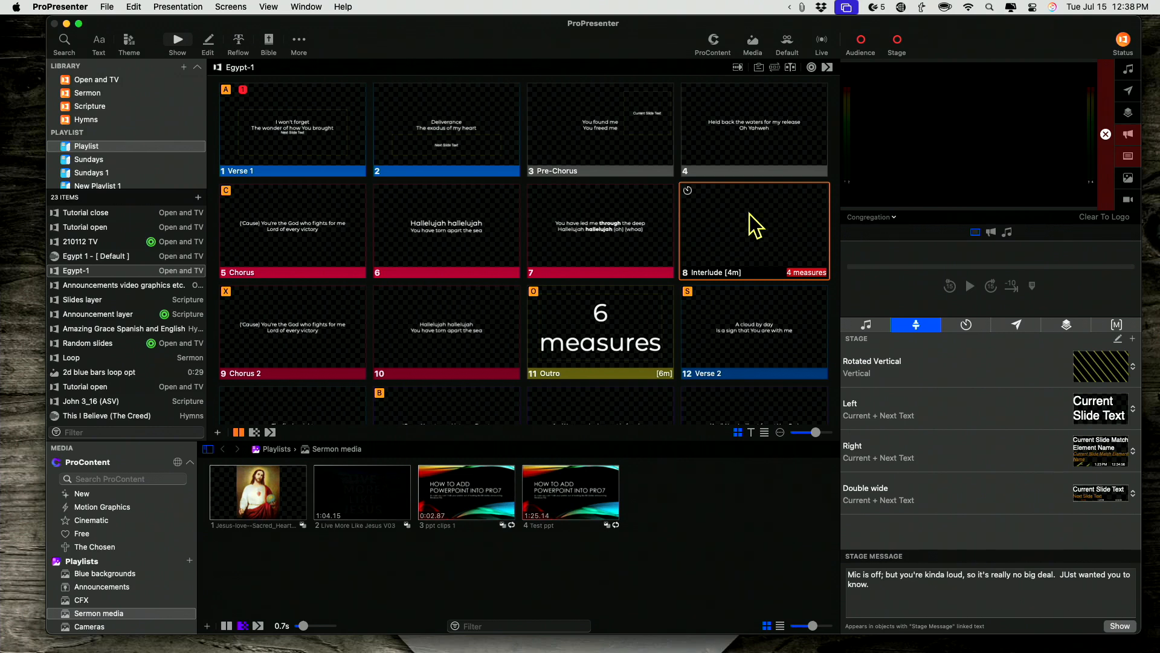
mouse_move(747, 218)
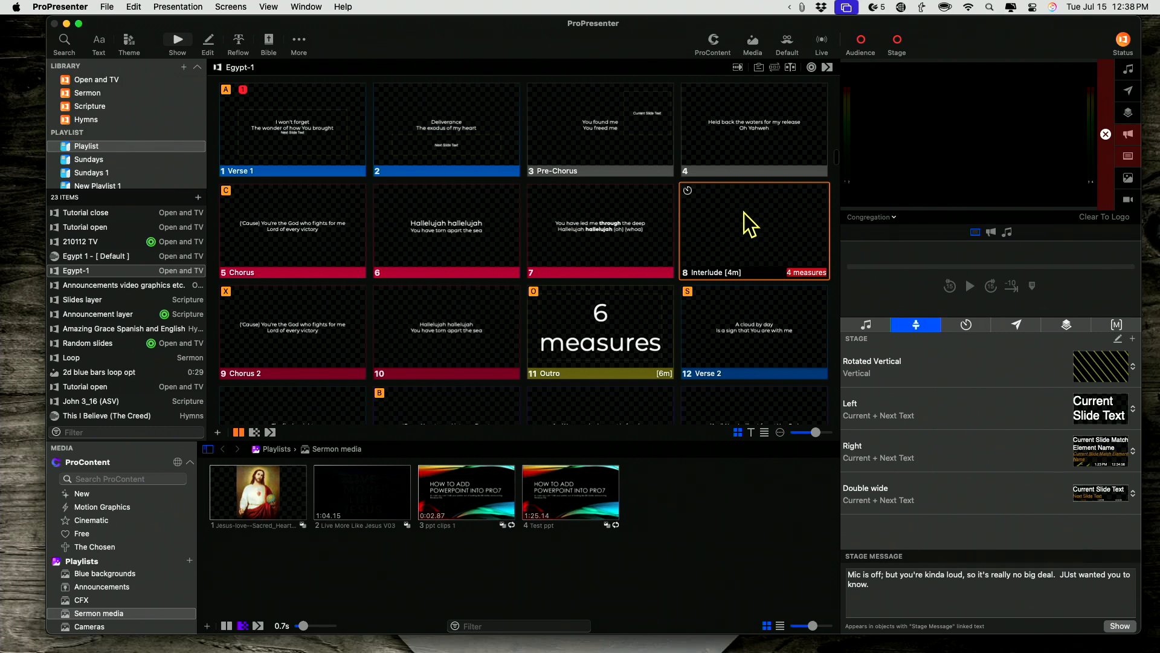
- Edit the Interlude slide and type 'Interlude 4 measures' into its text box
right_click(751, 223)
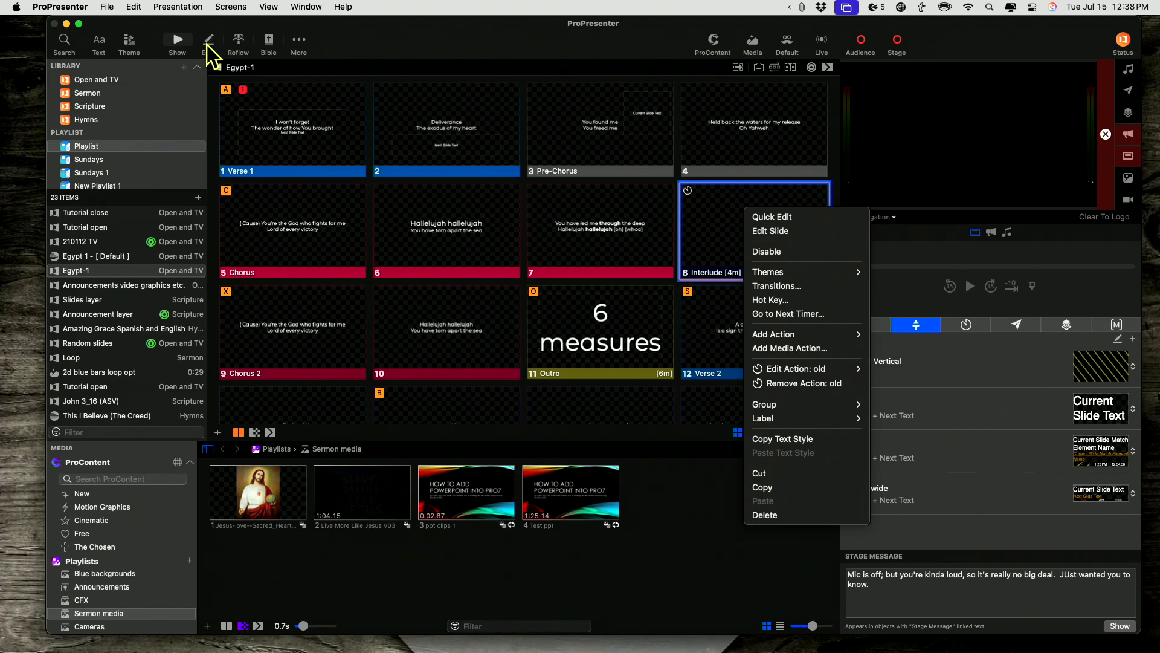
mouse_move(770, 231)
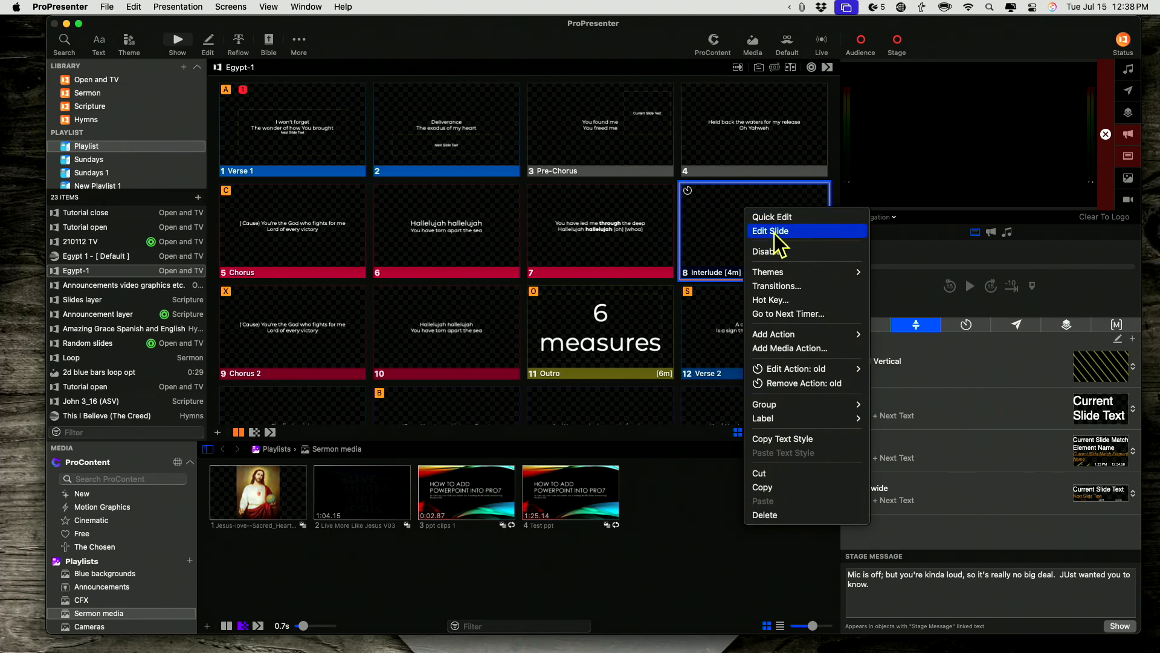
left_click(769, 231)
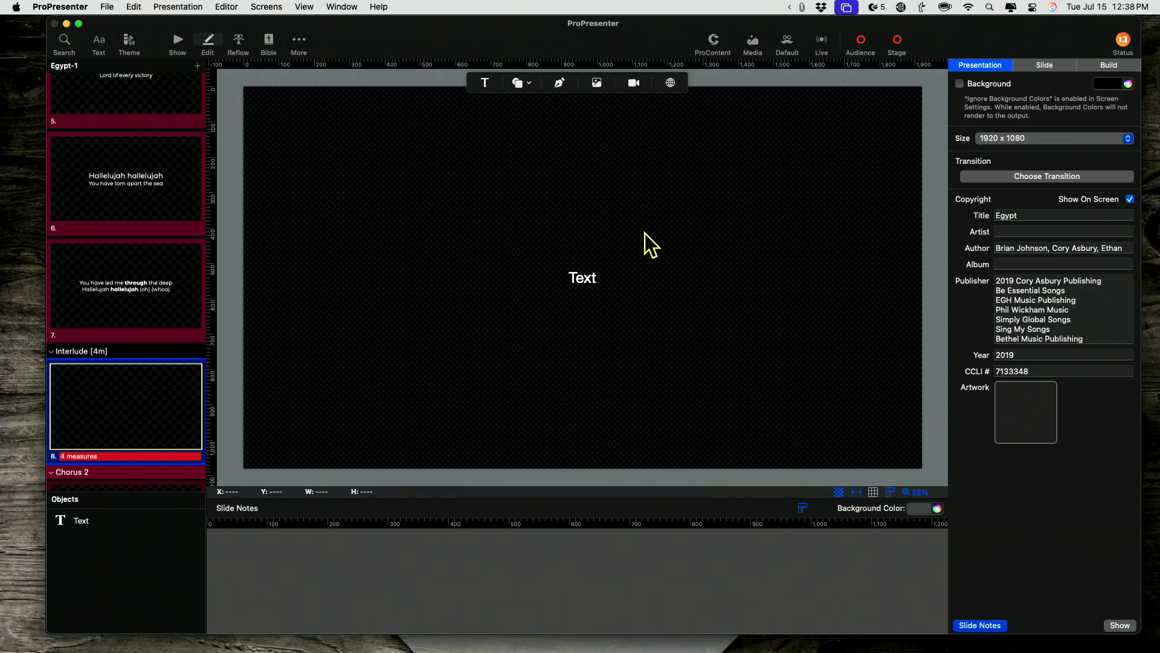
left_click(582, 278)
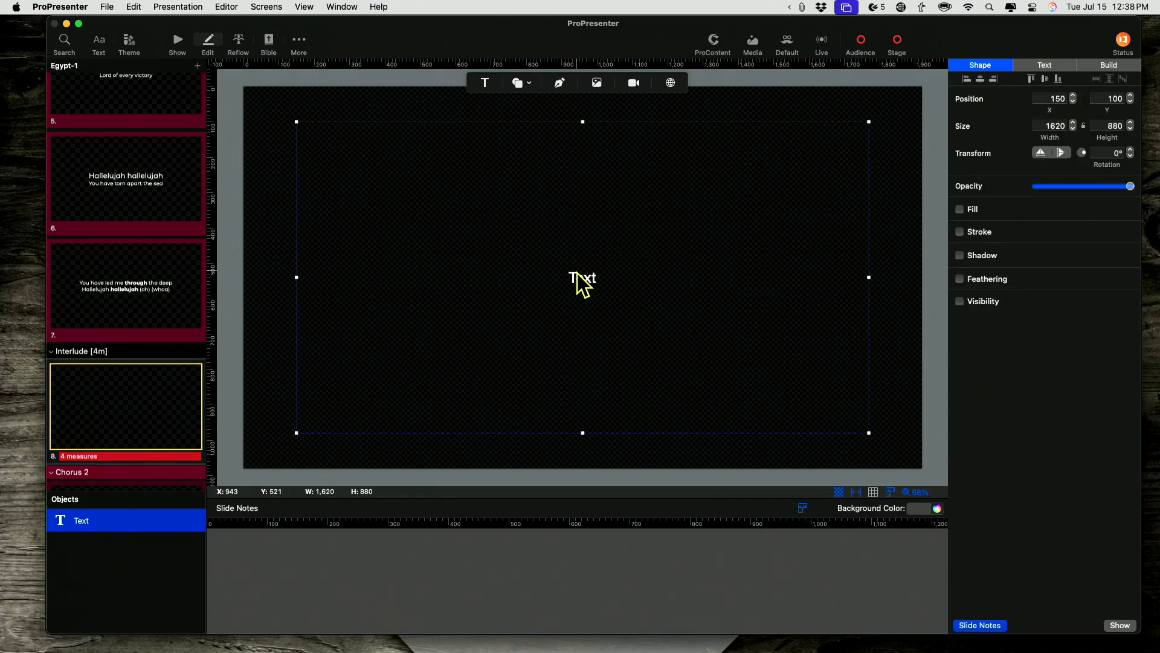
mouse_move(561, 305)
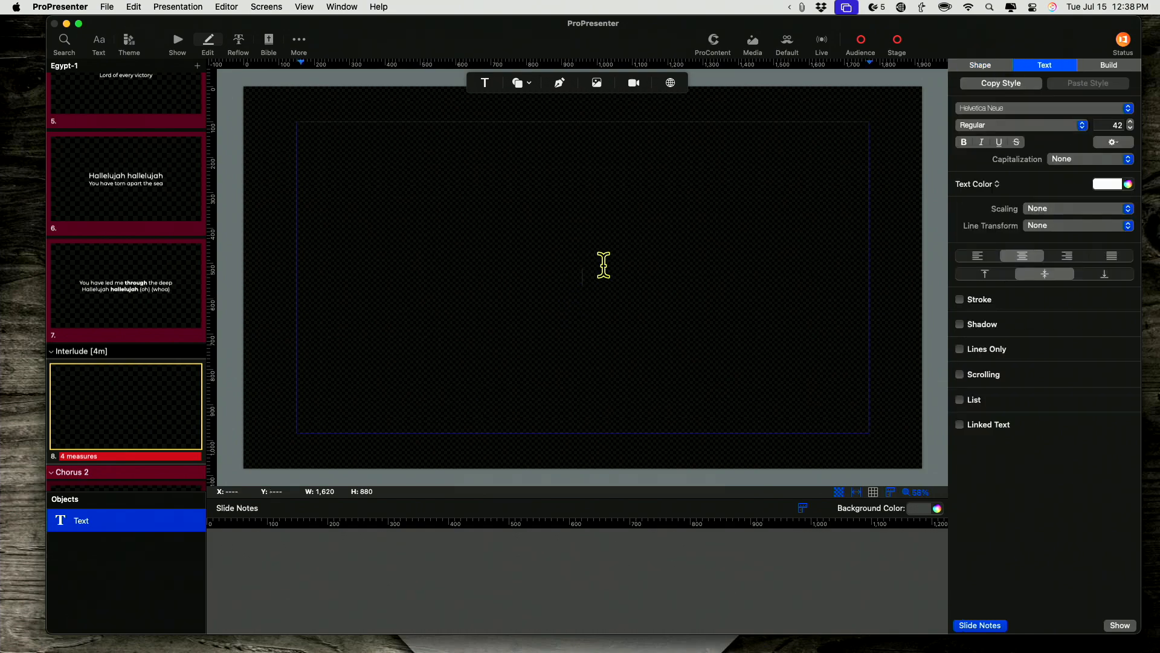
type("IN")
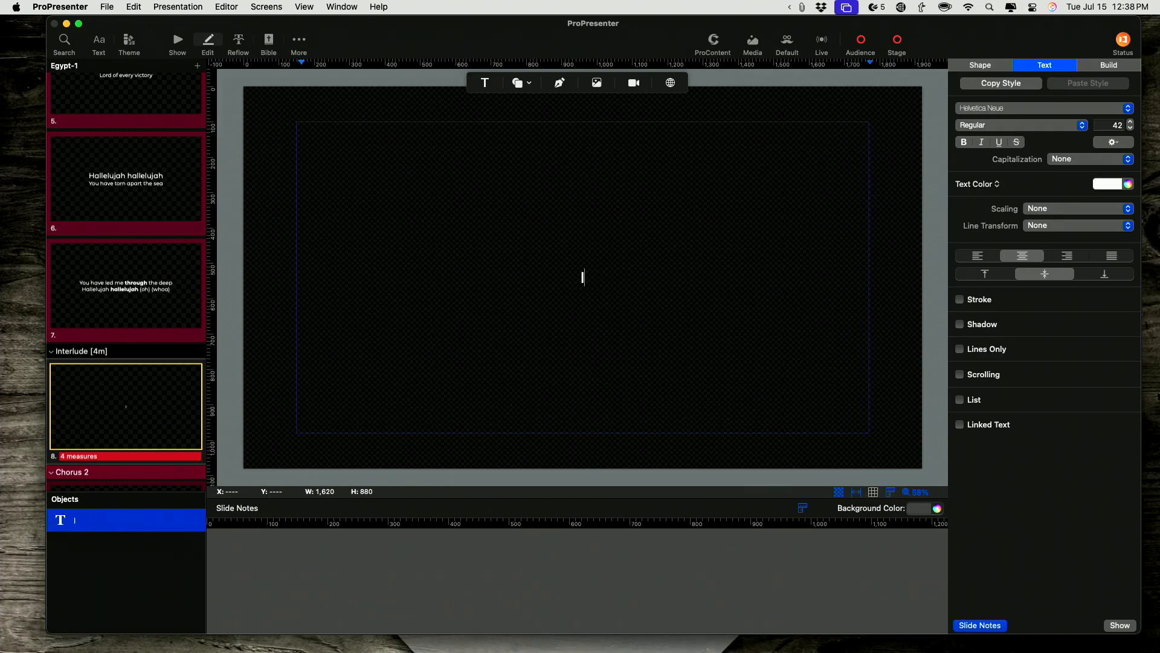
type("Interlude 4 measures")
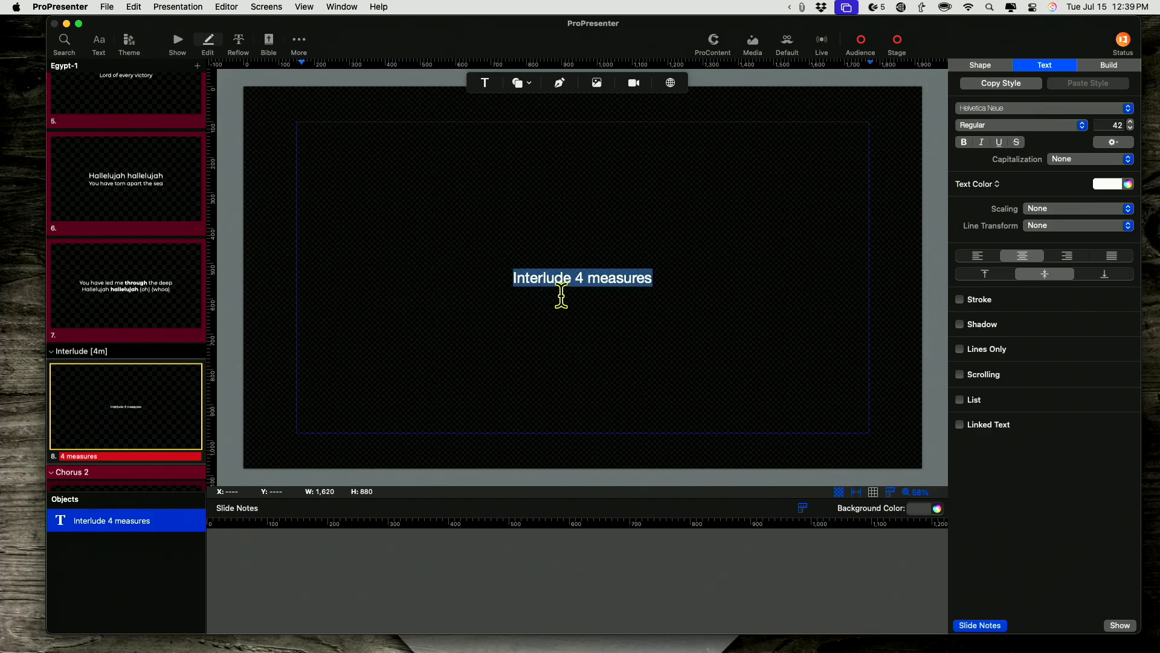
mouse_move(529, 255)
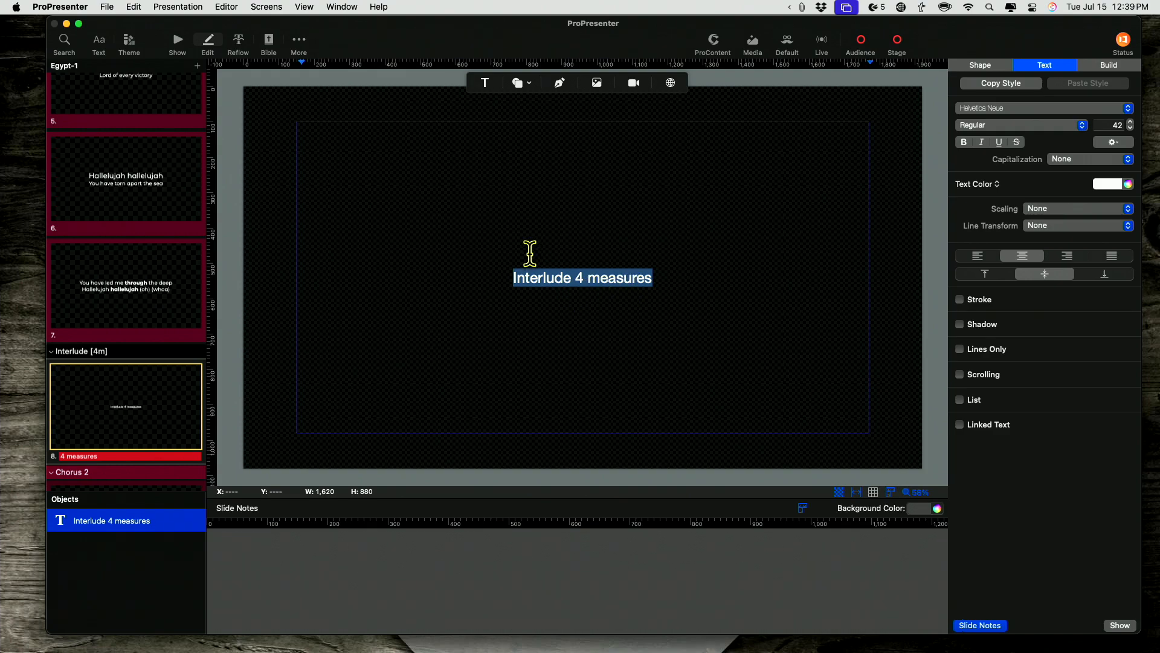
mouse_move(1062, 216)
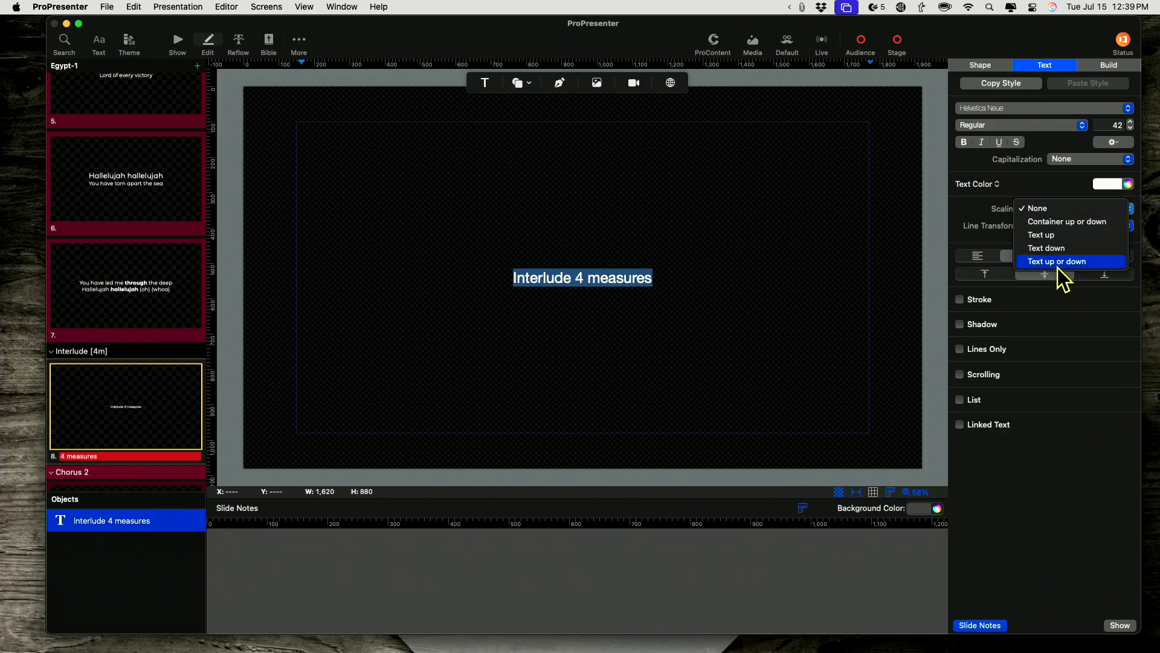
- Set the Interlude text's Scaling to 'Text up or down'
left_click(1056, 261)
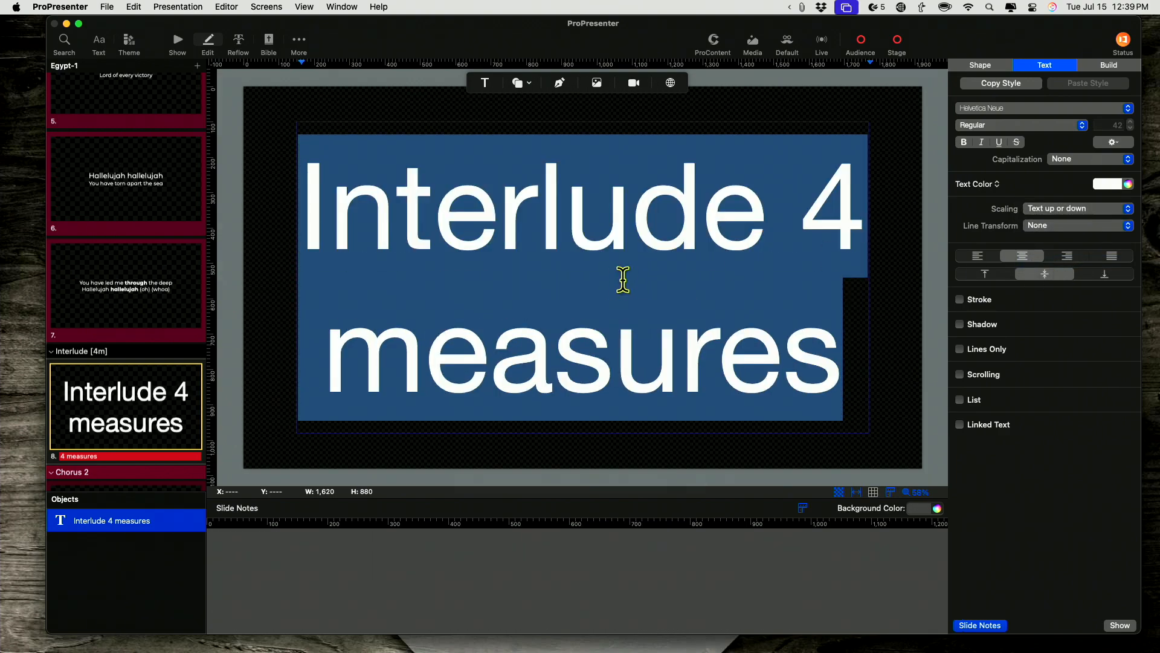
mouse_move(655, 219)
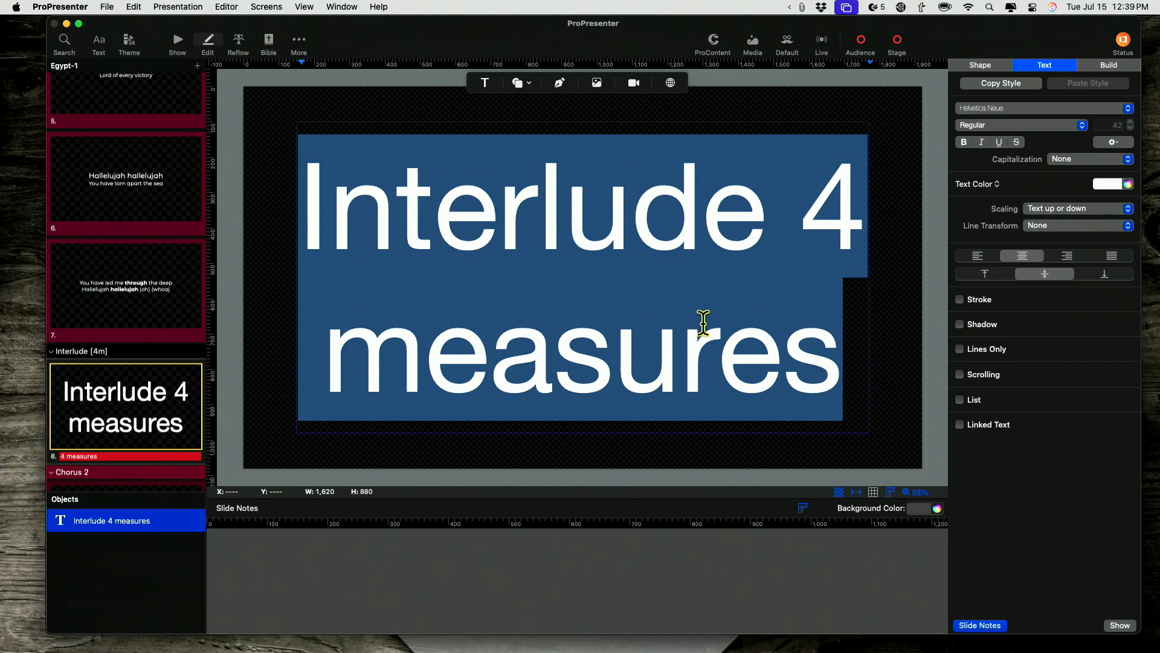
mouse_move(594, 217)
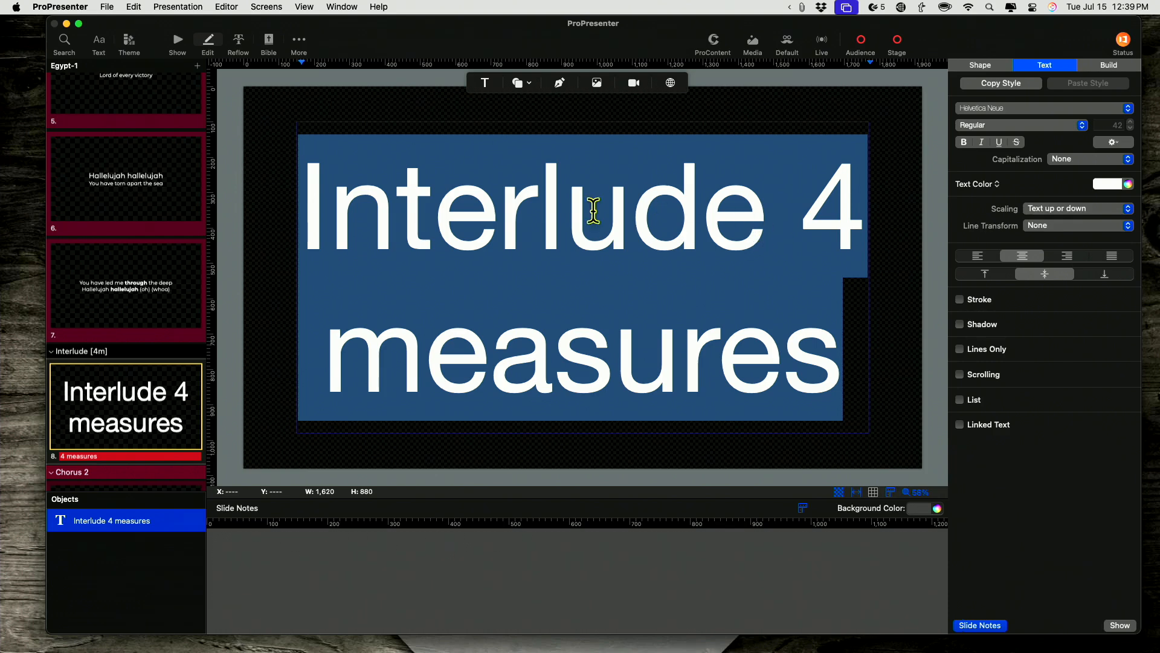
mouse_move(706, 262)
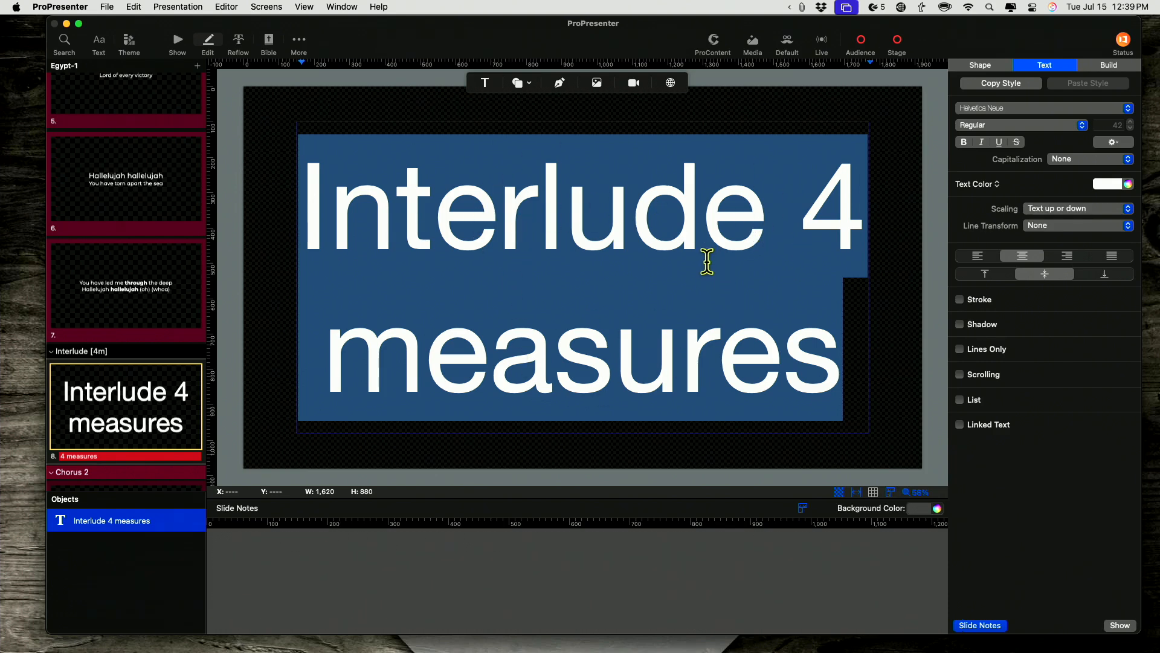
mouse_move(567, 127)
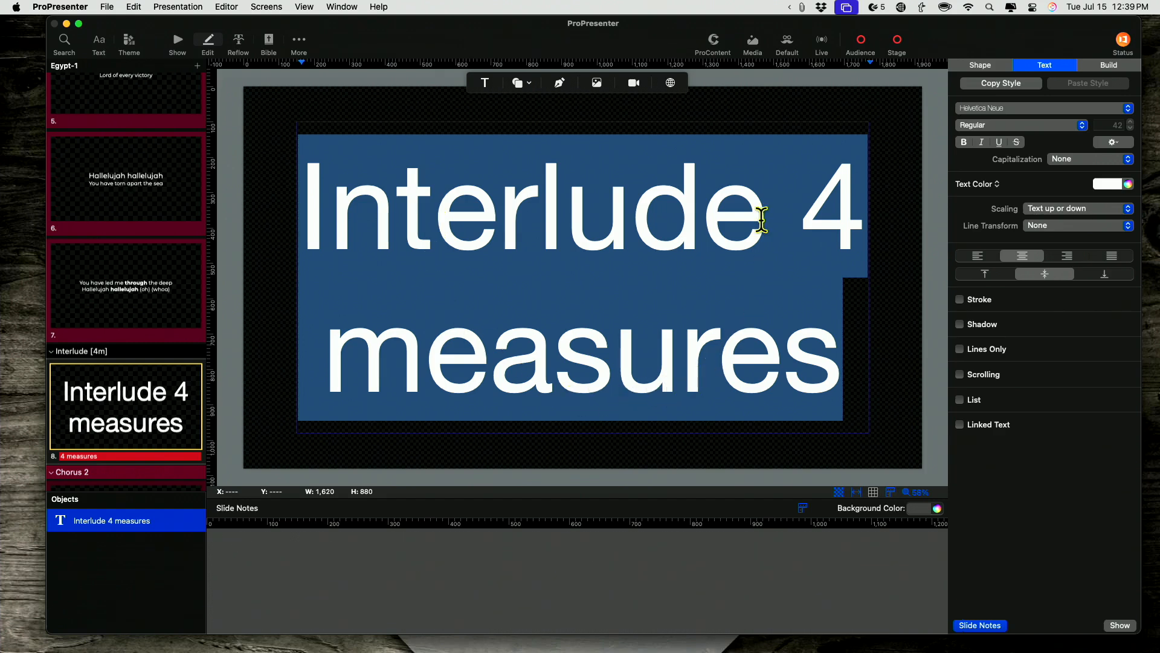
mouse_move(586, 227)
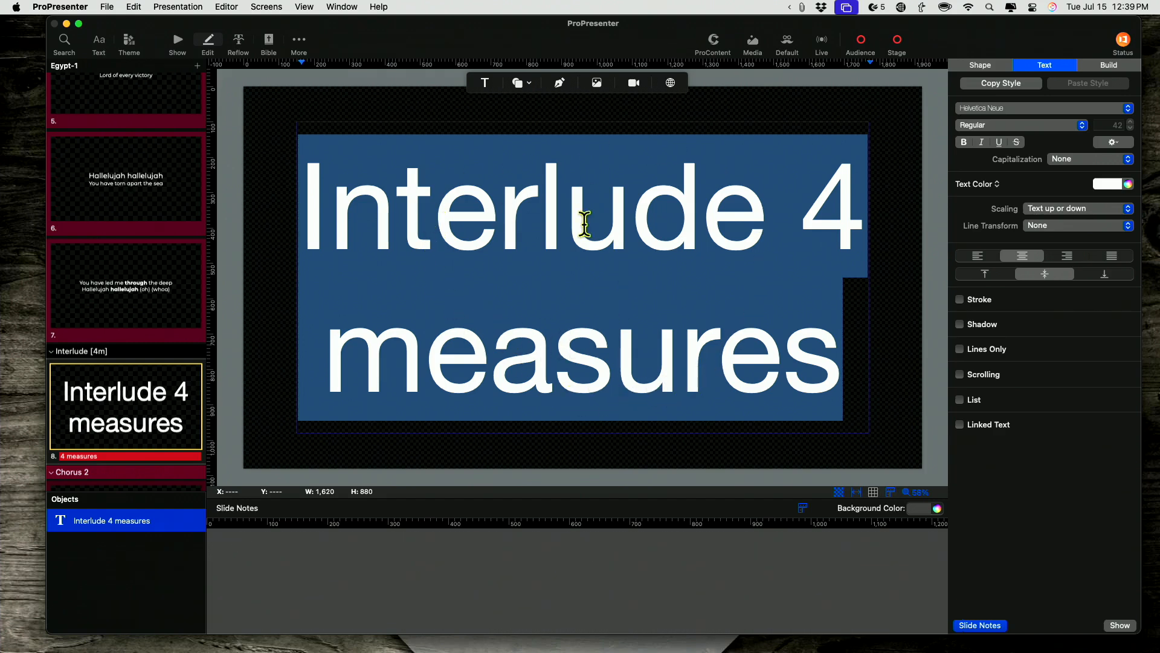
mouse_move(648, 364)
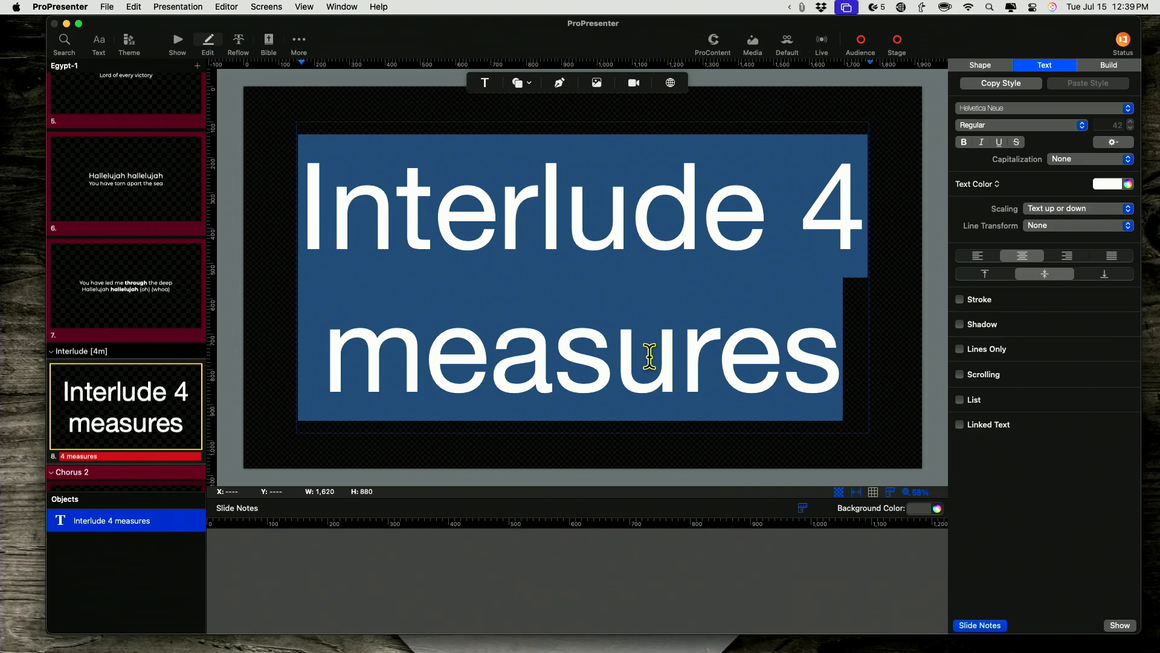
mouse_move(817, 211)
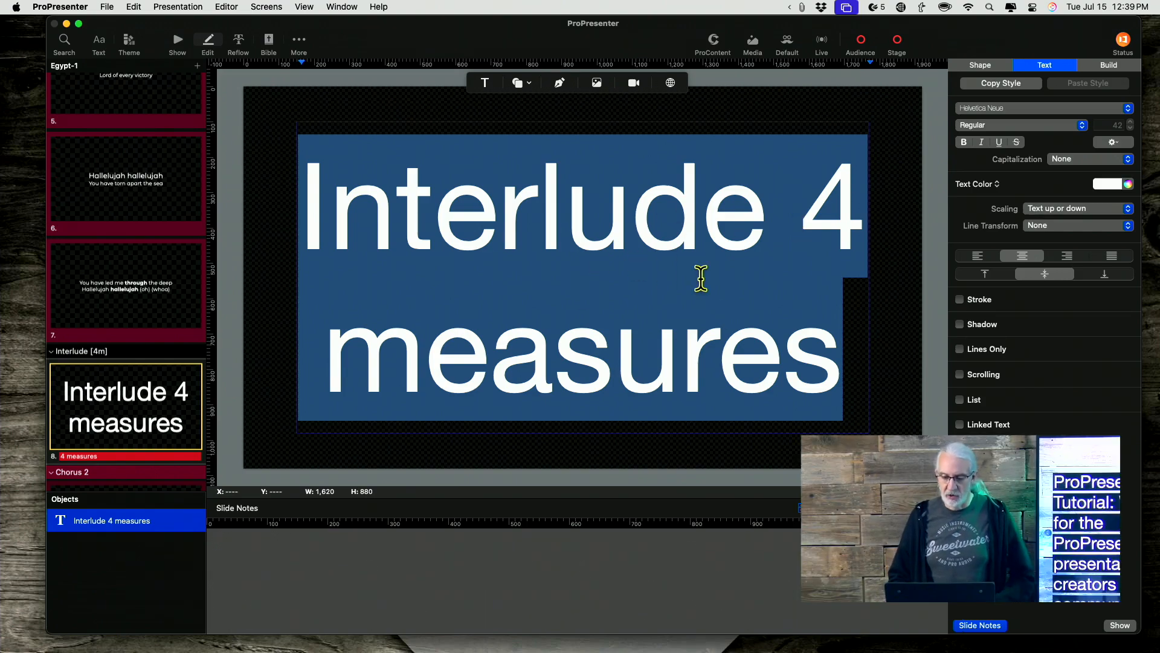
mouse_move(158, 61)
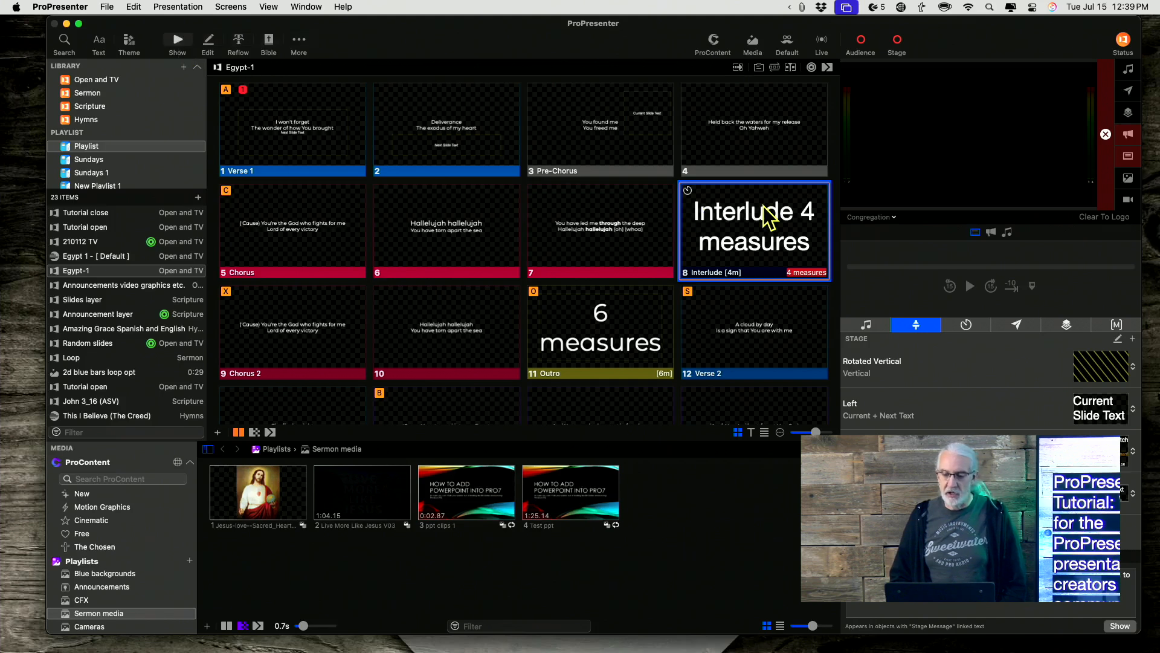
- Trigger slide 8 so 'Interlude 4 measures' shows live on output
left_click(755, 230)
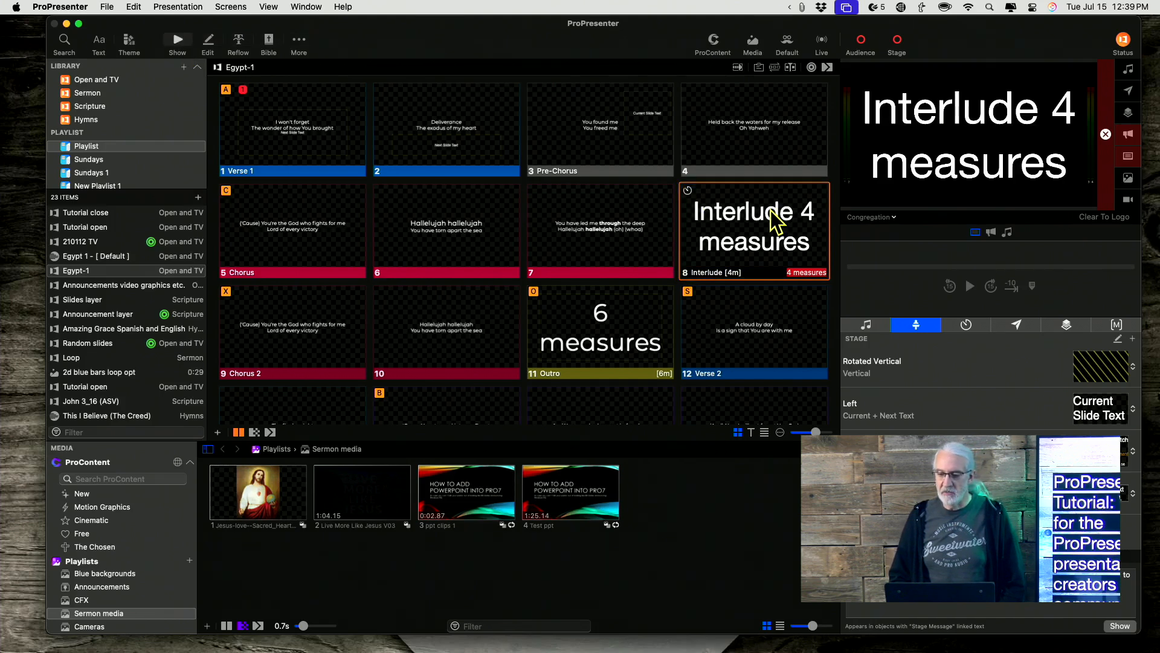
mouse_move(948, 156)
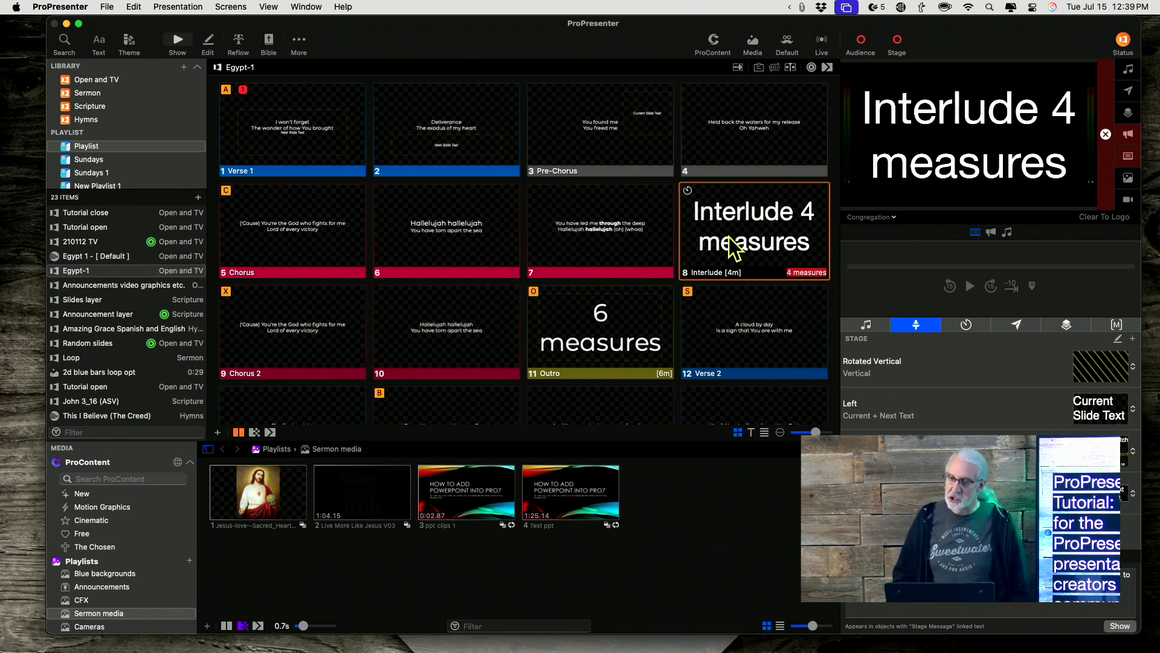
- Make the Interlude text box visible only when 'Interlude 4 measures' has no text
right_click(734, 249)
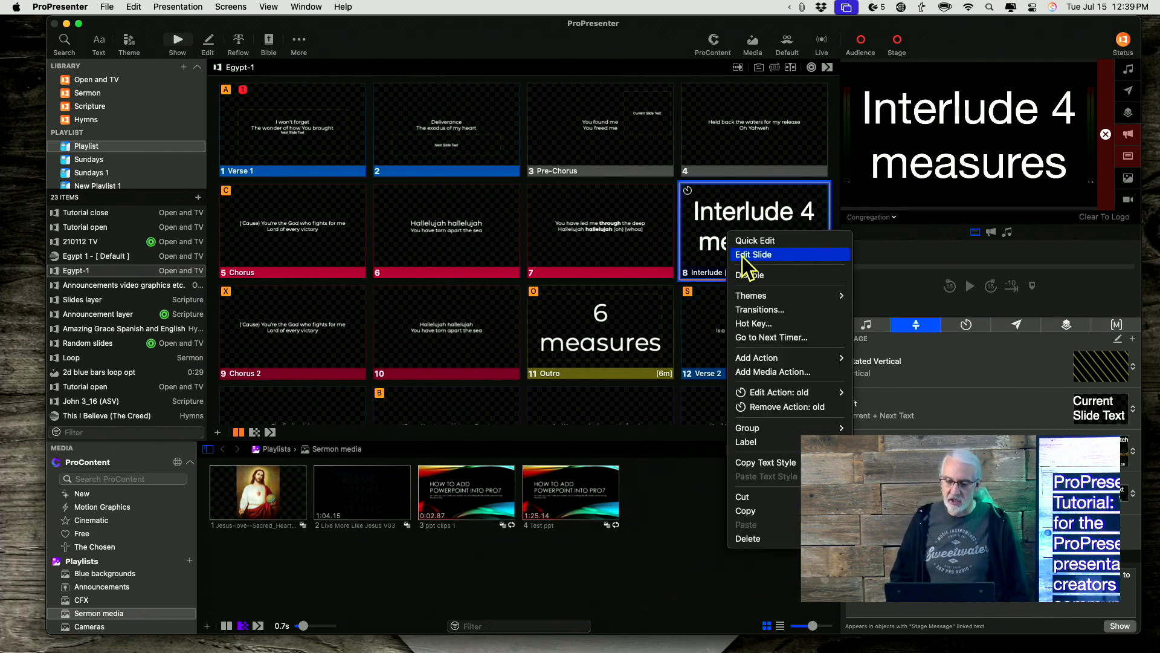
left_click(754, 254)
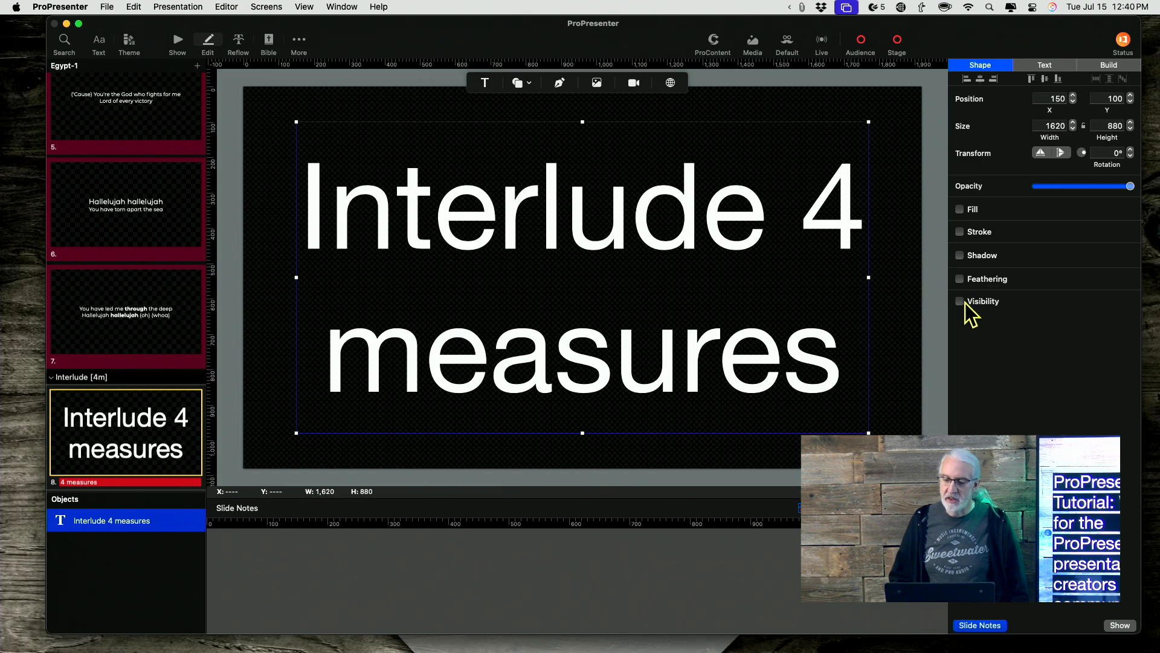
left_click(960, 301)
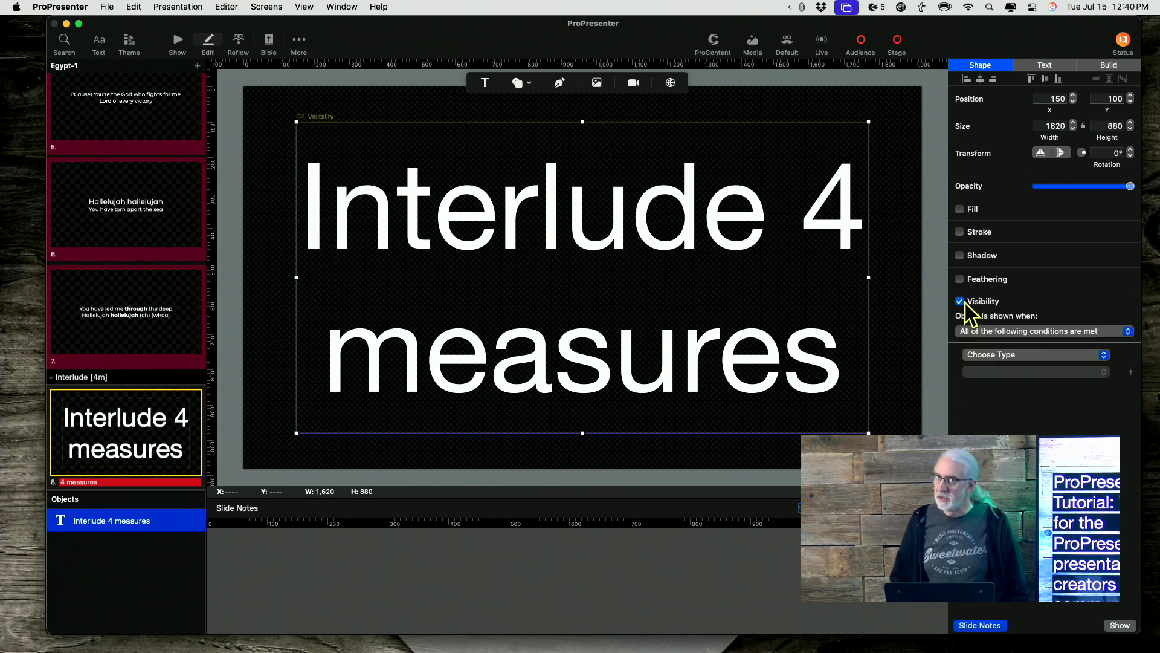
left_click(1043, 331)
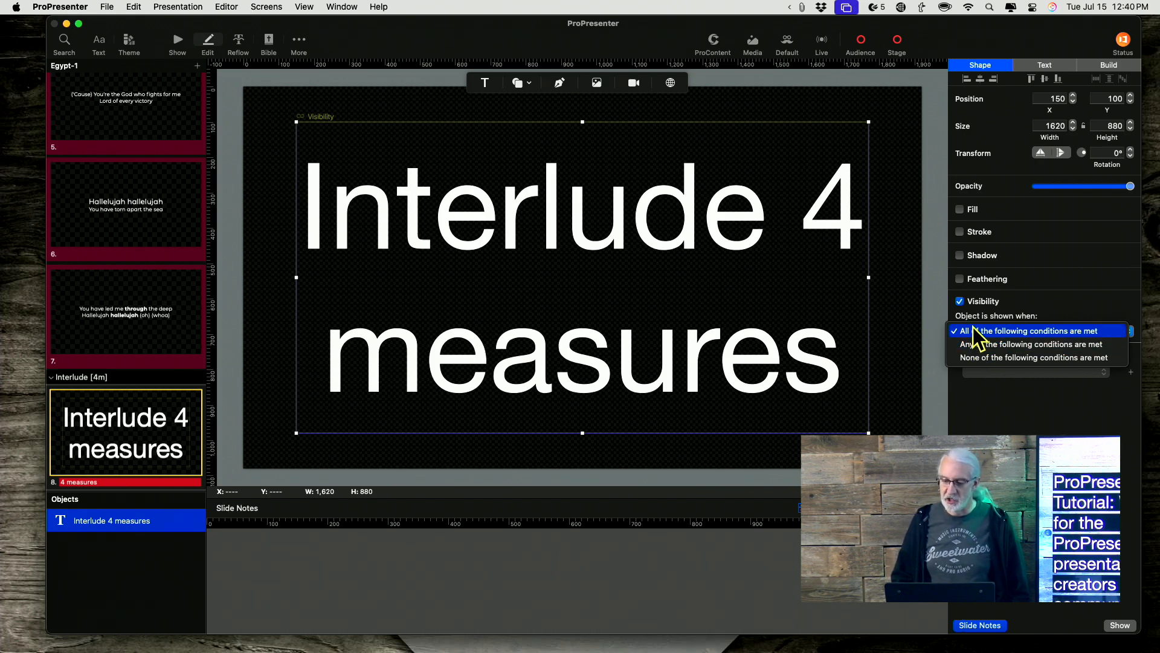
left_click(1035, 330)
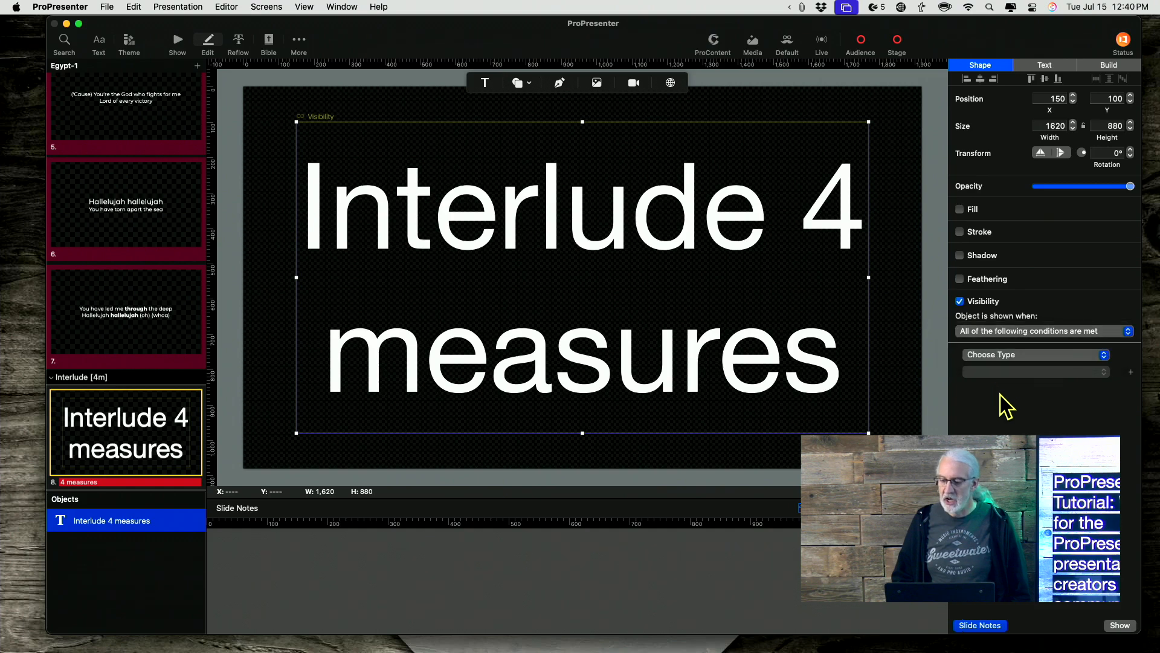
left_click(1035, 354)
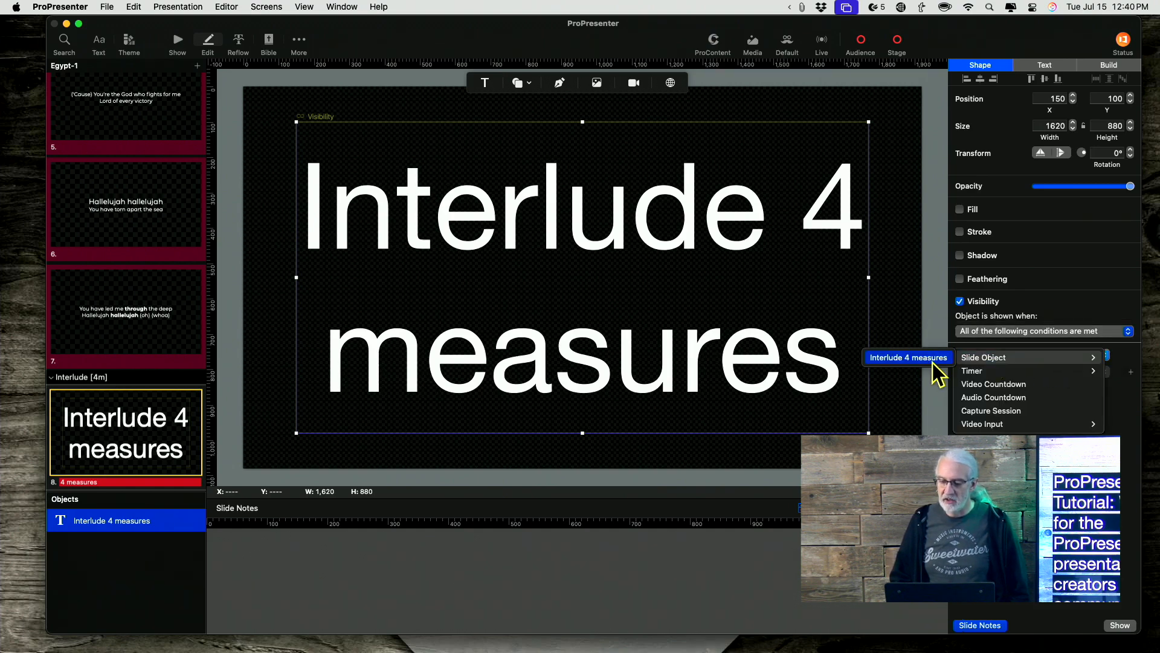
left_click(983, 357)
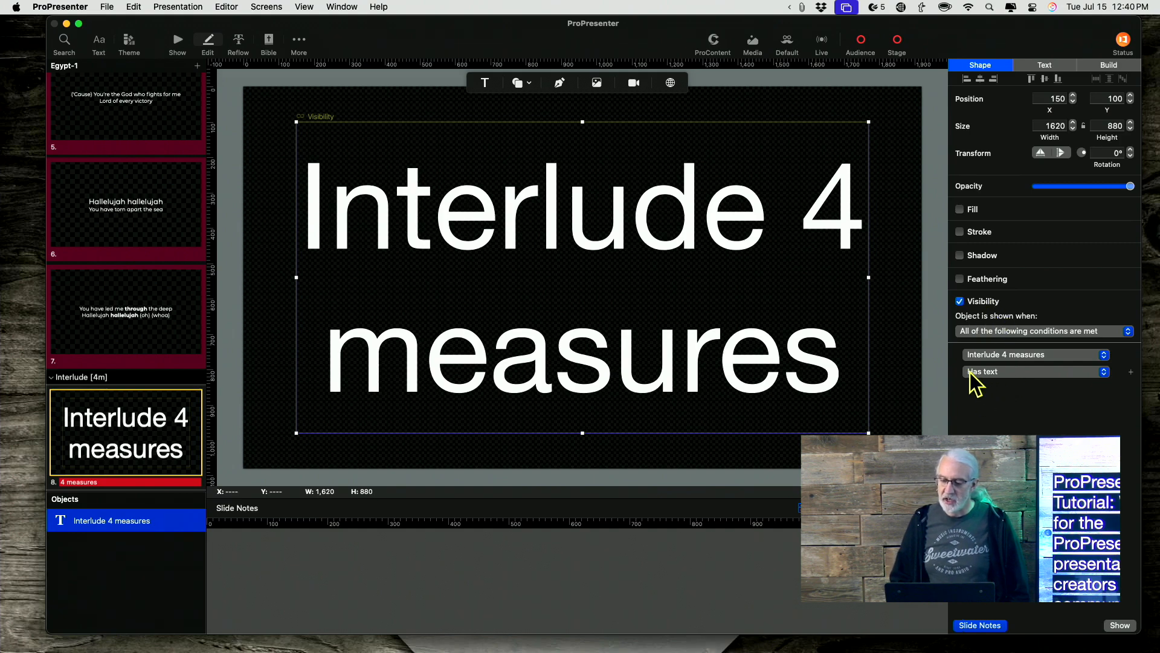
left_click(1037, 372)
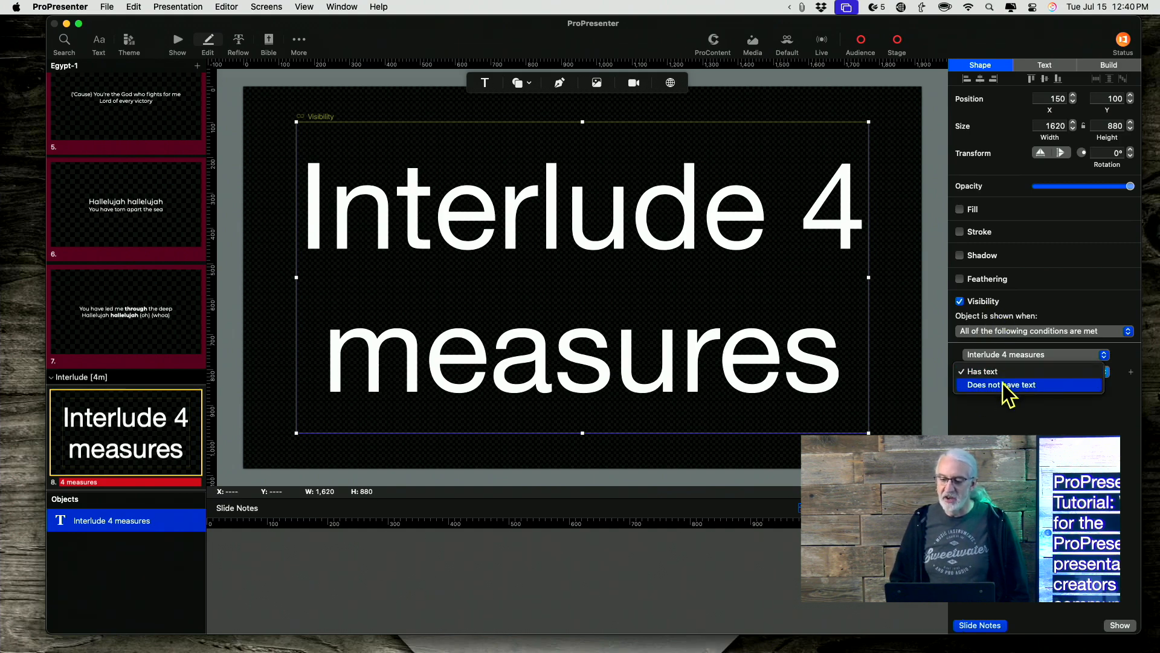
left_click(1002, 385)
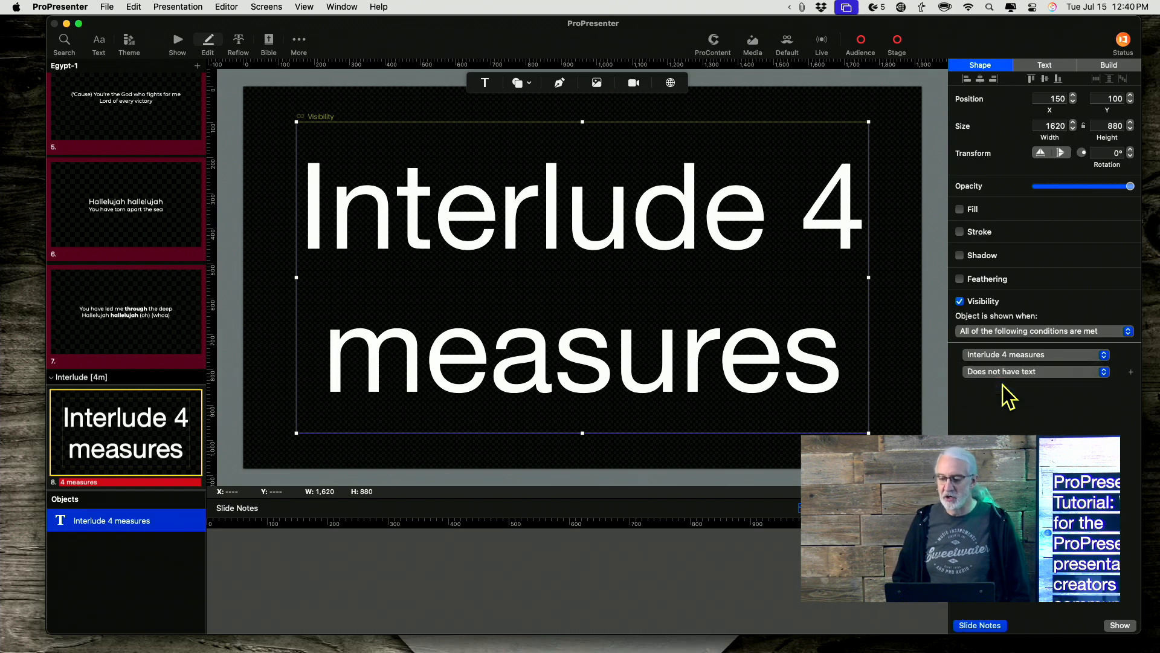
mouse_move(995, 417)
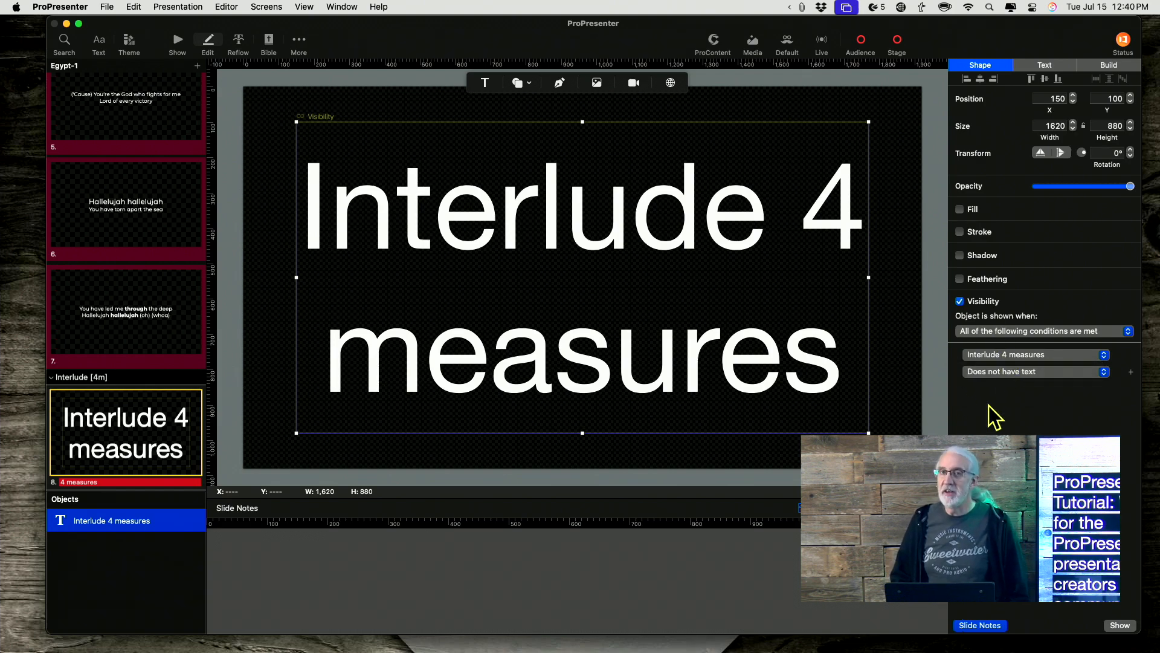
mouse_move(1004, 399)
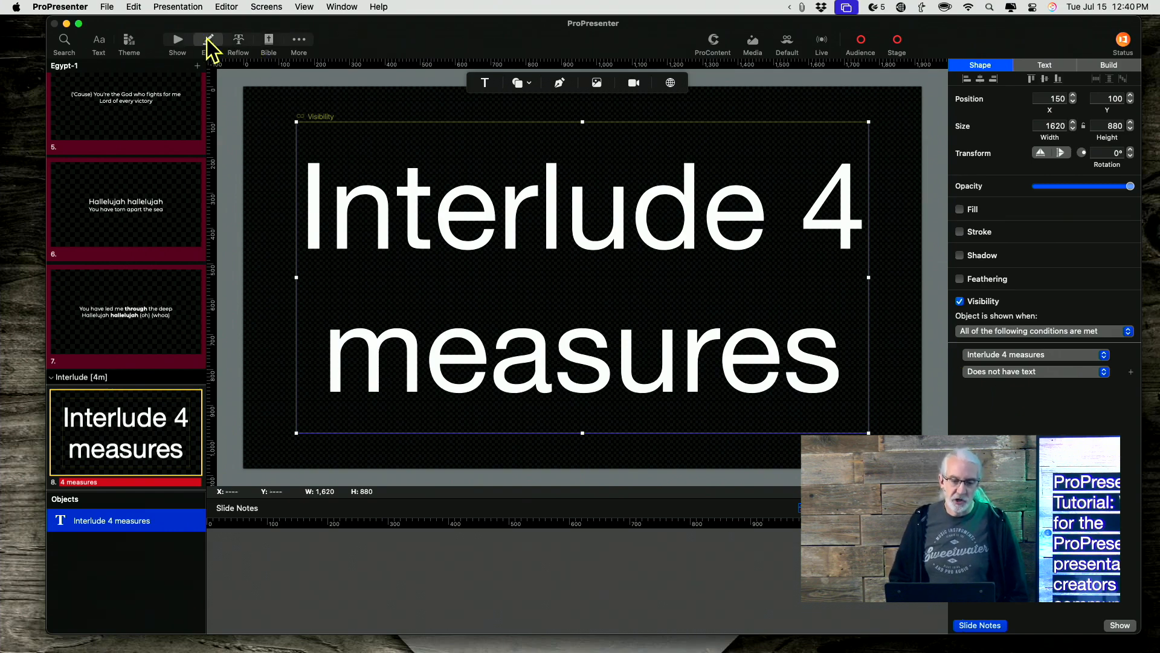
- Switch back to the Show view with the Egypt-1 slide grid
left_click(177, 37)
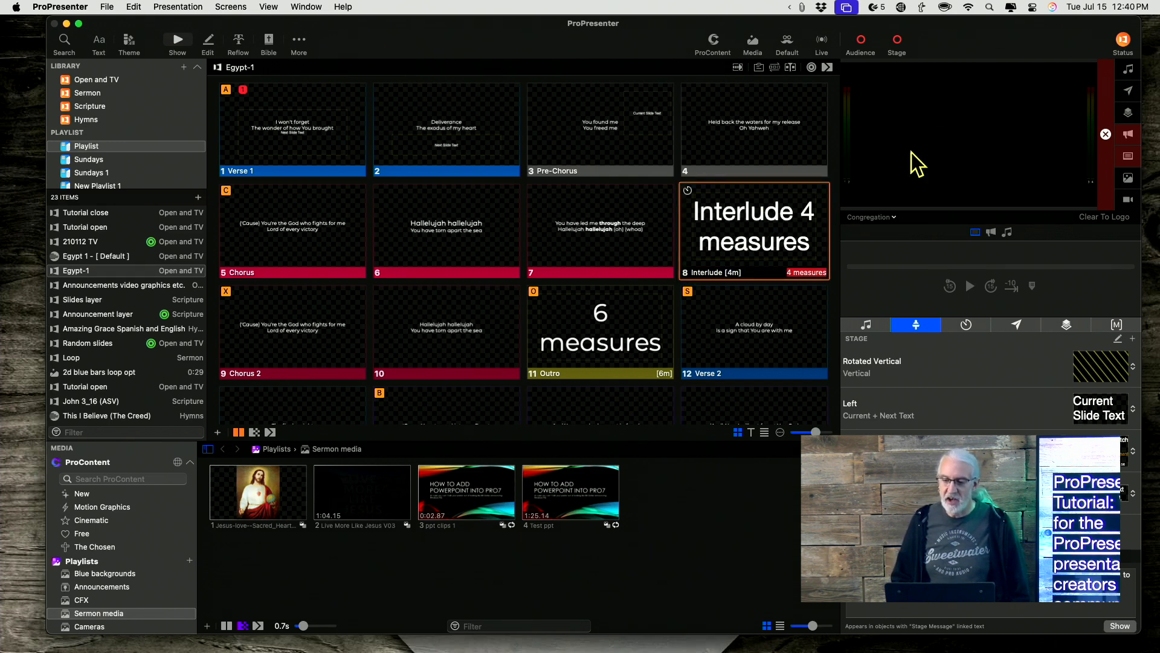
mouse_move(946, 195)
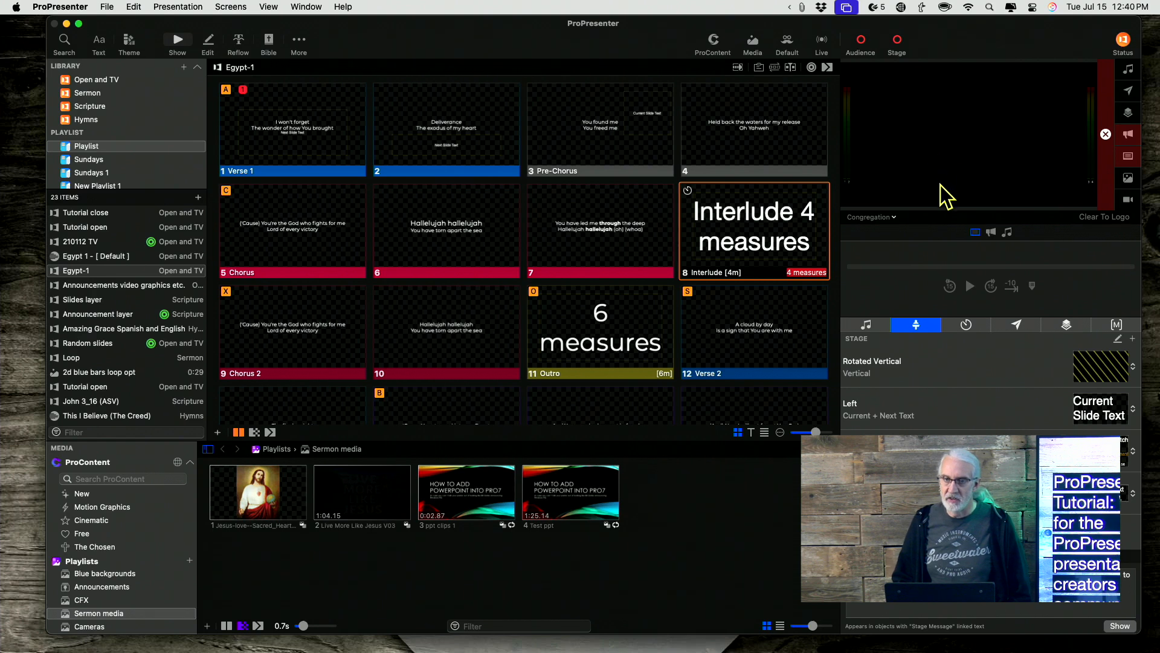
mouse_move(758, 245)
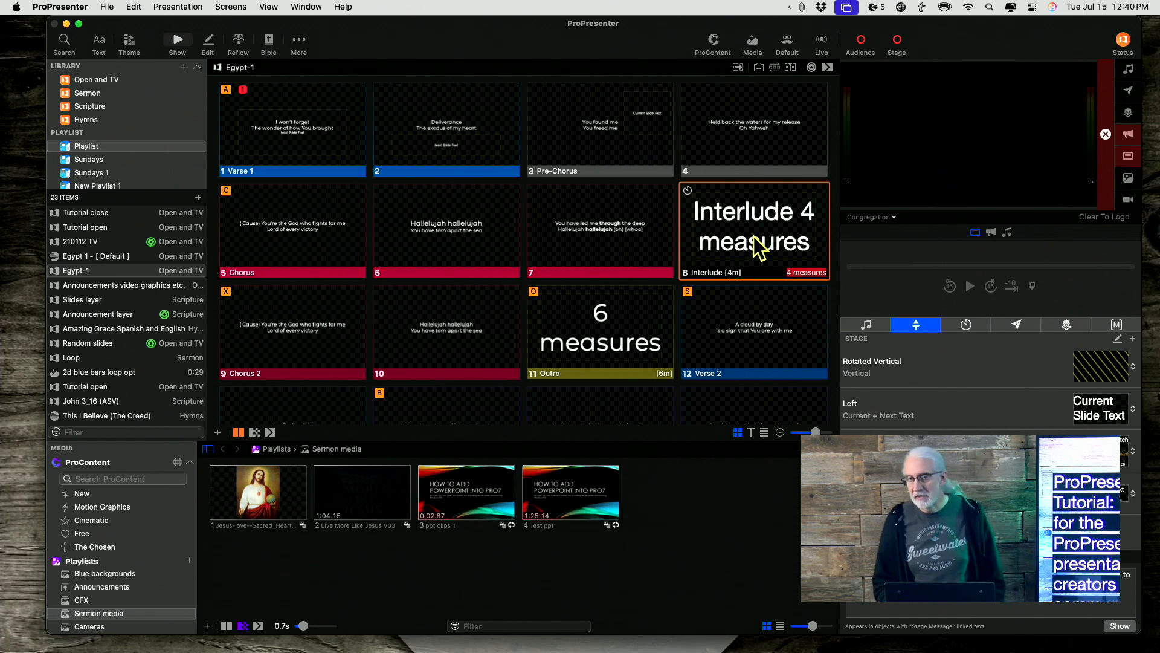
mouse_move(761, 204)
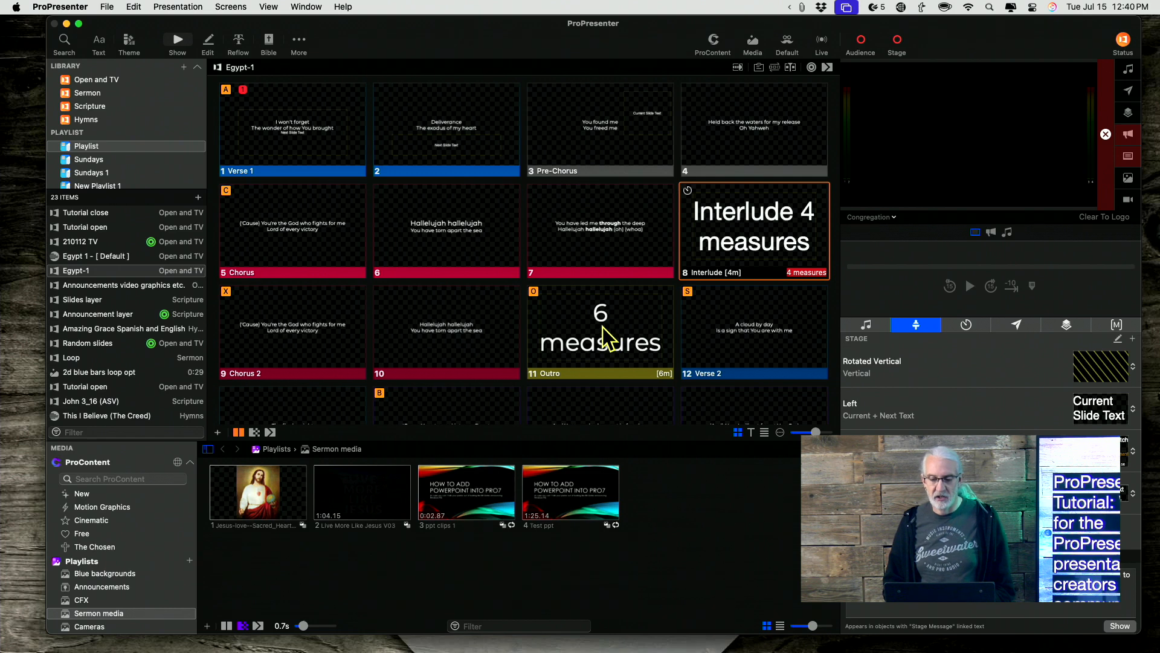
mouse_move(743, 218)
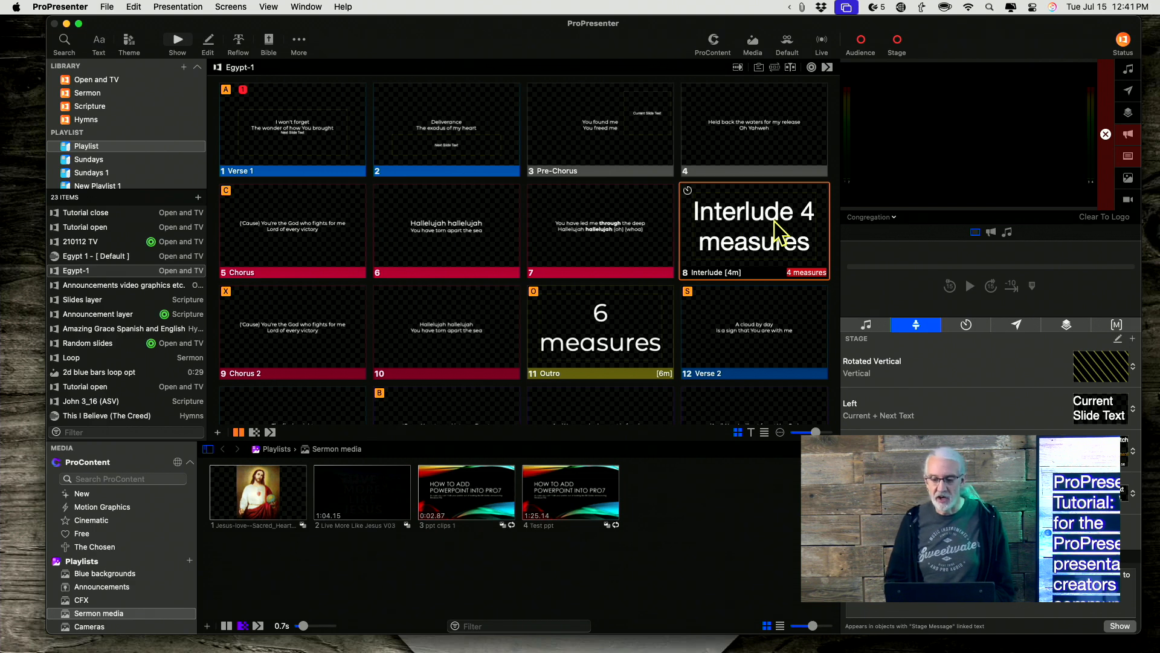
- Preview the Left stage screen and put slide 10's Hallelujah chorus live
left_click(870, 216)
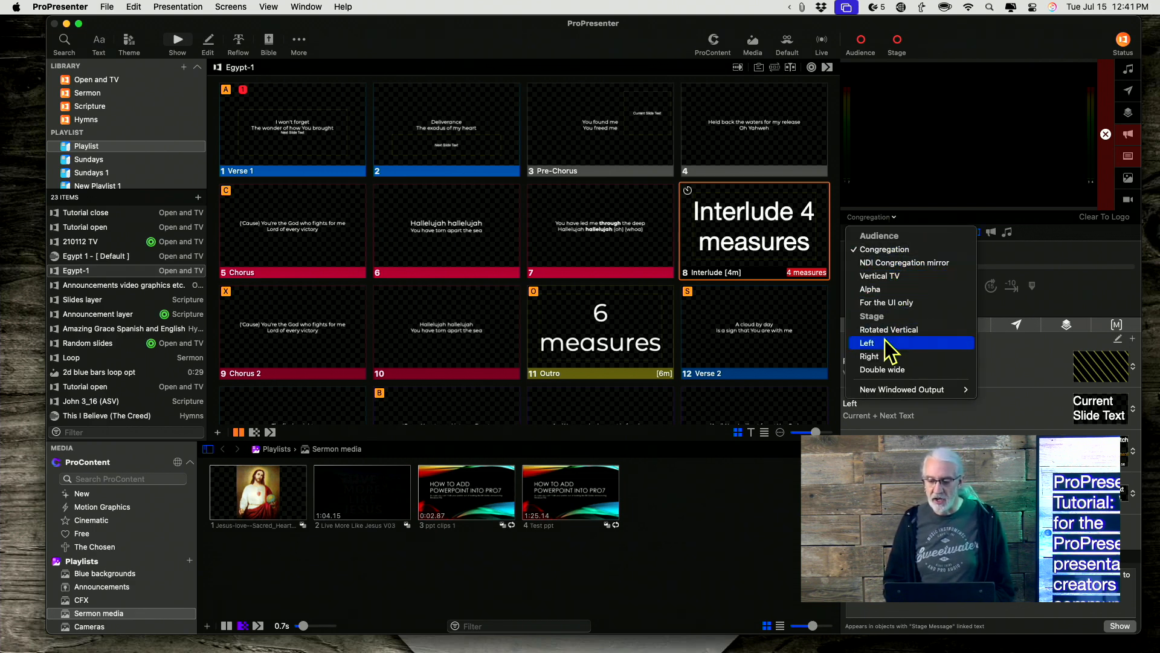
left_click(866, 343)
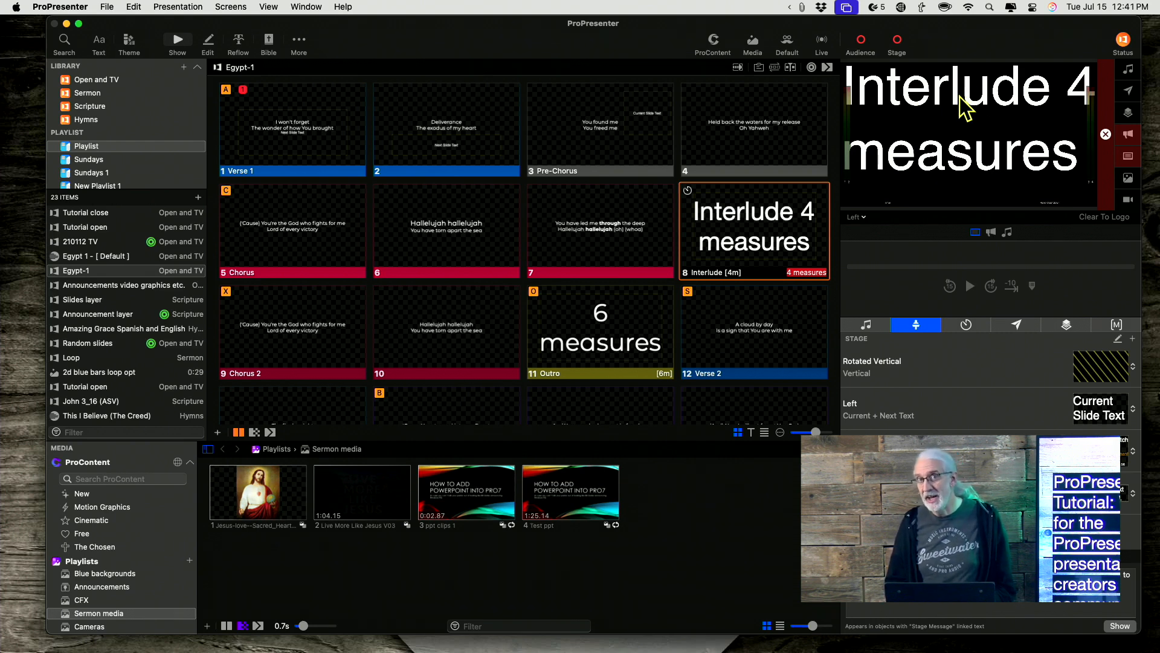
mouse_move(641, 159)
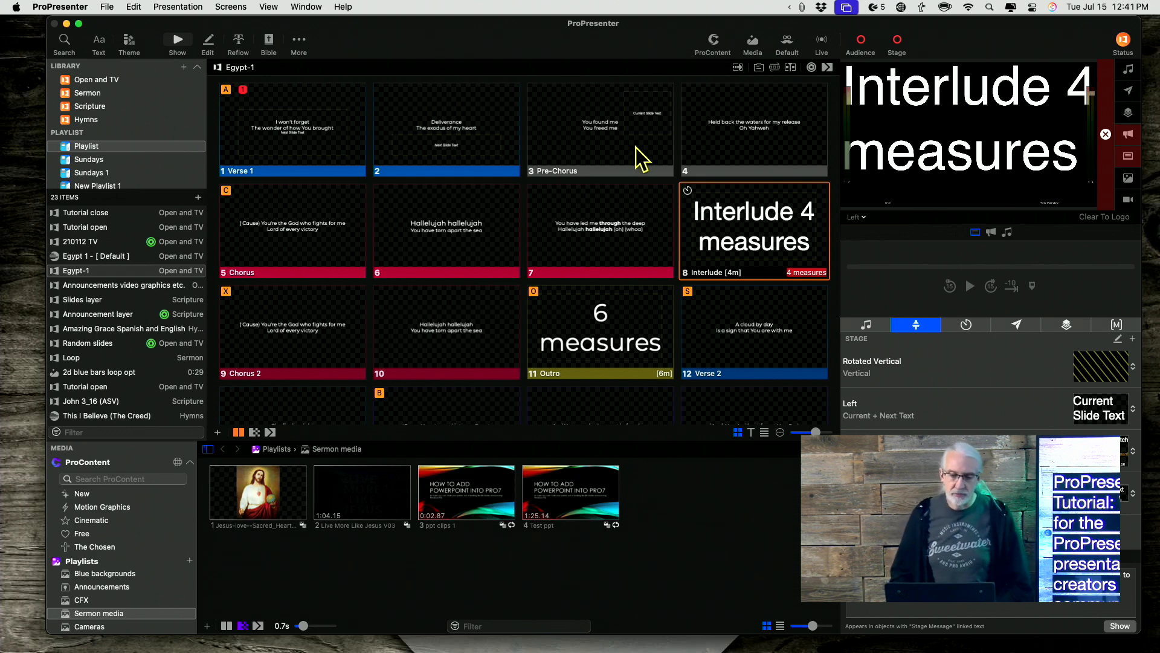
mouse_move(350, 298)
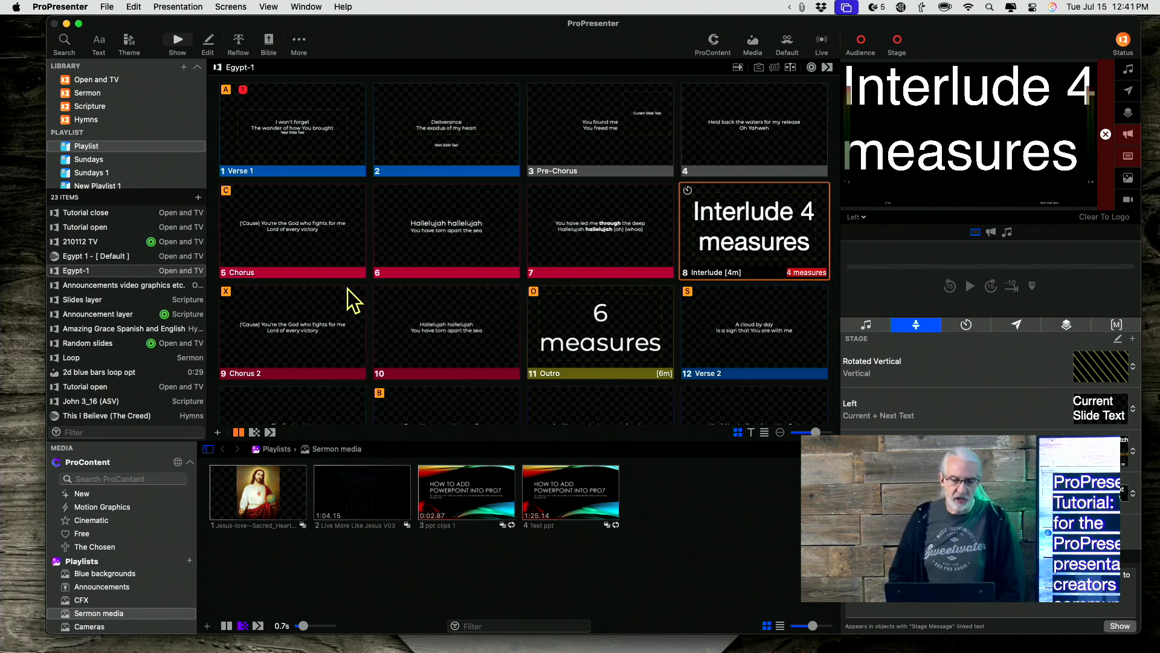
left_click(446, 331)
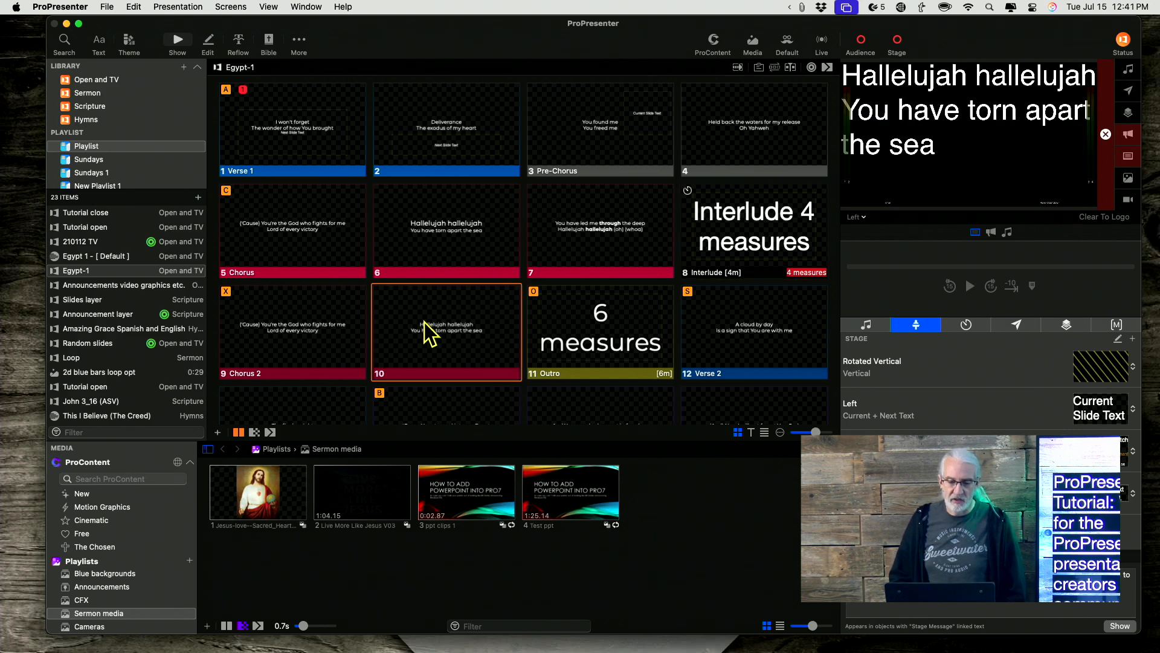
- Open slide 10 for editing, then the stage layout editor from Screens
right_click(429, 333)
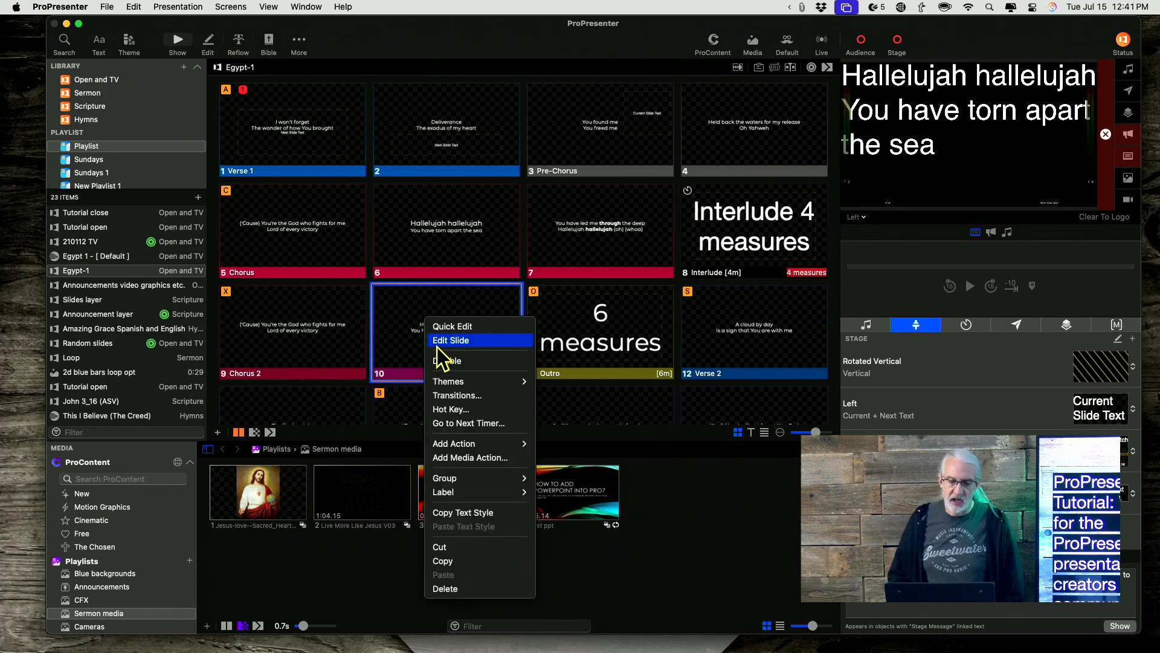
left_click(451, 340)
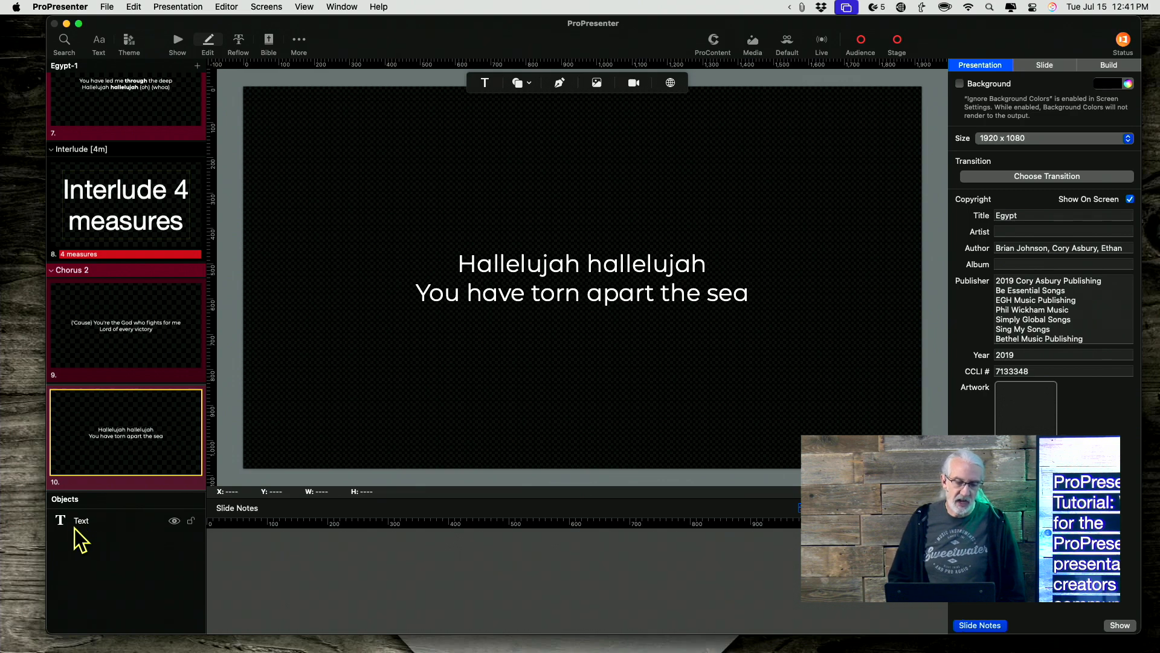
mouse_move(99, 547)
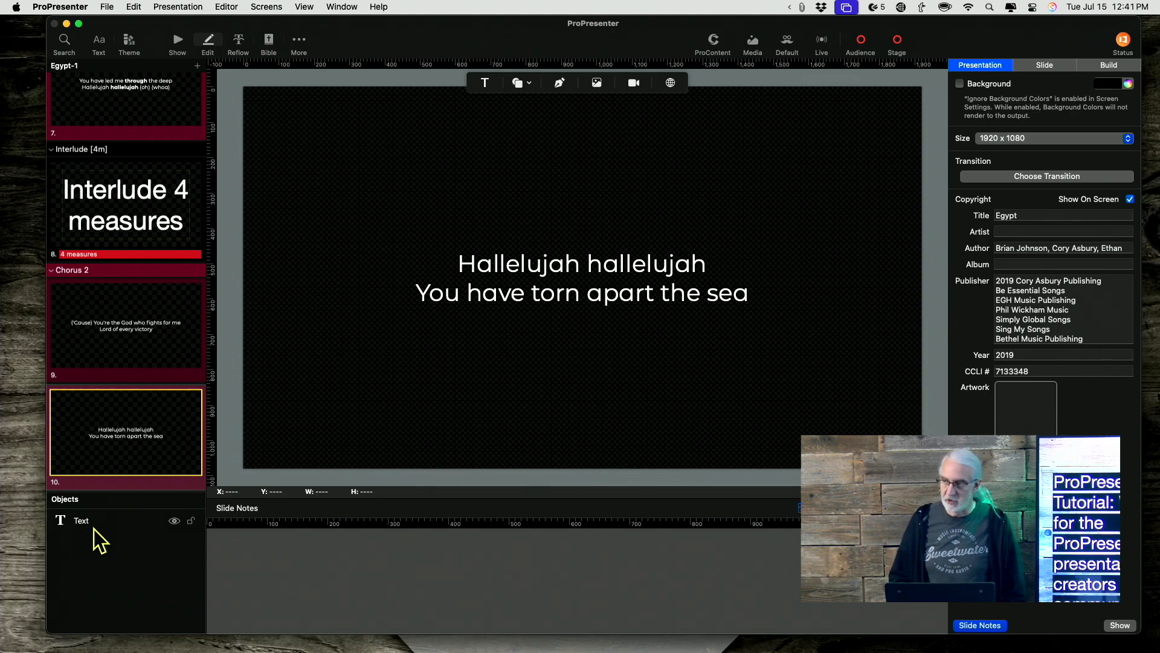
mouse_move(255, 97)
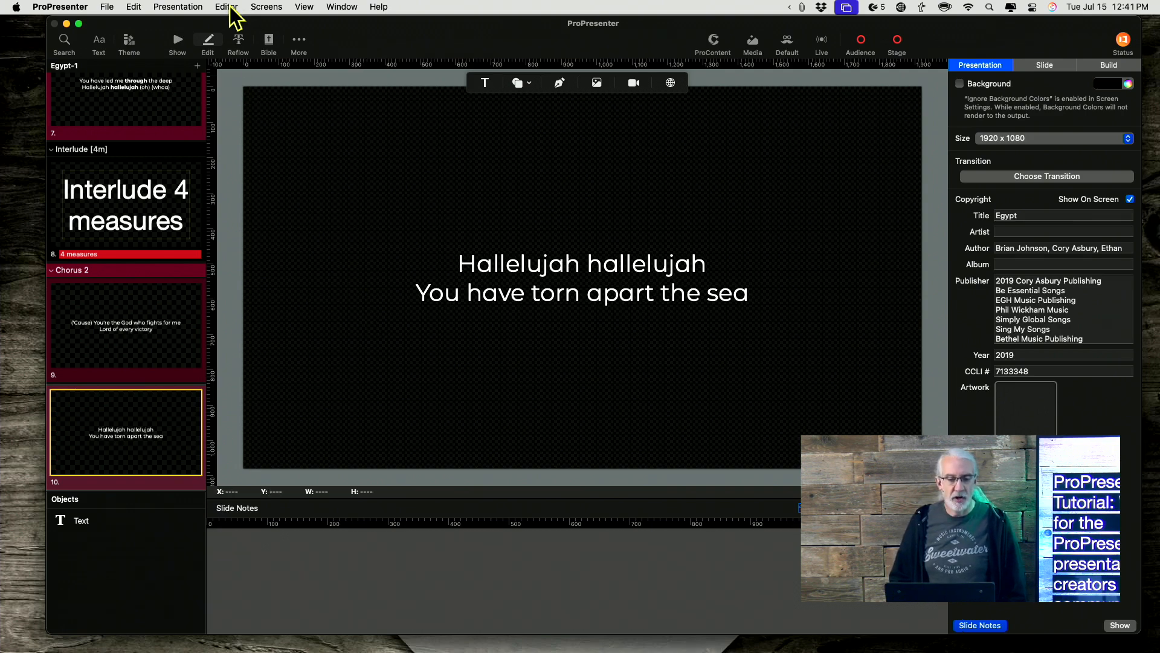
left_click(266, 7)
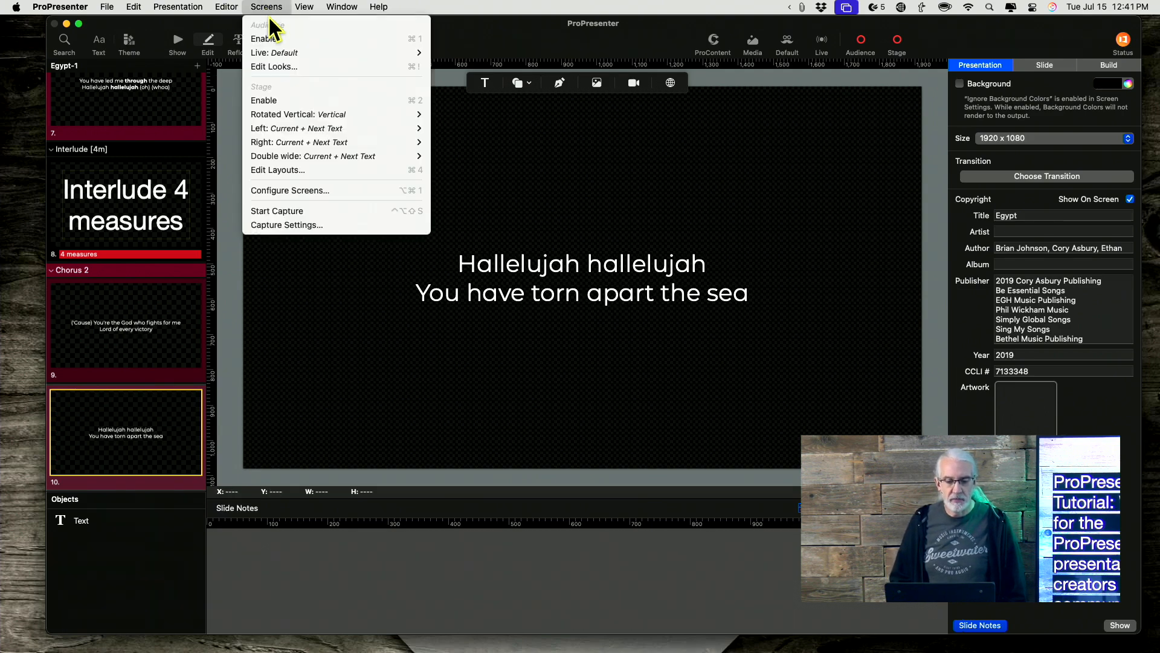
mouse_move(287, 170)
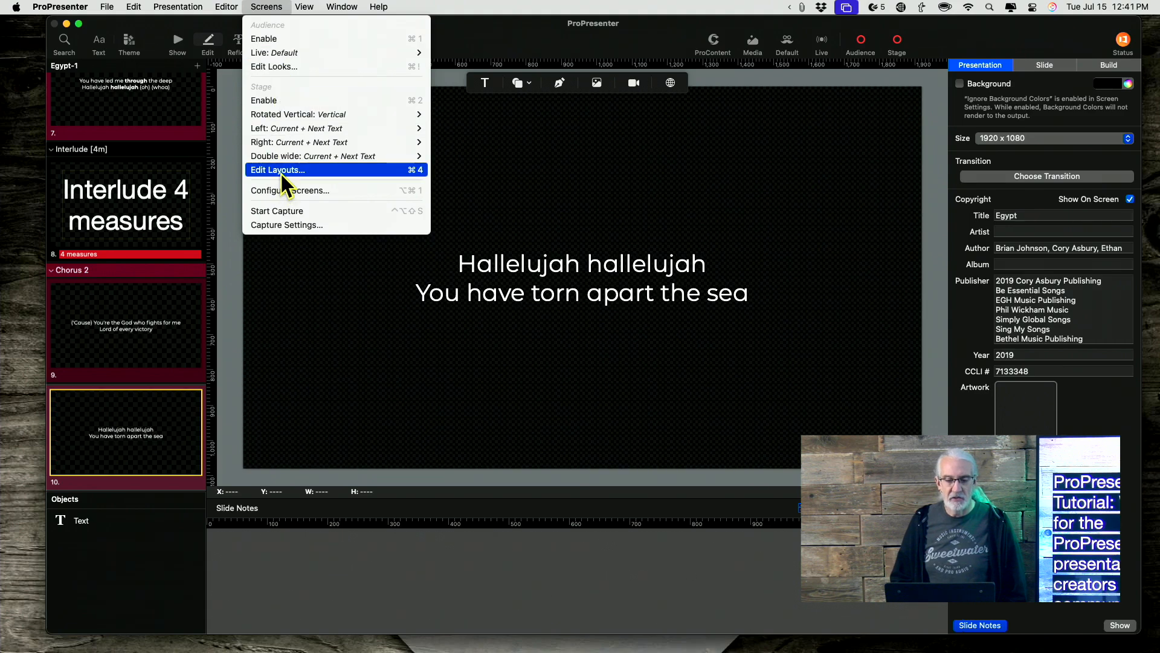
left_click(277, 169)
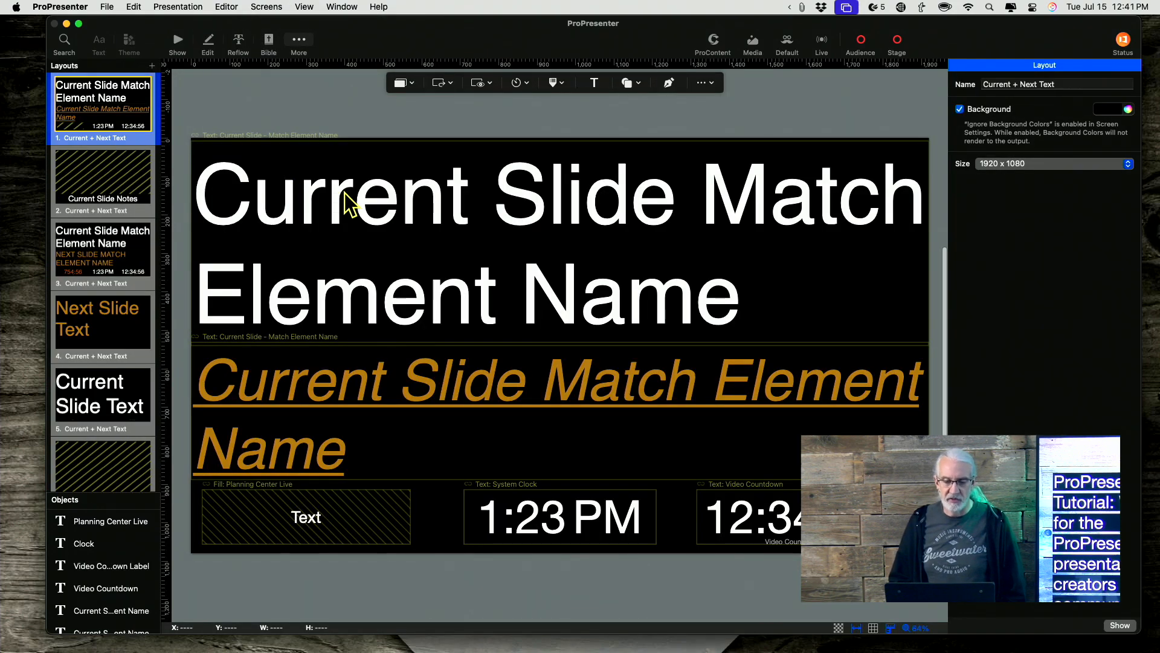
mouse_move(446, 216)
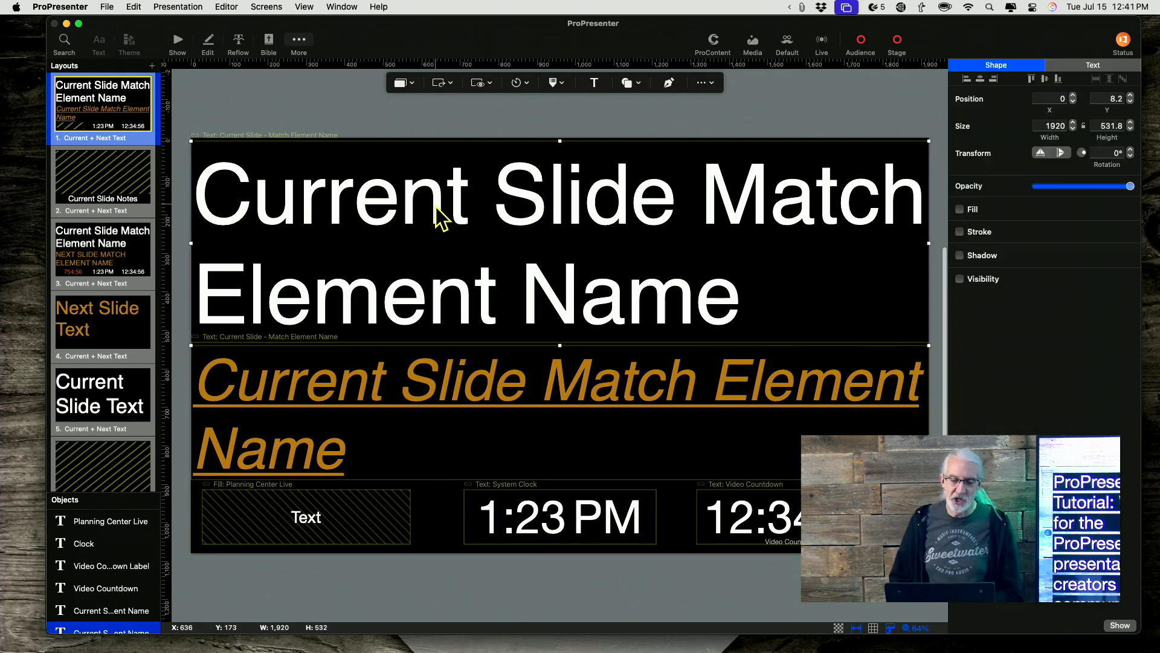
mouse_move(545, 252)
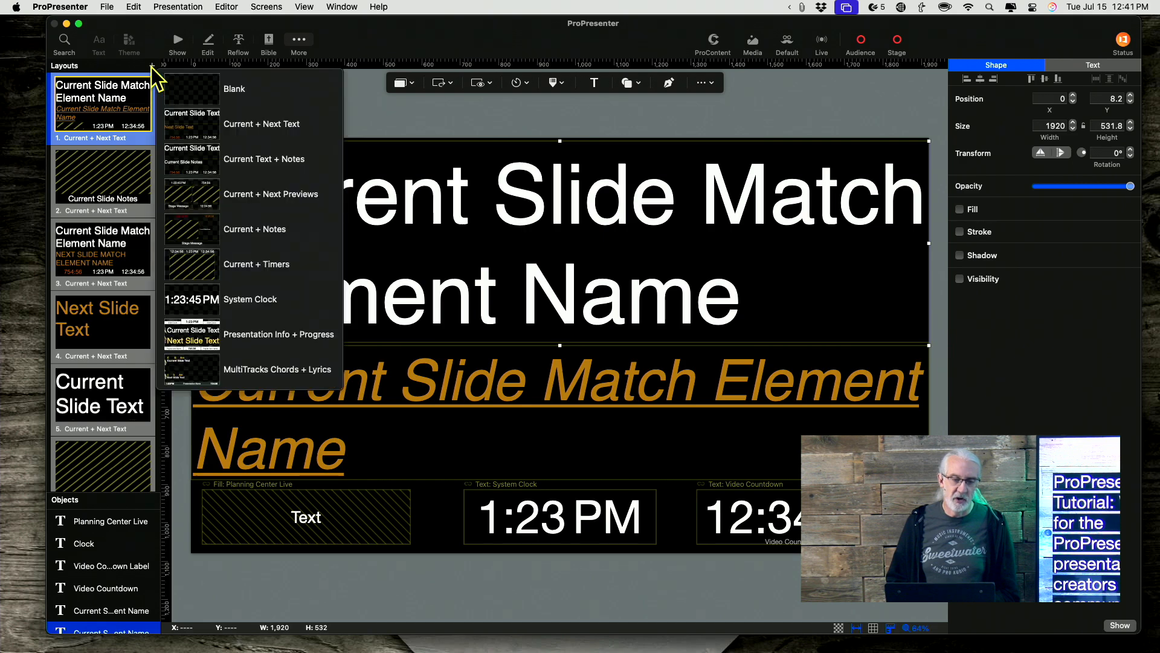
mouse_move(241, 132)
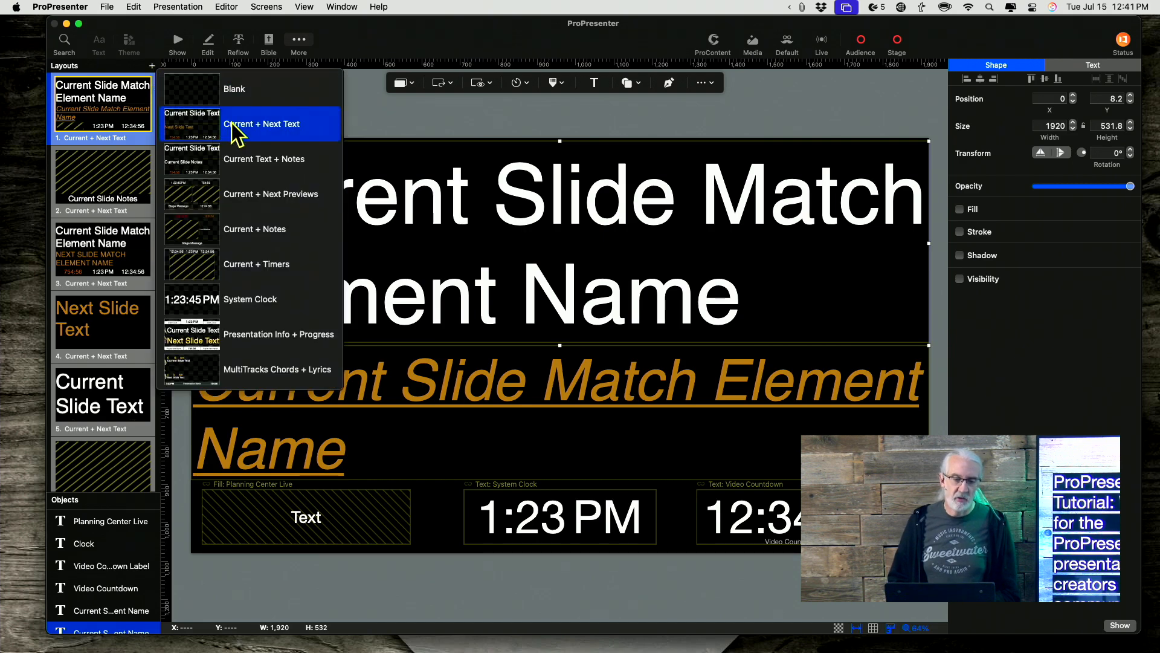
- Add a Current + Next Text layout and select its top text box
left_click(262, 124)
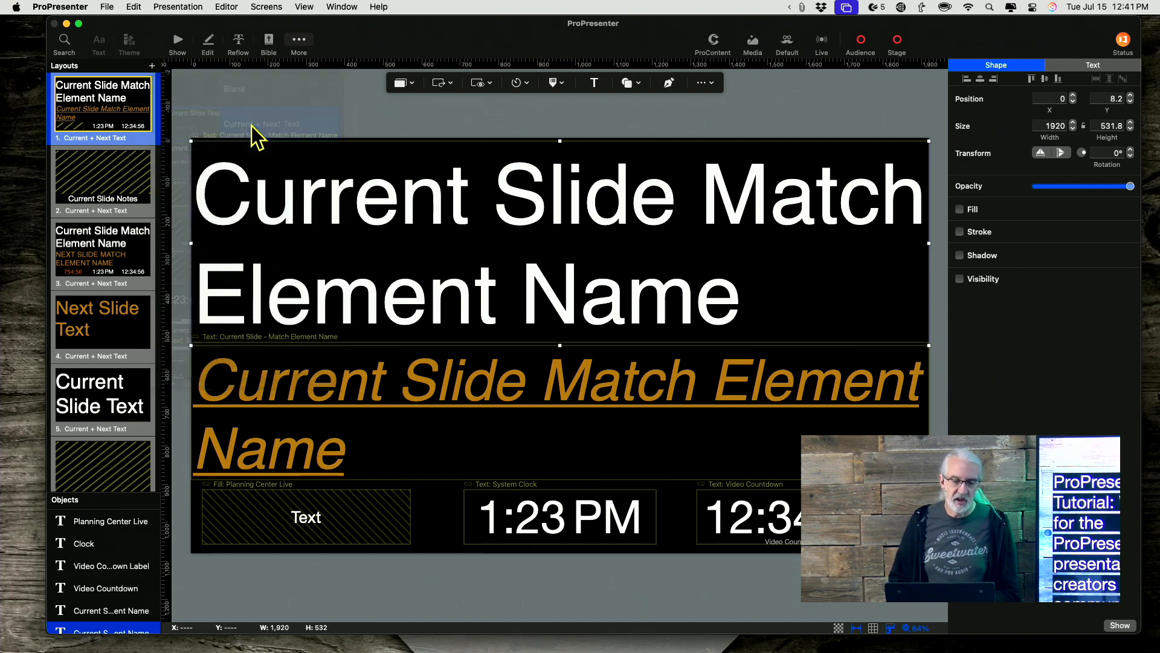
left_click(102, 176)
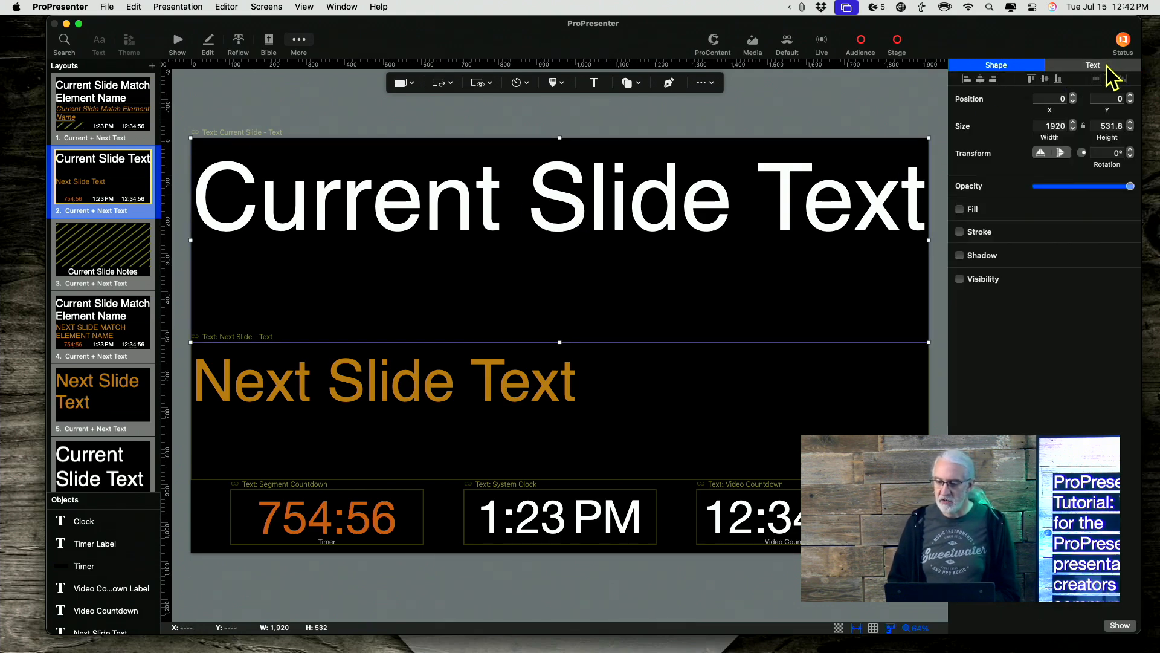
- Link the current-slide text box to Current Slide, matching the element named 'Text'
left_click(1092, 65)
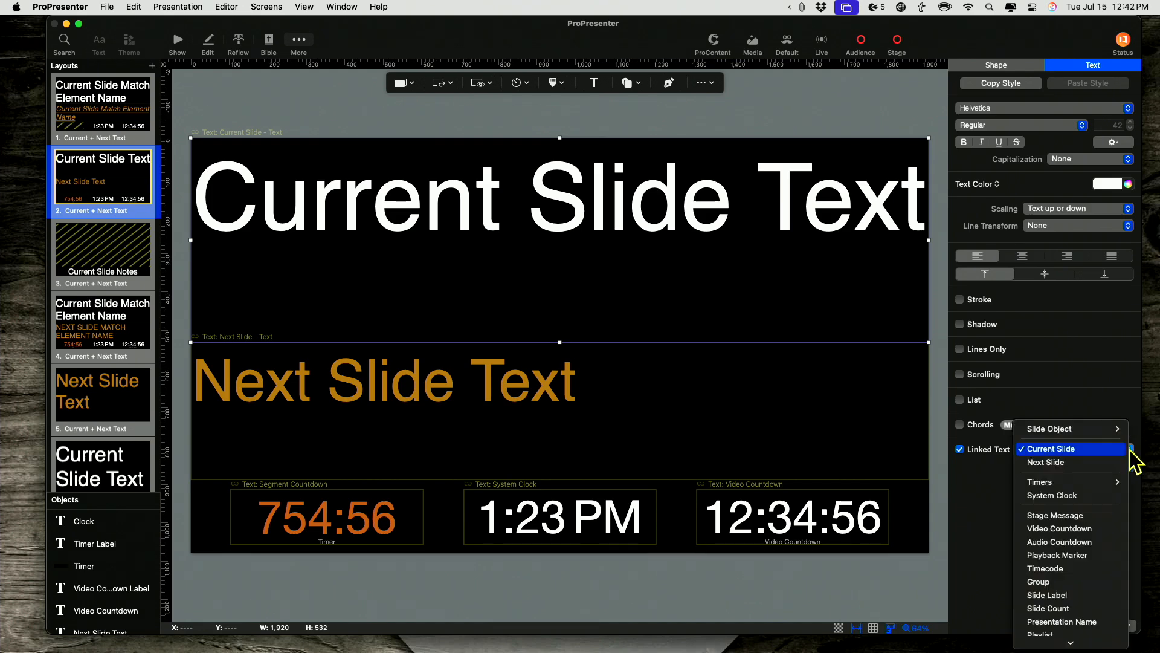
left_click(1052, 448)
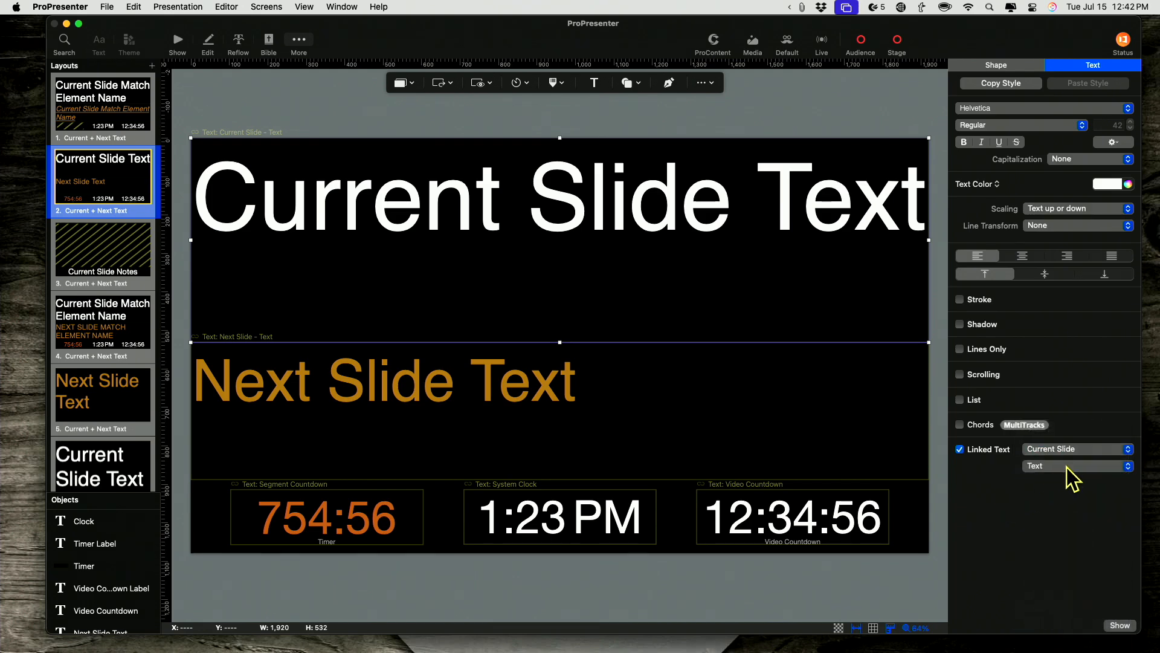
left_click(1076, 465)
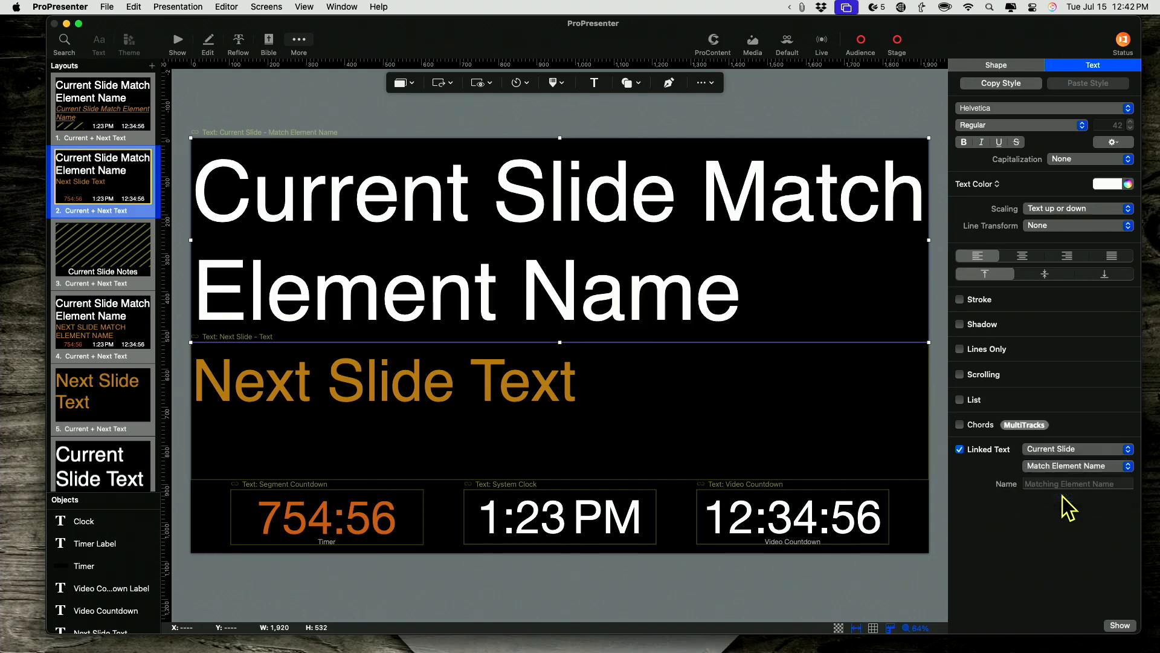
left_click(1078, 484)
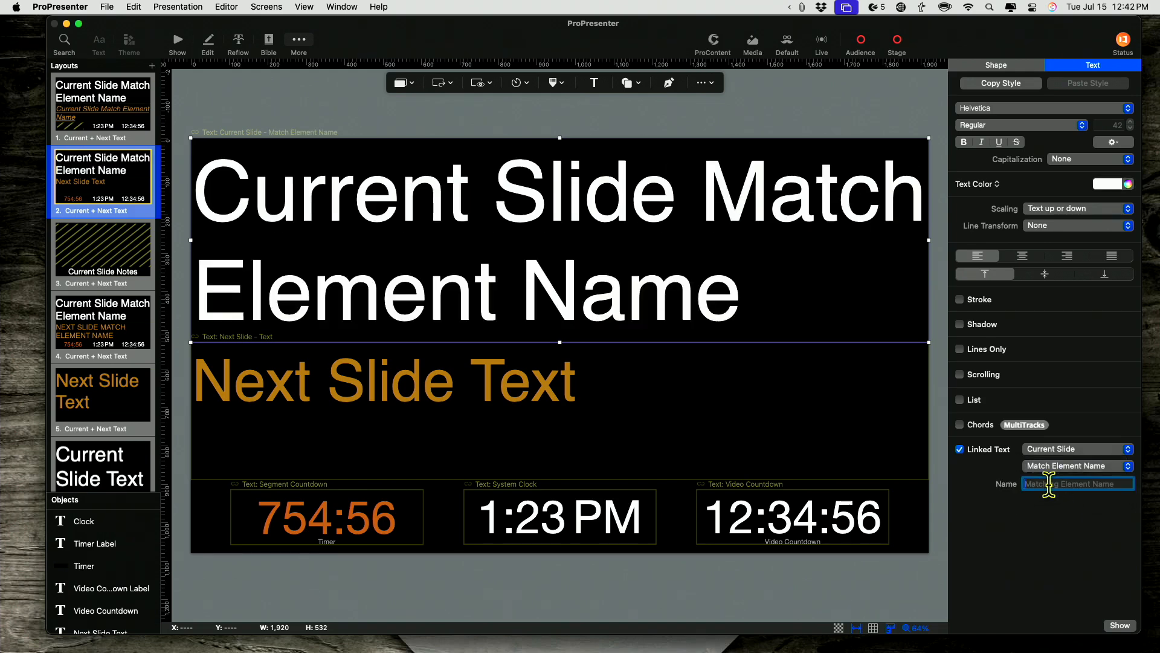
type("Text")
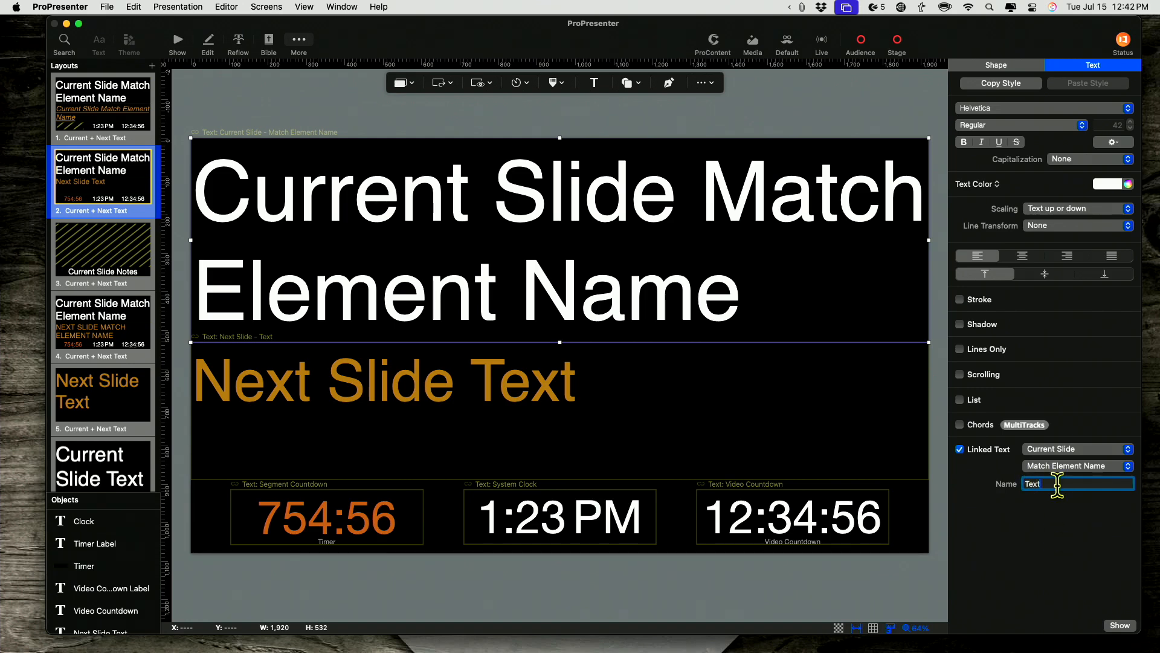
mouse_move(993, 507)
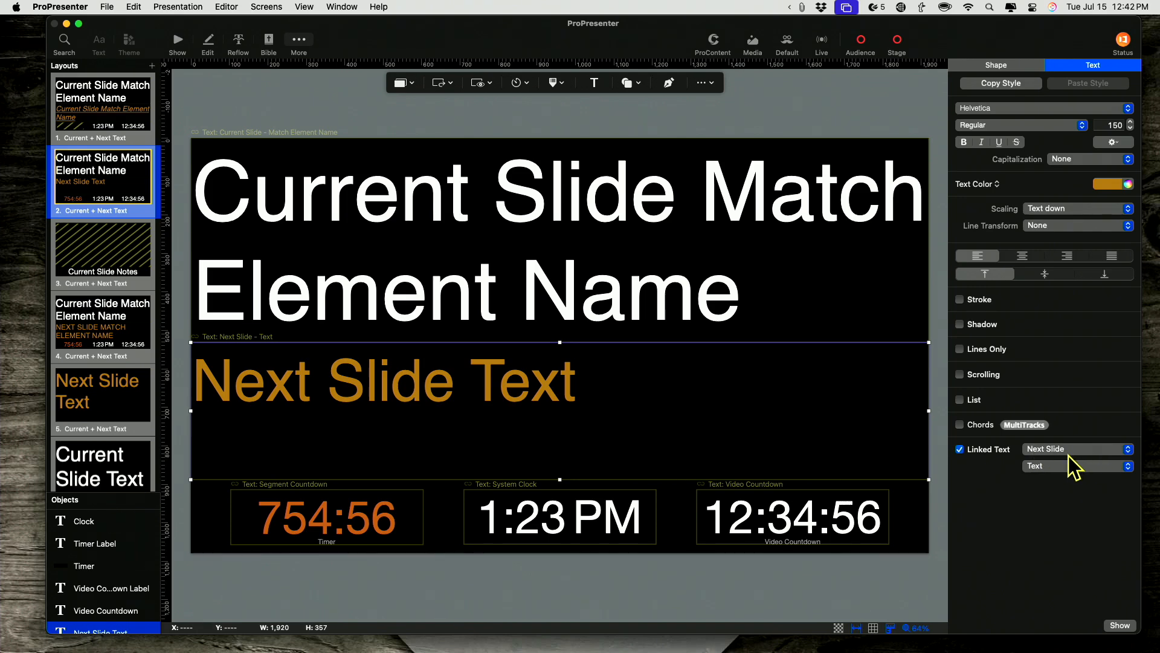
- Link the next-slide text box to Next Slide by matching element name, then return to the show
left_click(1076, 466)
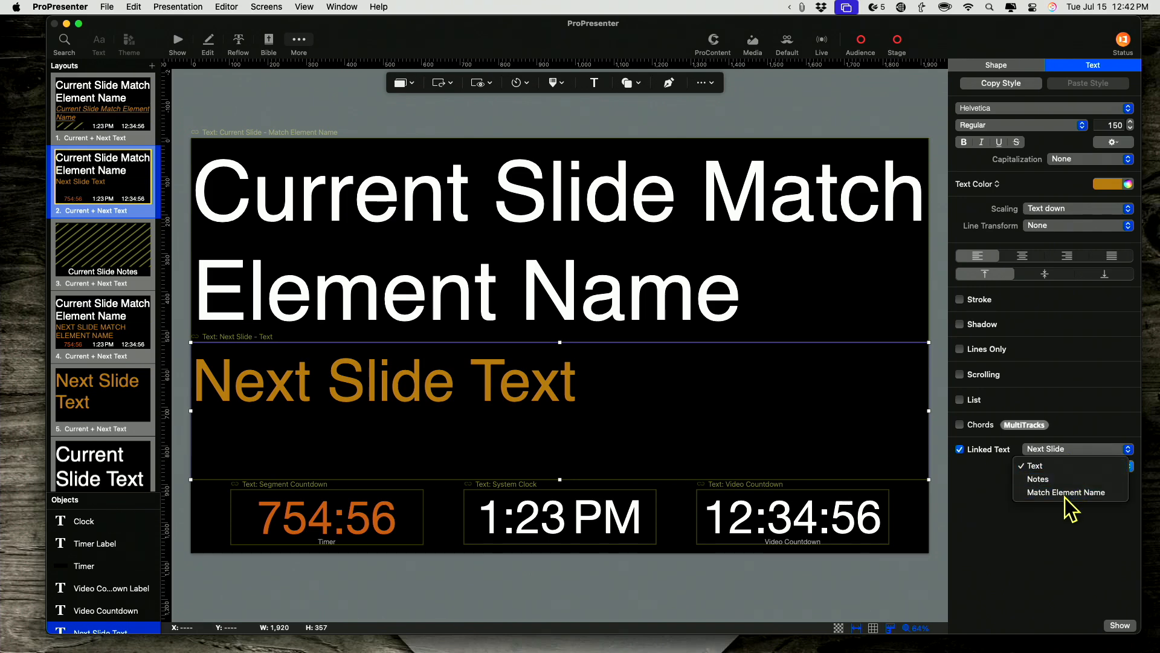
left_click(1065, 492)
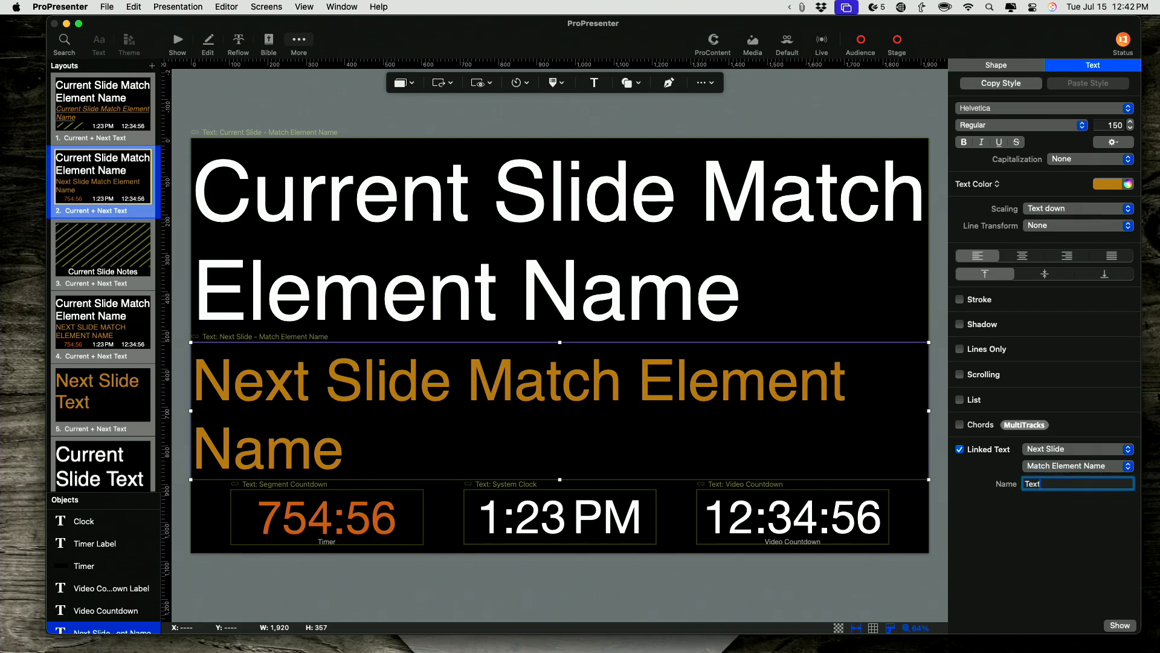
mouse_move(625, 324)
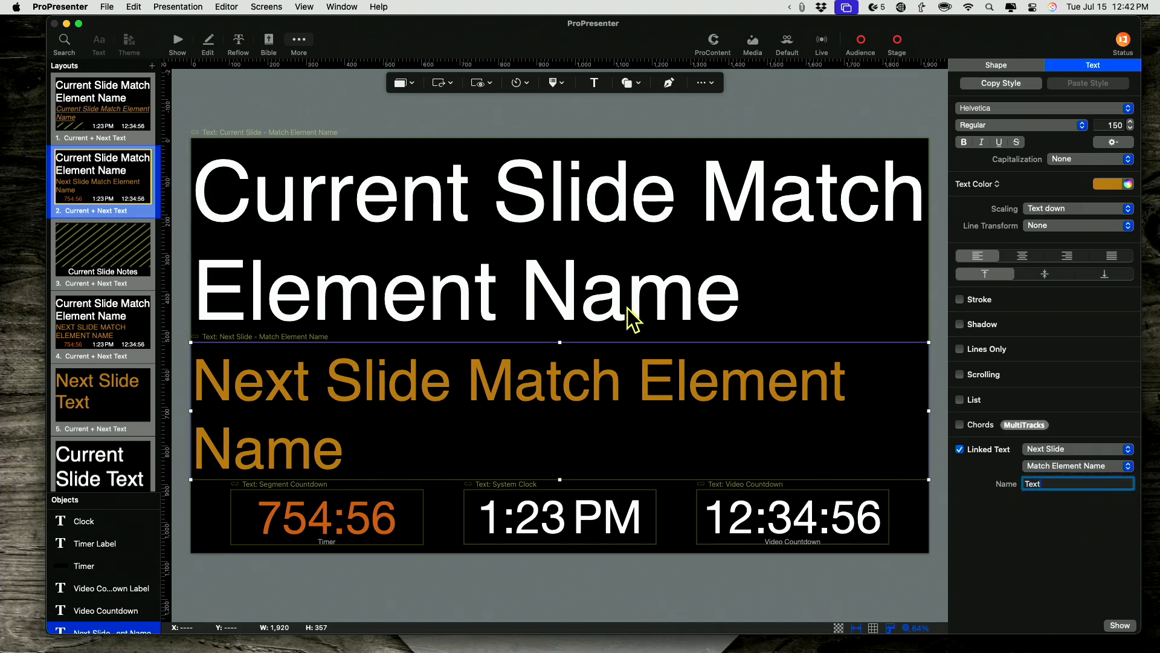
mouse_move(650, 305)
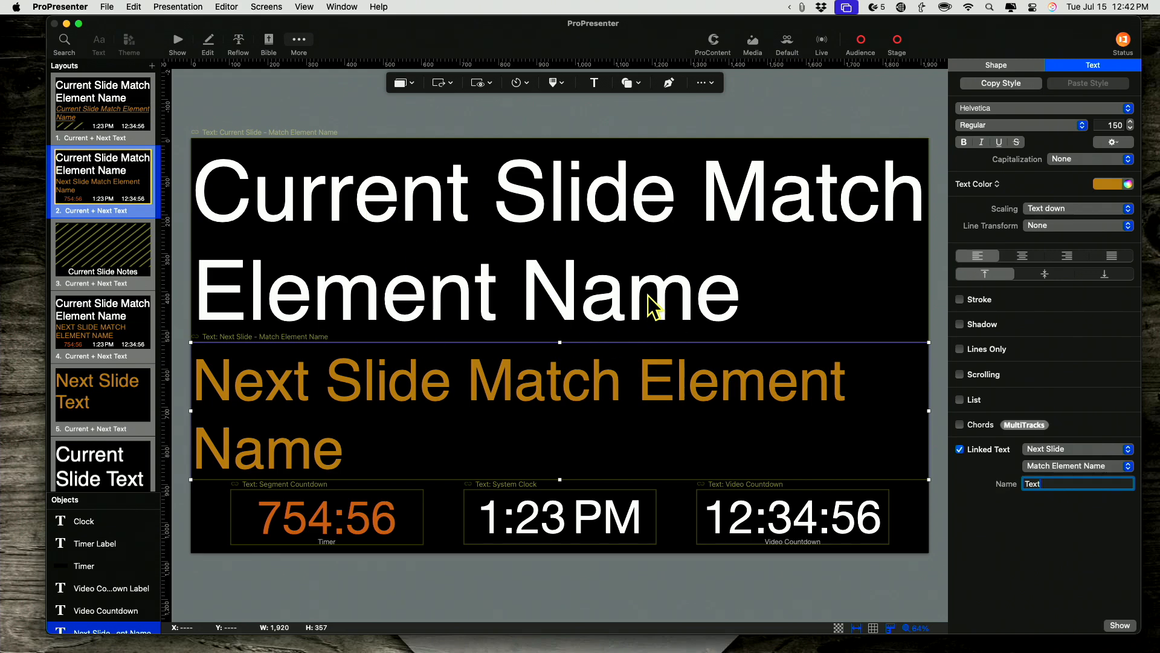
mouse_move(411, 347)
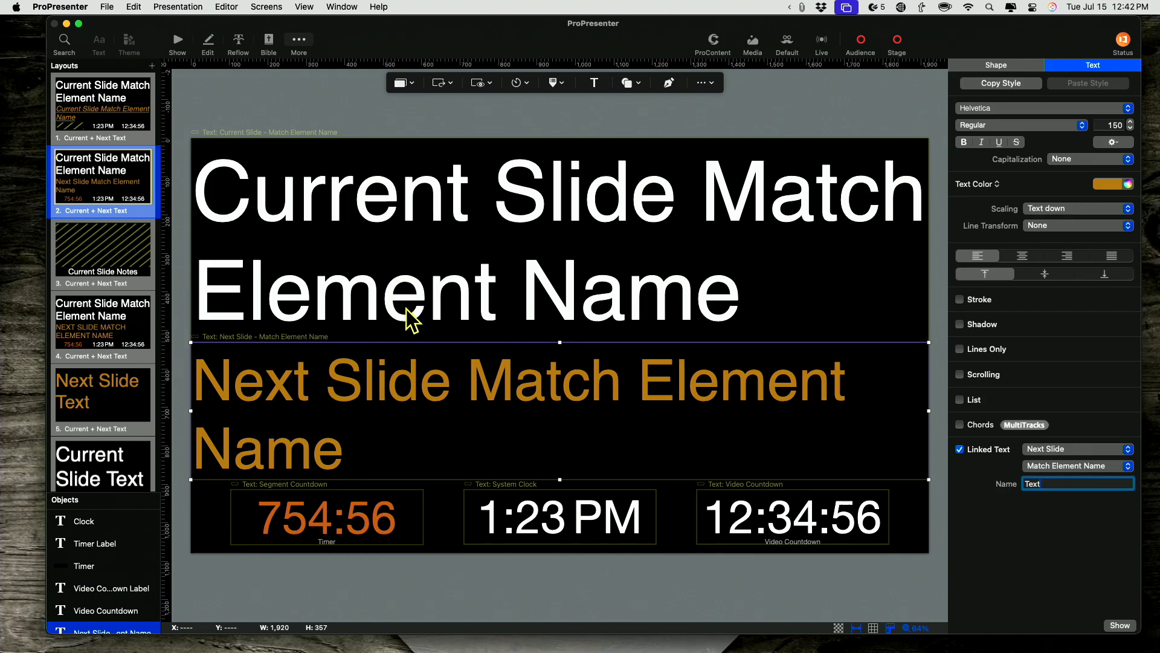
mouse_move(447, 312)
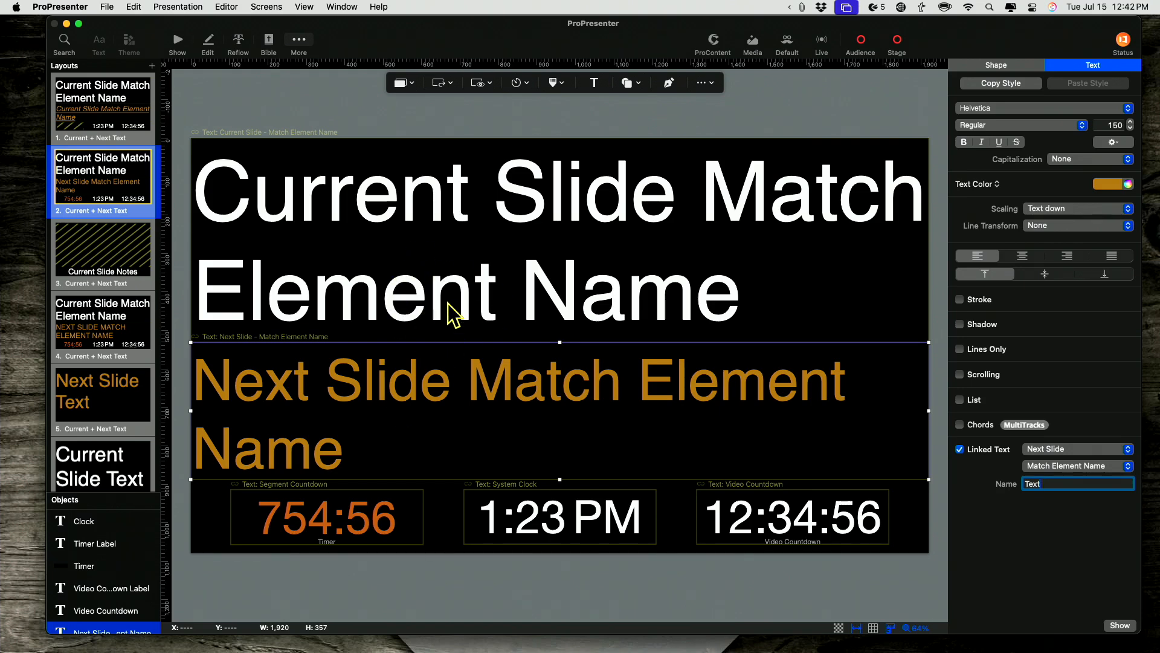
left_click(177, 39)
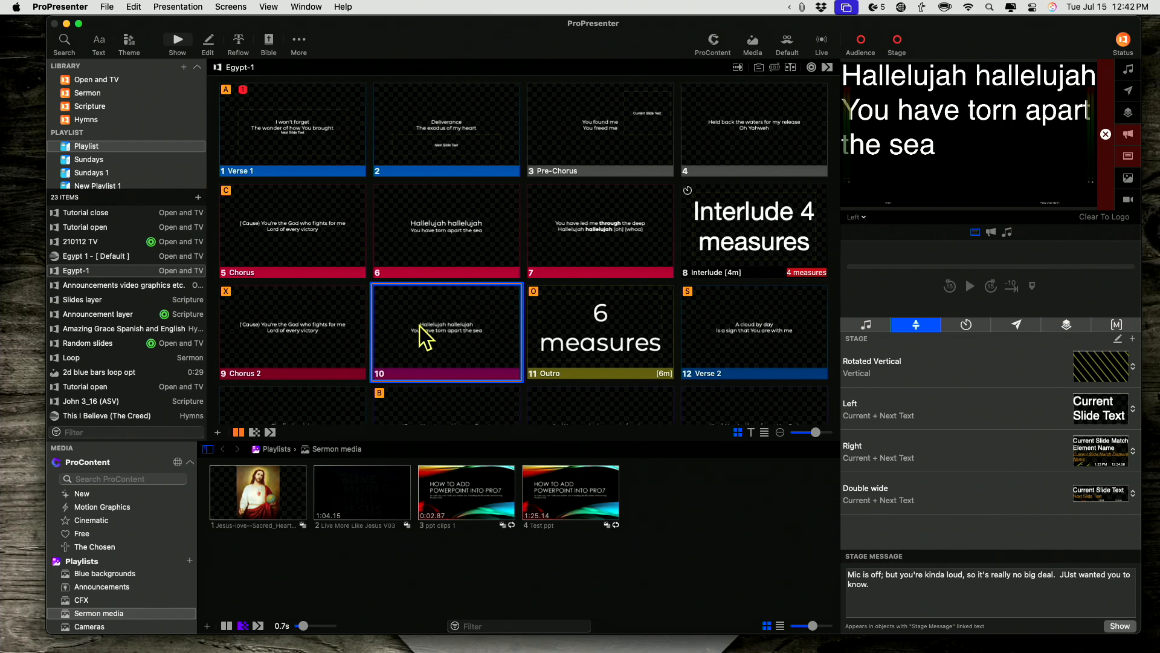
mouse_move(914, 360)
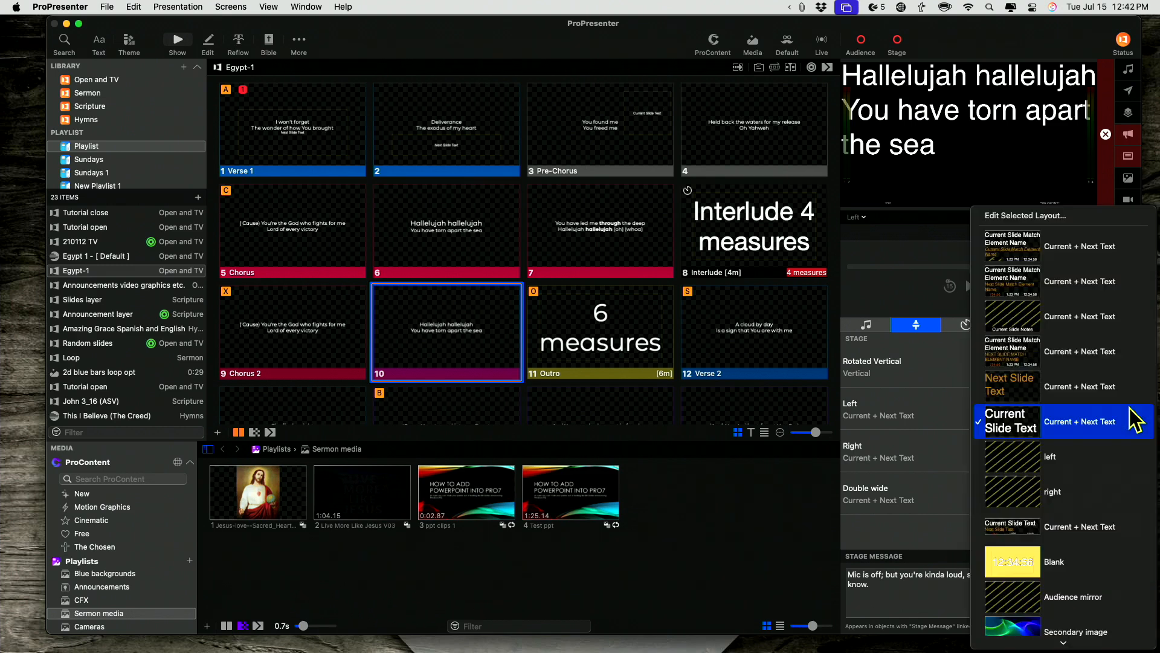
mouse_move(1081, 251)
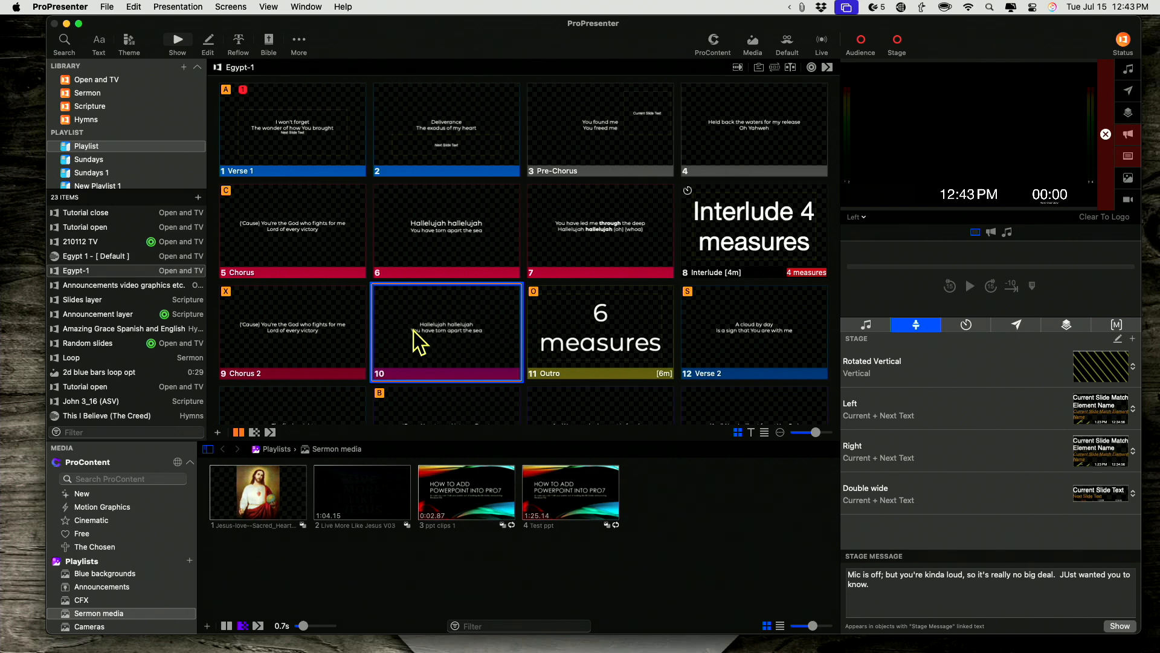
- Put slide 10, then slide 7, live and bring up the Outro slide's context menu
left_click(293, 331)
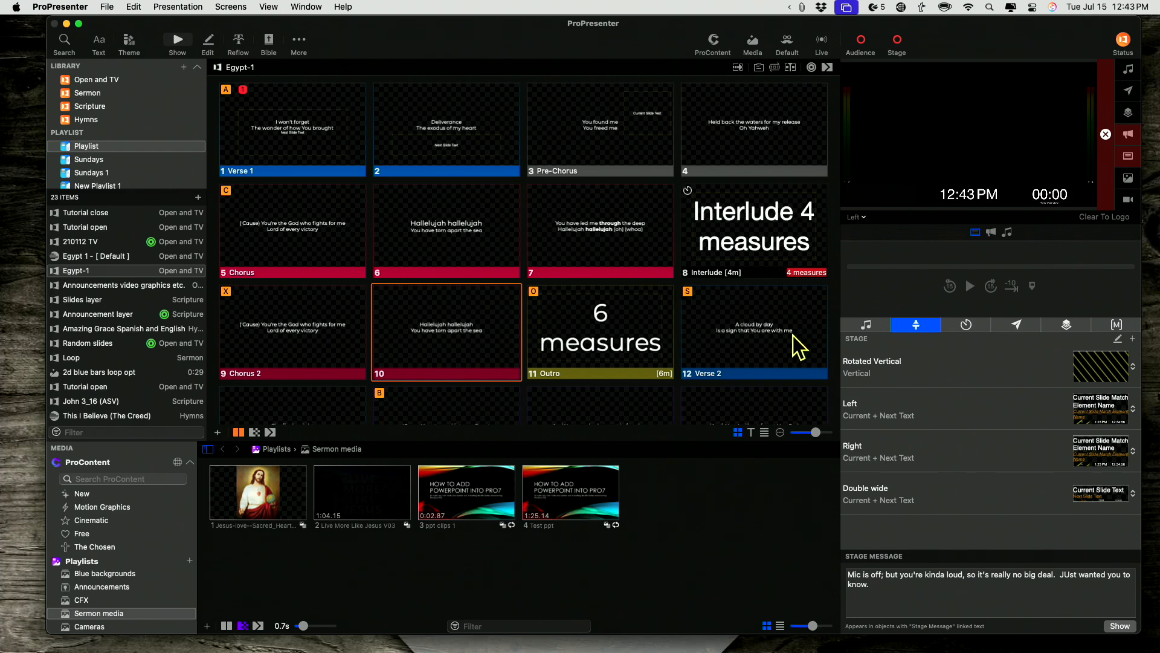
mouse_move(1134, 423)
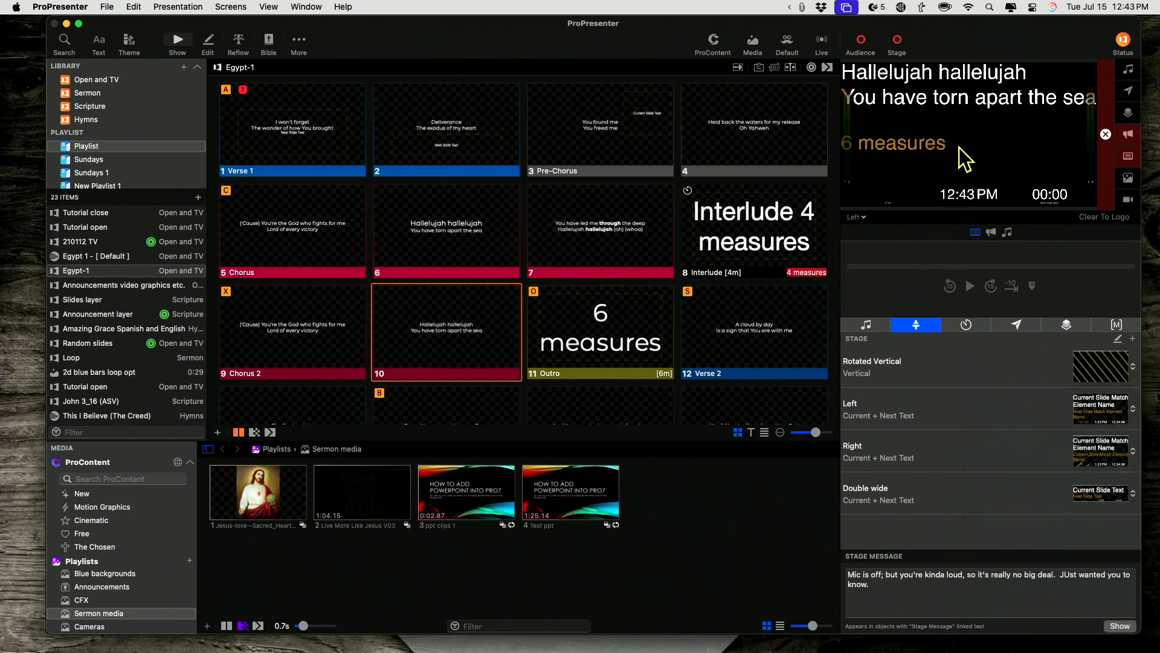
mouse_move(1125, 471)
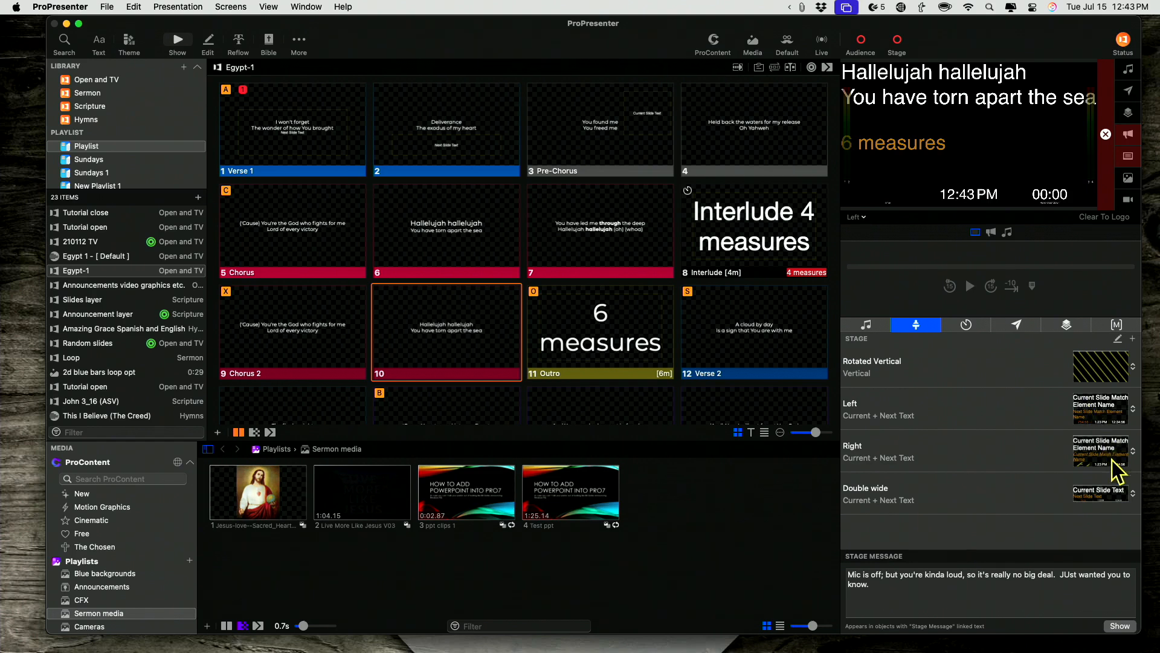
mouse_move(1128, 414)
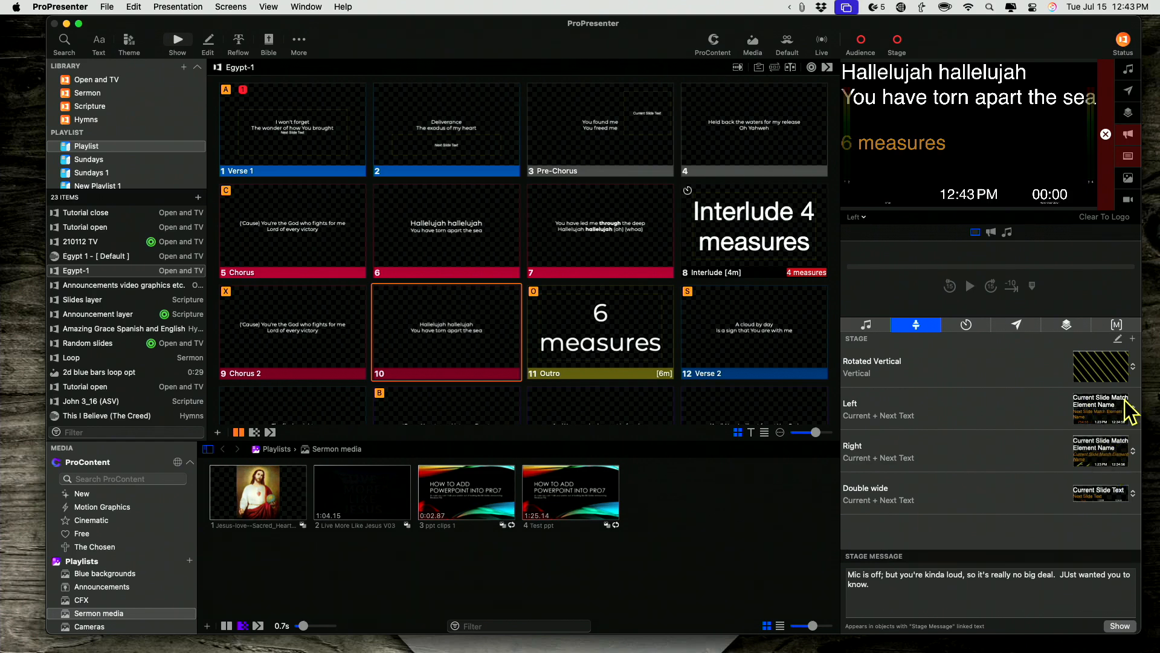
mouse_move(1105, 430)
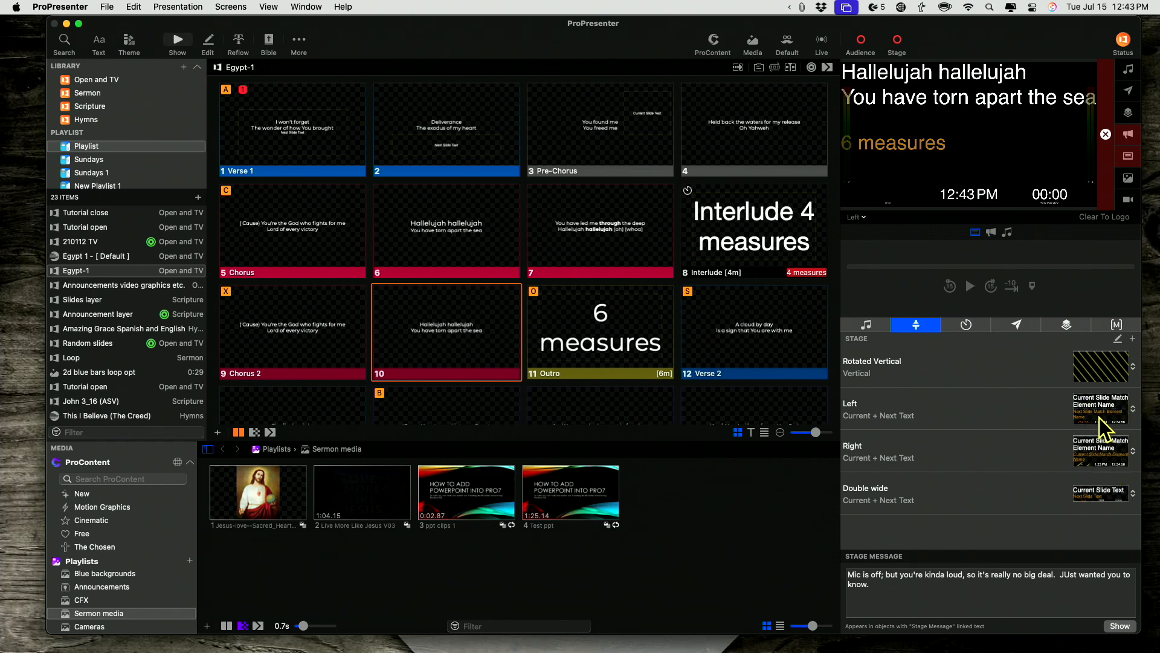
mouse_move(878, 165)
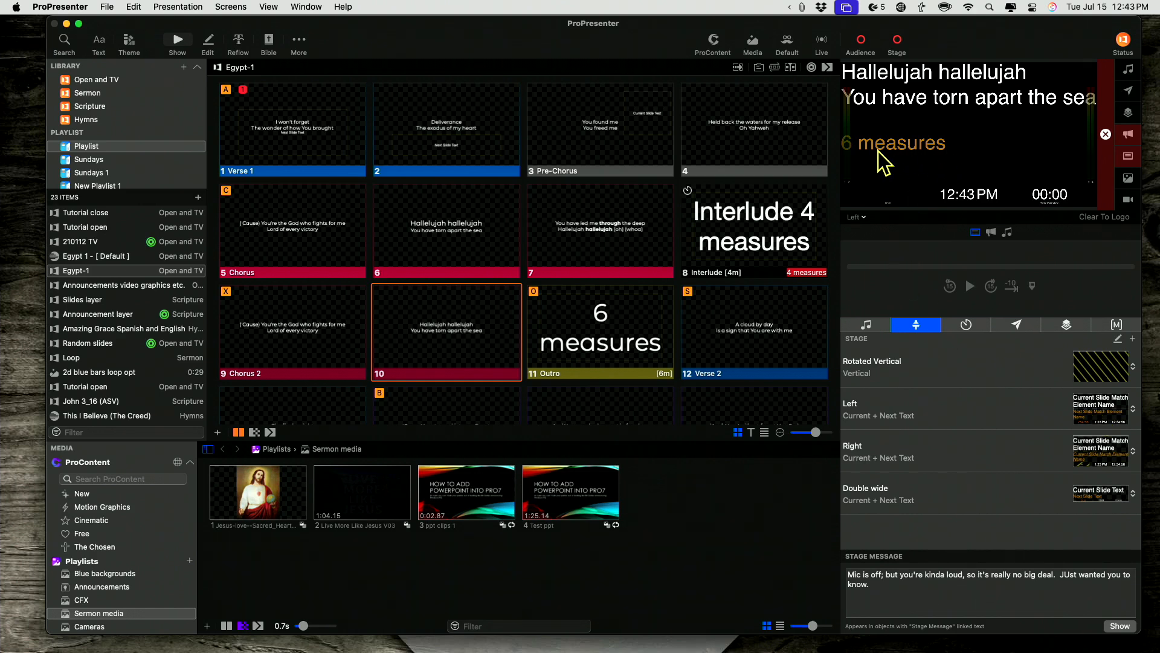
mouse_move(682, 245)
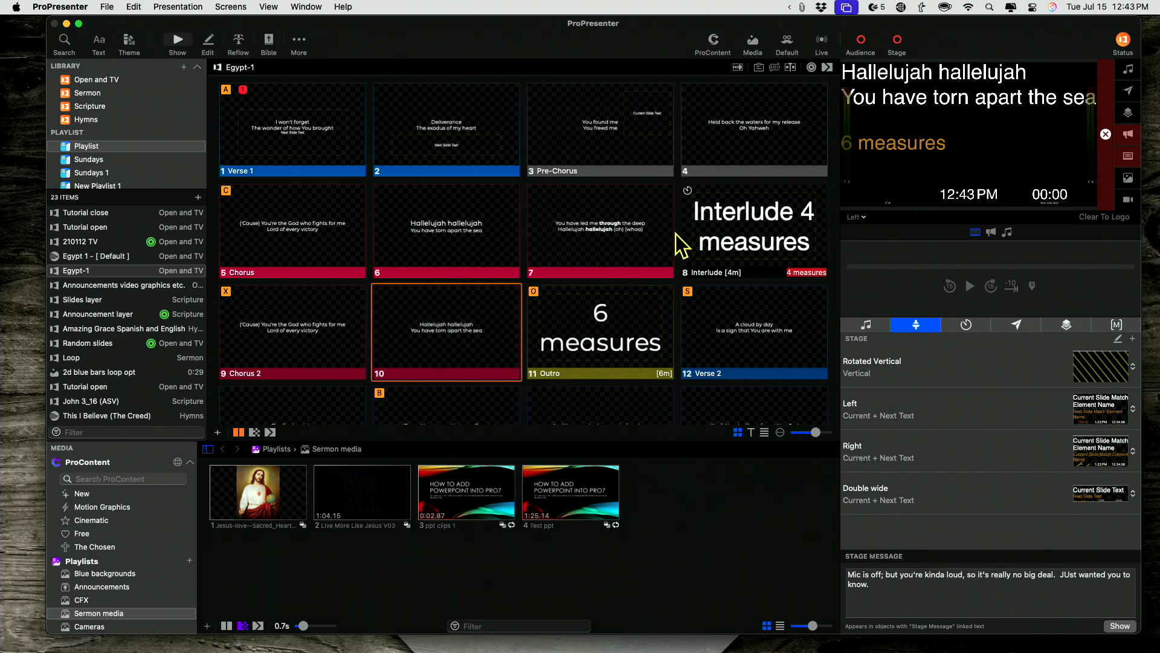
left_click(600, 229)
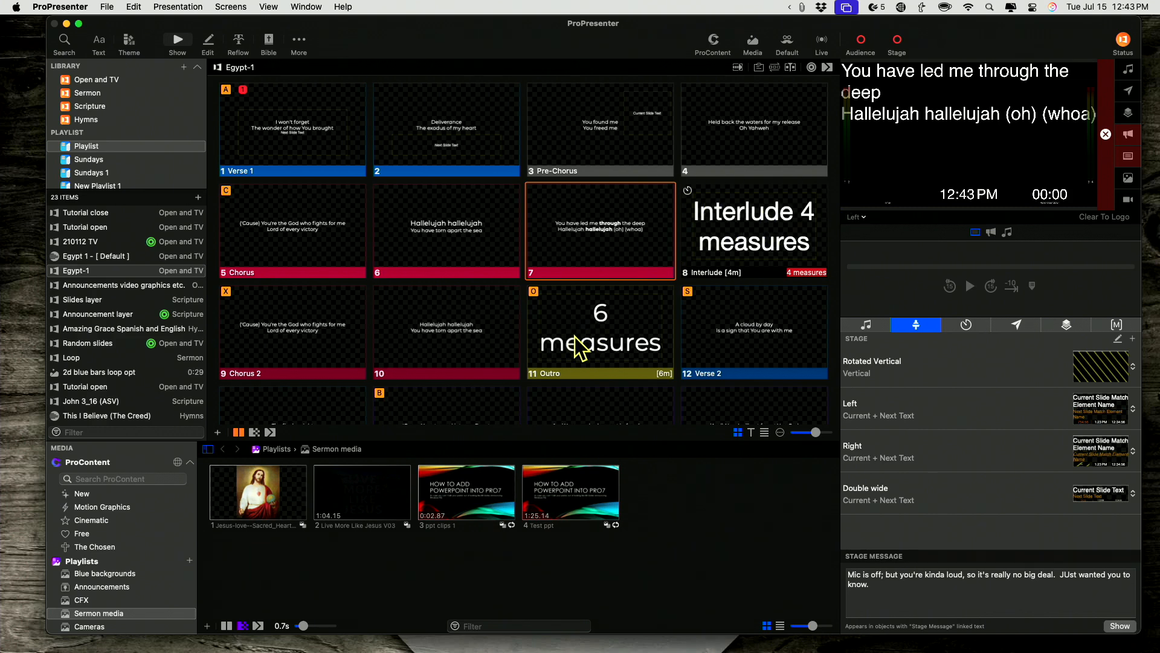
mouse_move(599, 333)
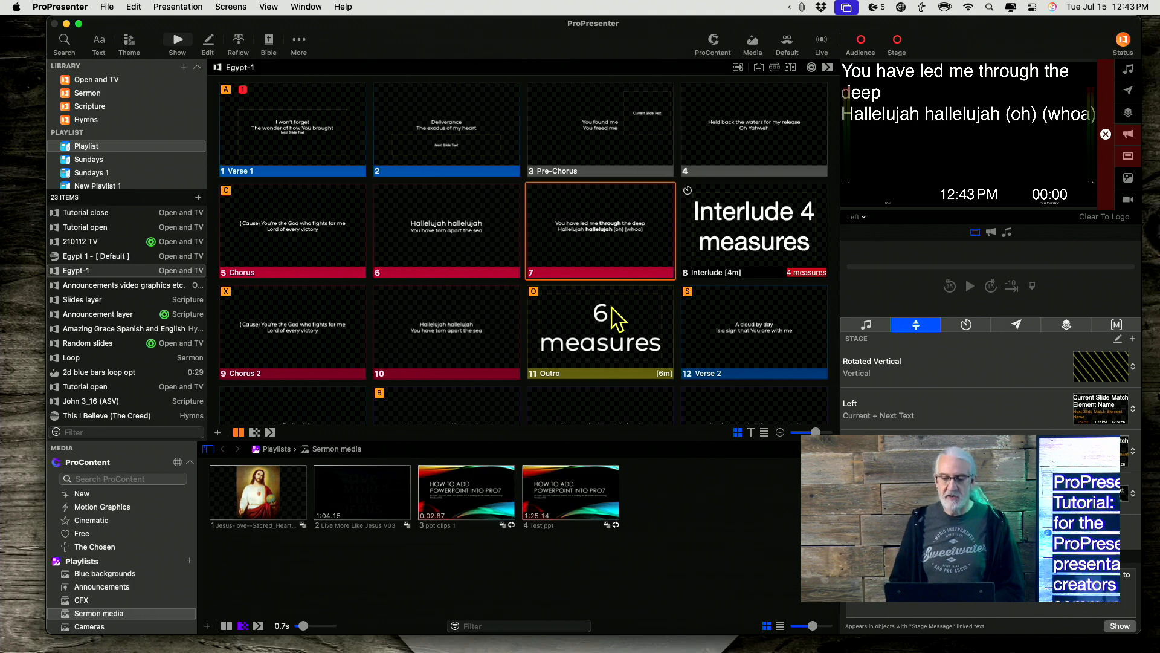
right_click(600, 329)
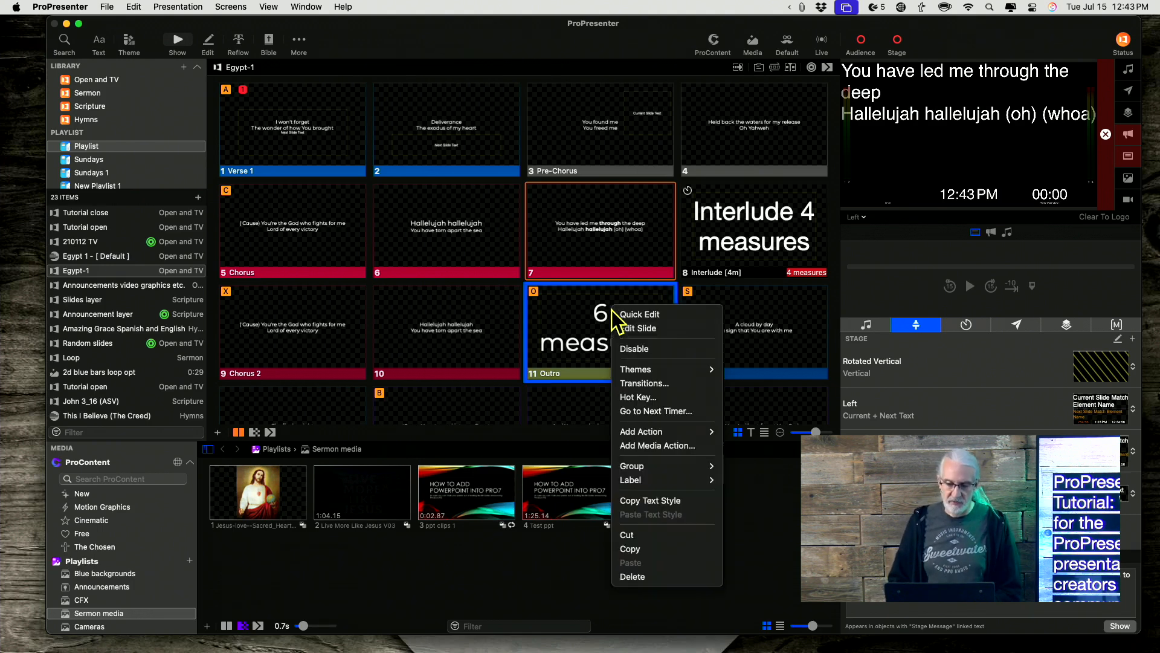
left_click(639, 314)
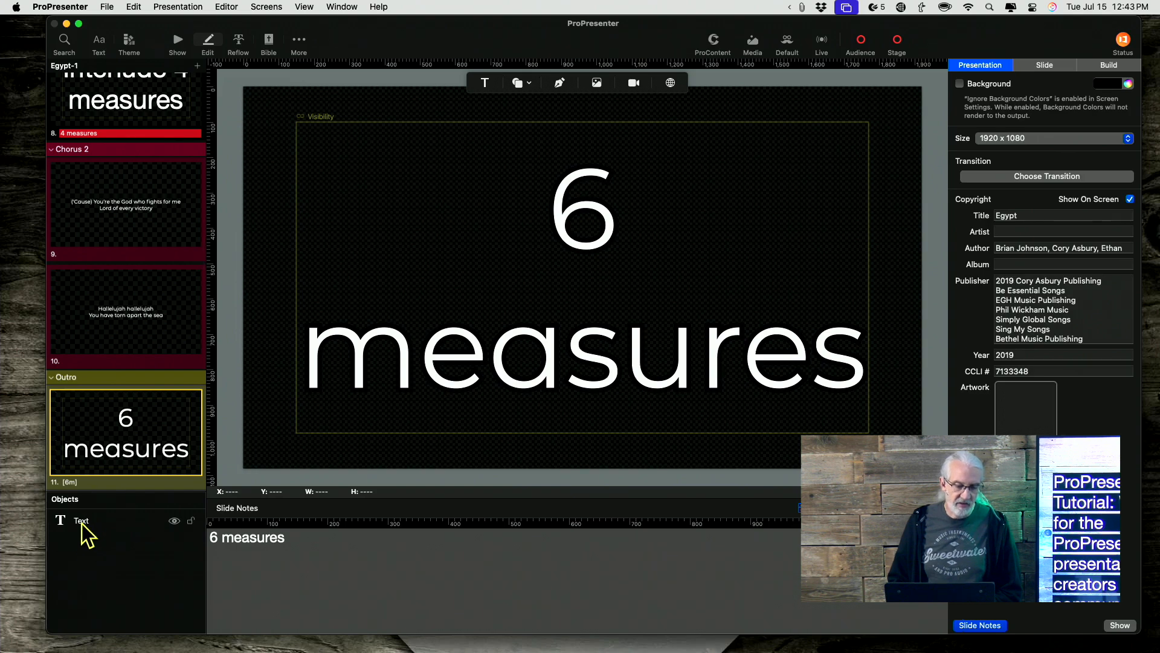
right_click(82, 520)
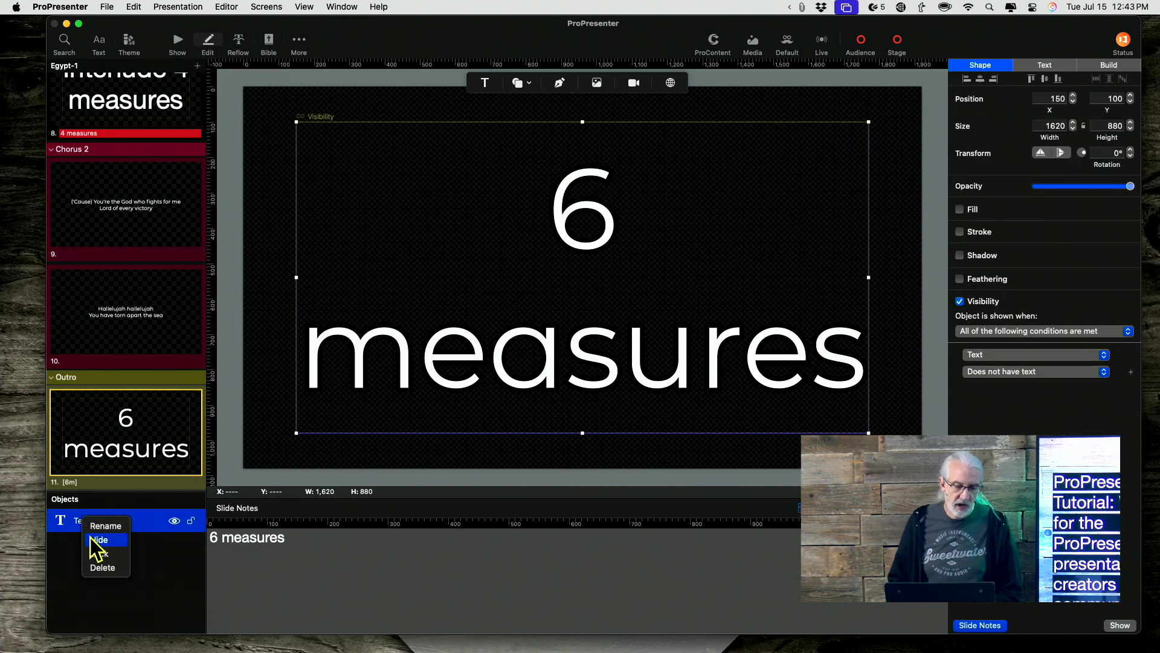
left_click(106, 526)
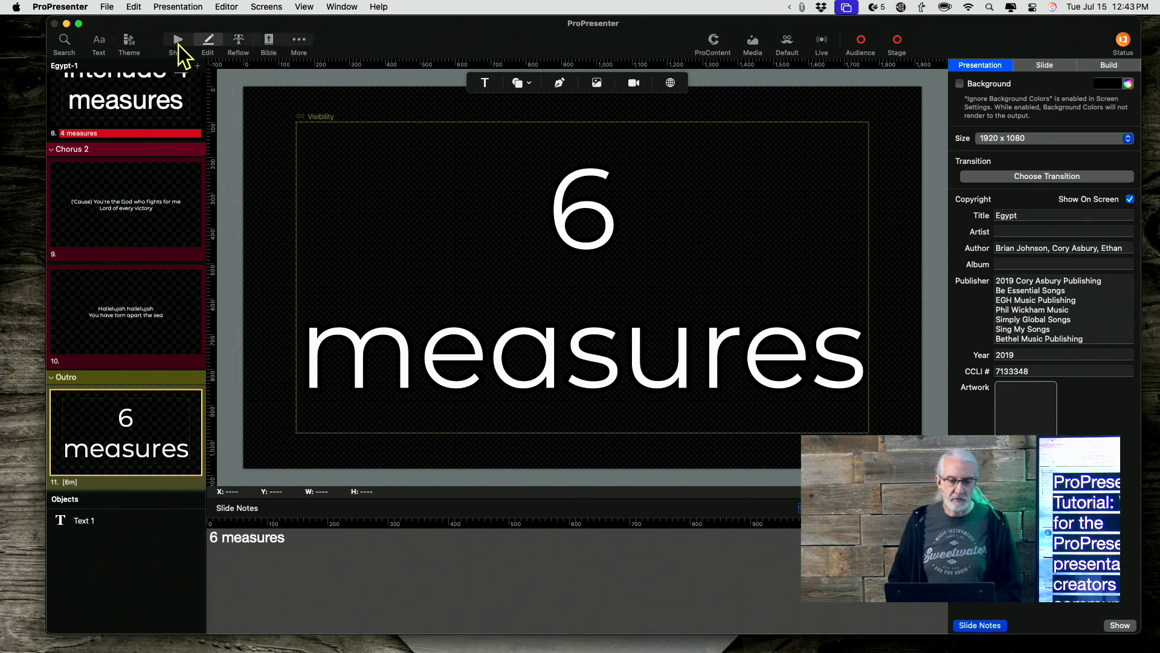
left_click(177, 39)
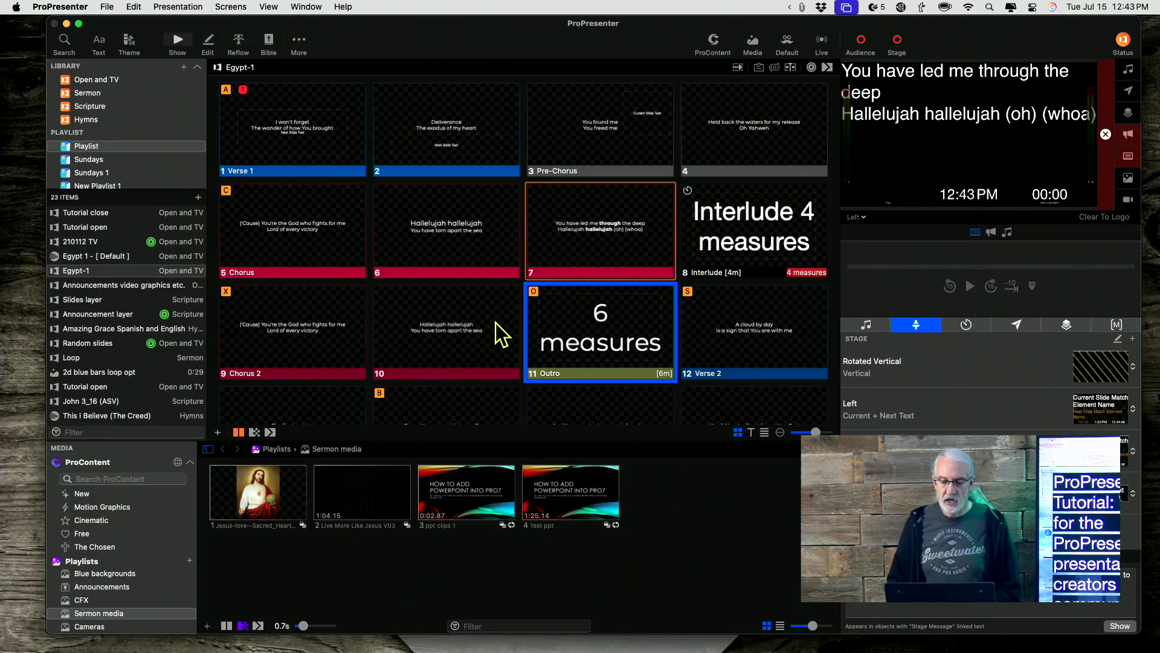
- Trigger slide 10, then the Outro slide, to check that stage shows Verse 2 lyrics
left_click(446, 331)
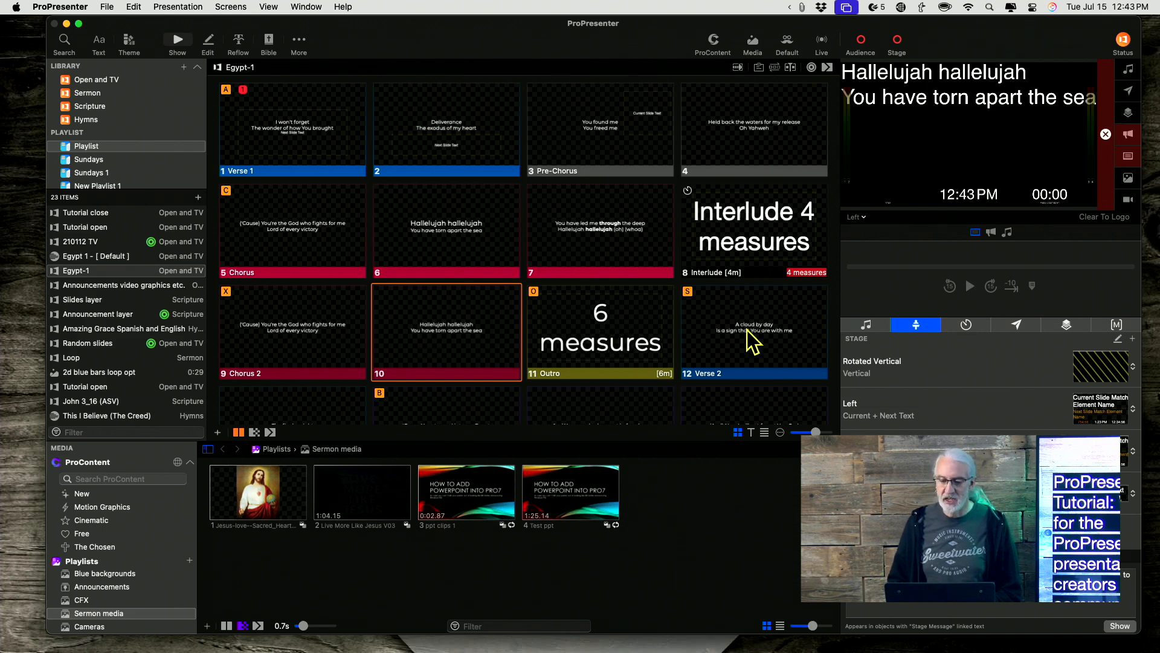
left_click(600, 331)
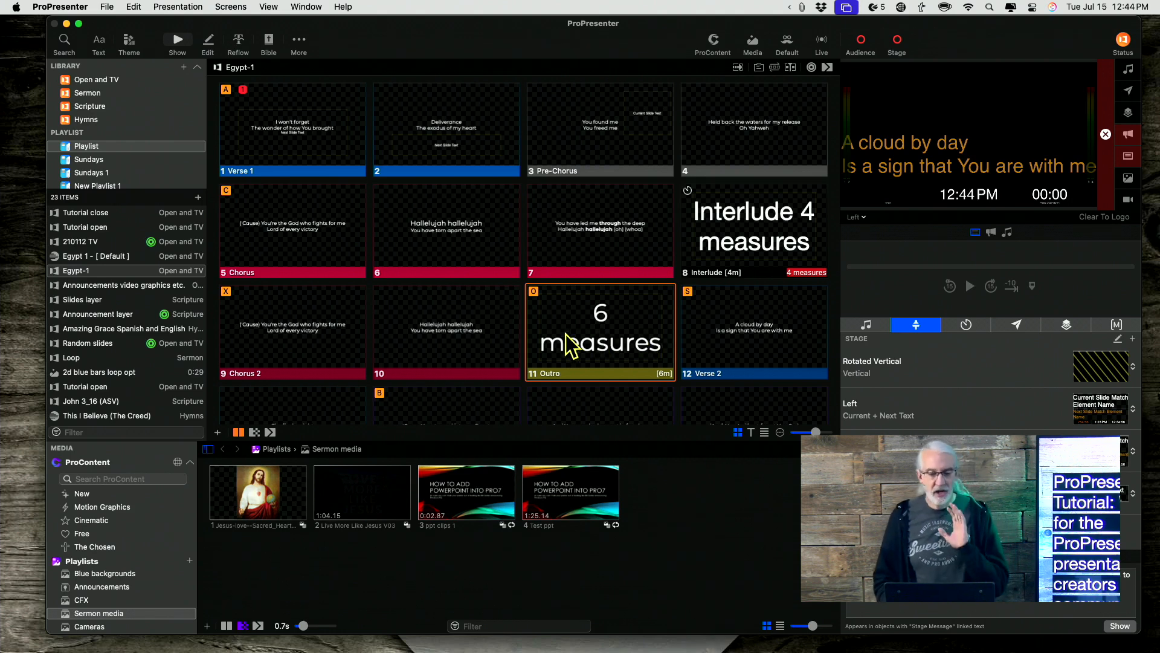
mouse_move(577, 327)
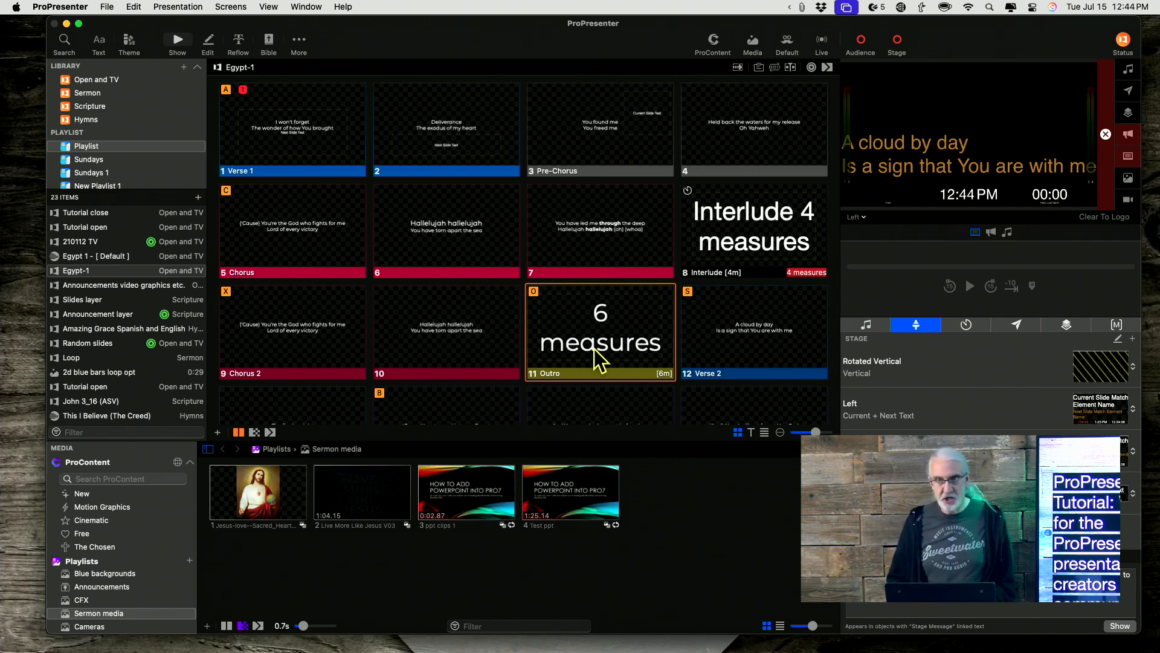
mouse_move(615, 341)
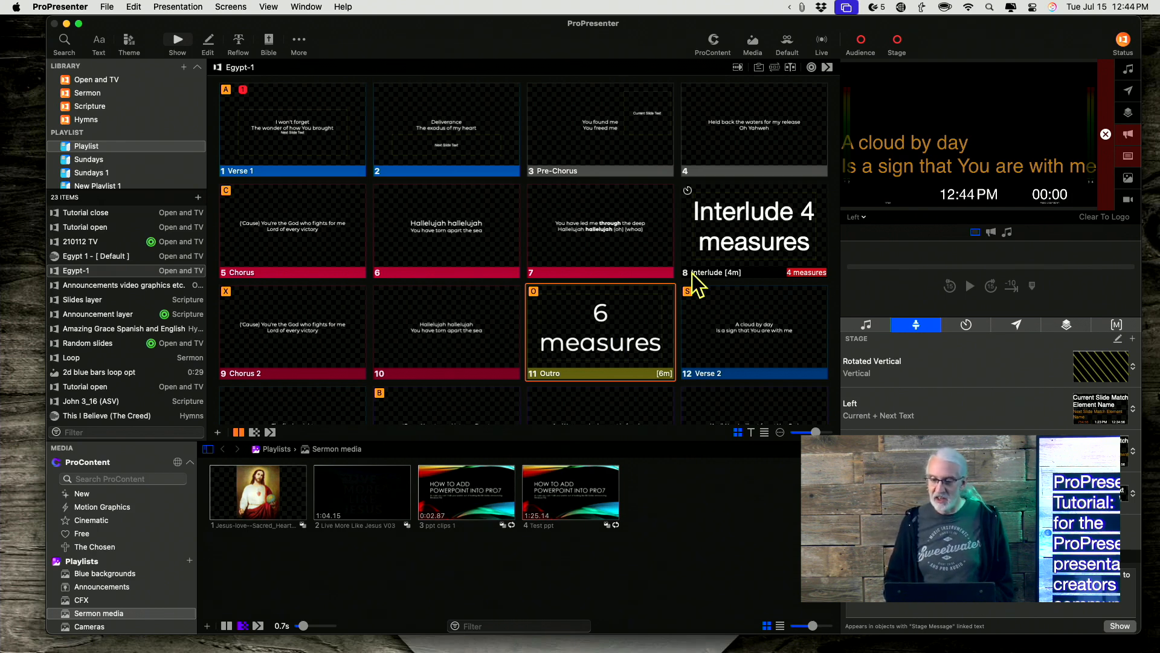
mouse_move(758, 225)
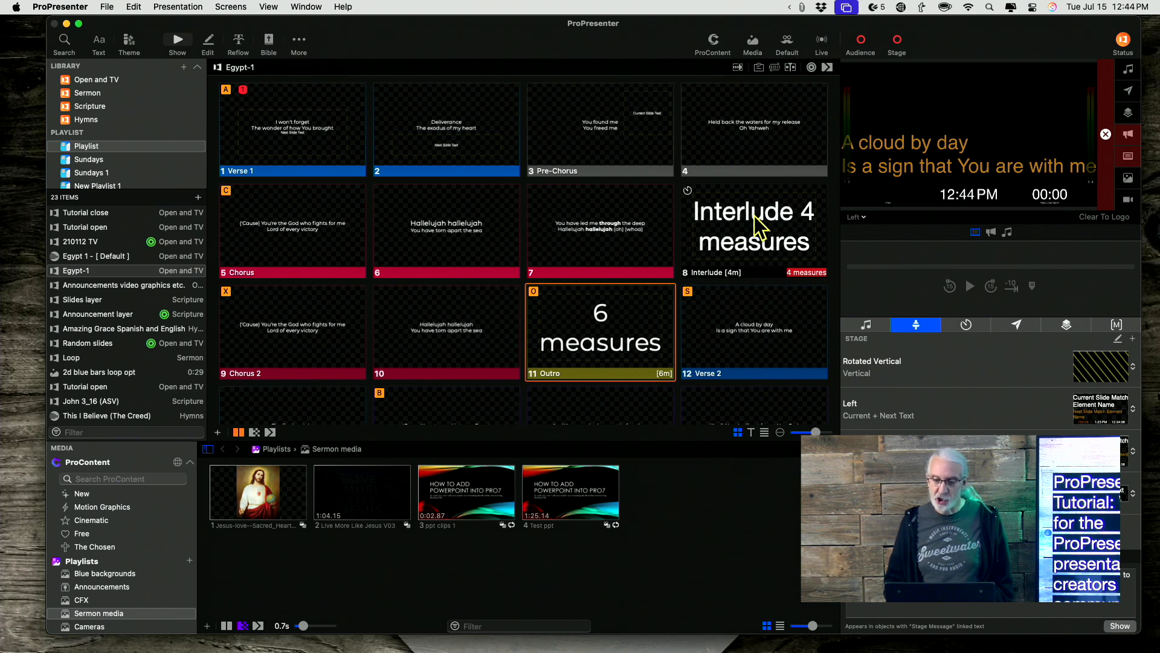
mouse_move(658, 317)
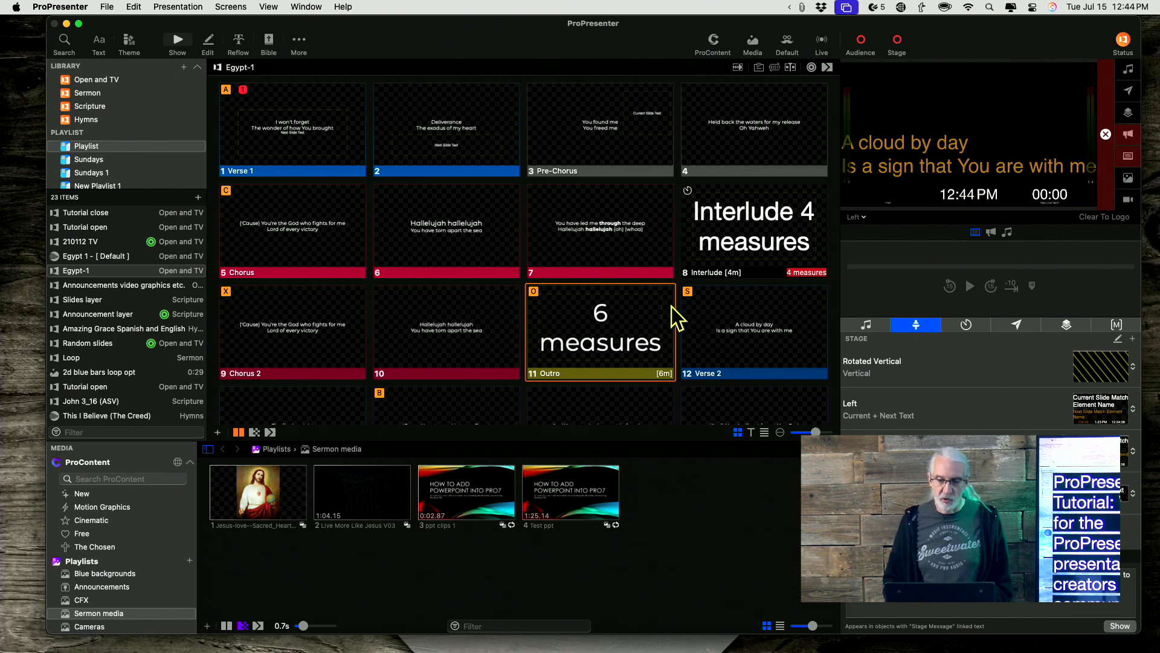
mouse_move(589, 354)
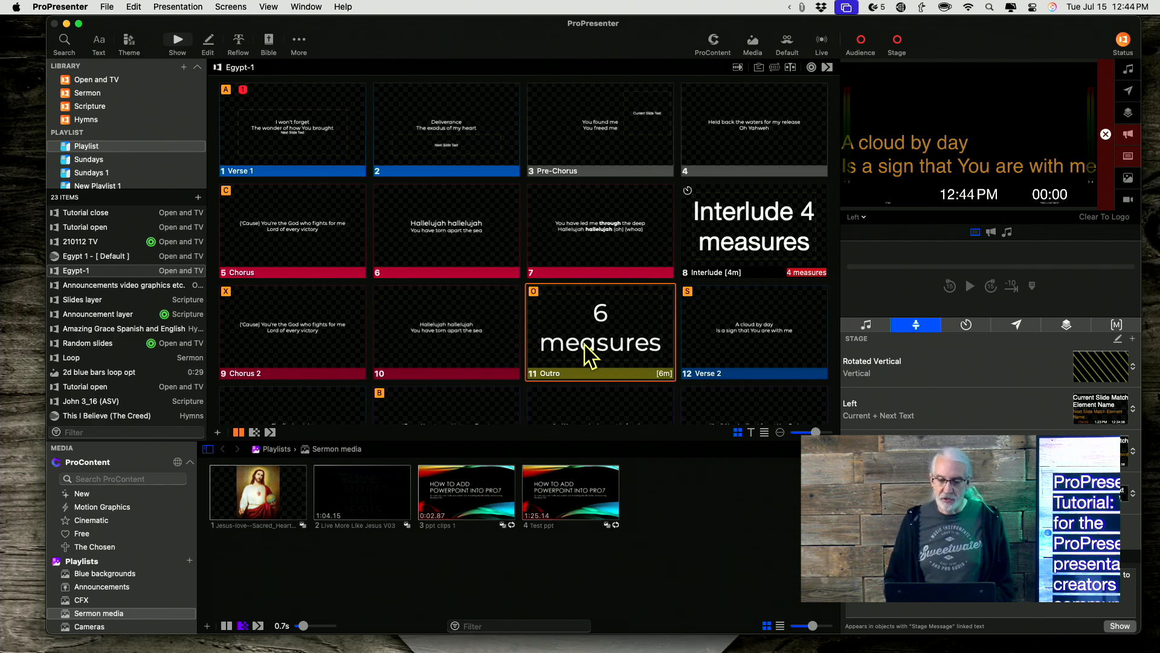
mouse_move(737, 239)
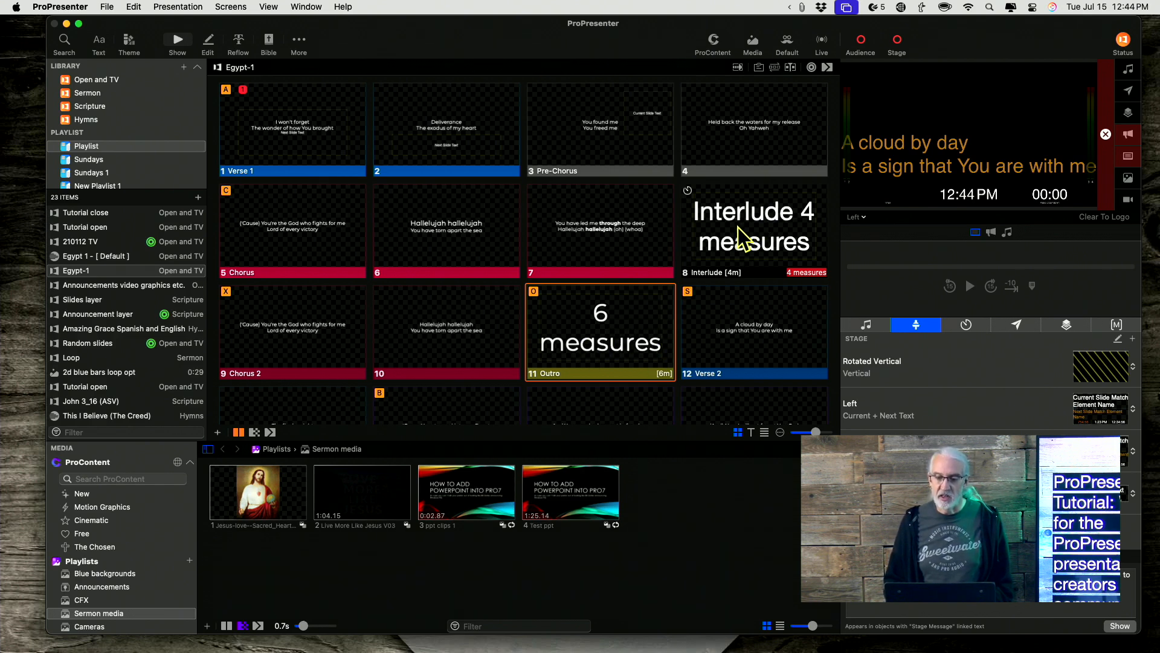
mouse_move(595, 373)
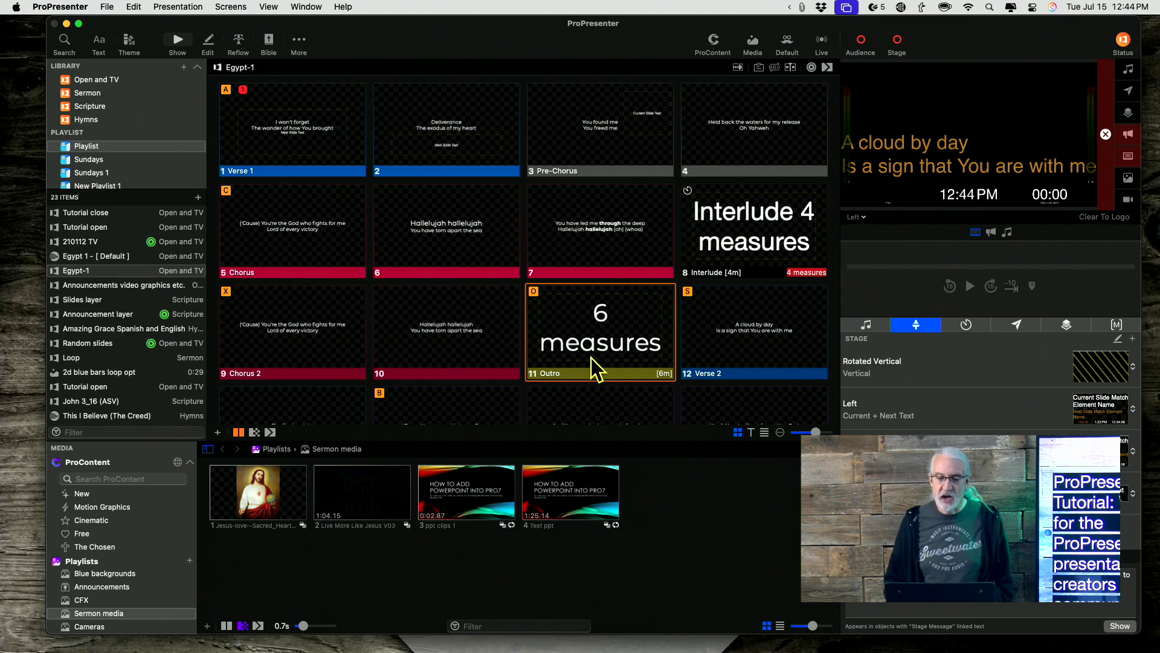
mouse_move(766, 221)
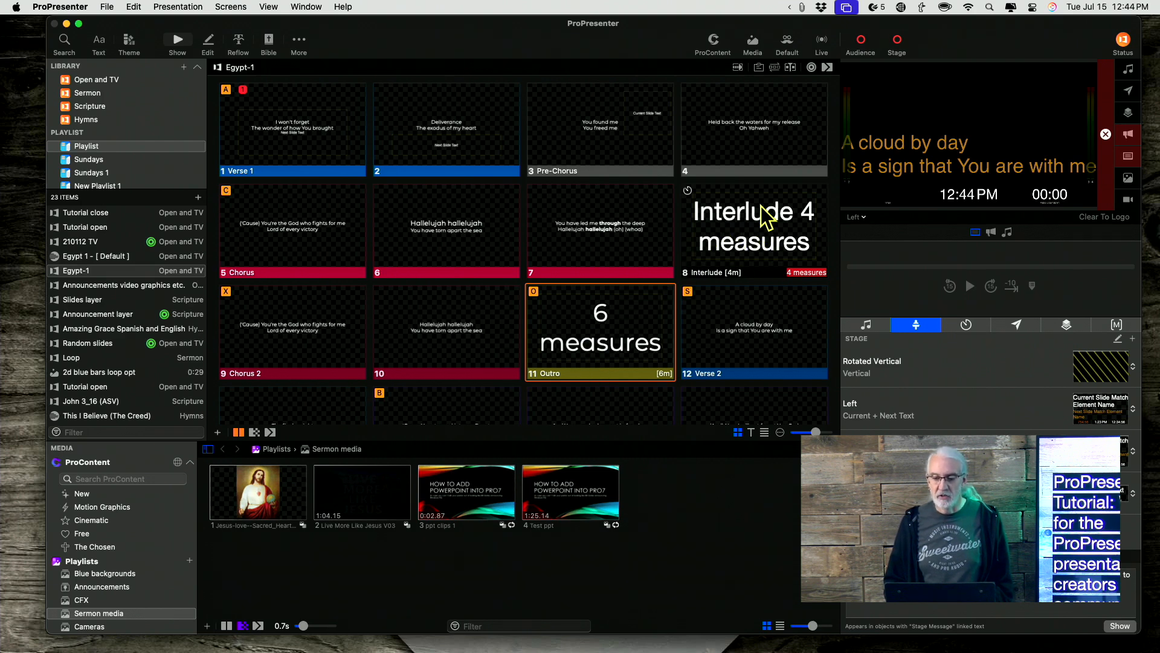
mouse_move(819, 202)
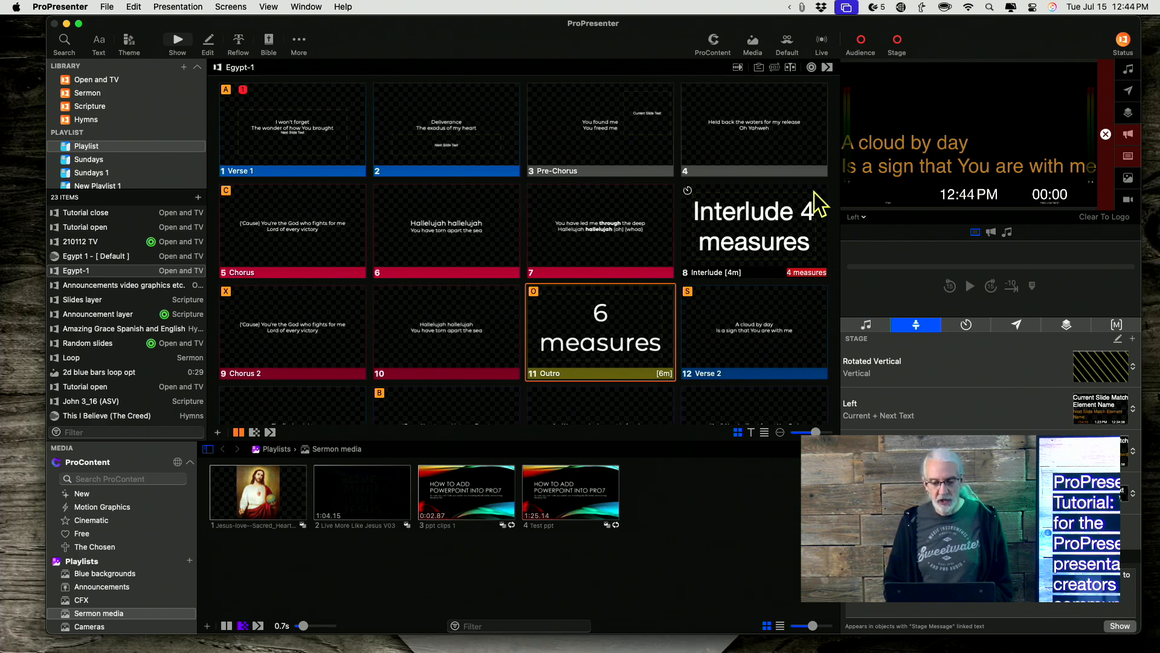
mouse_move(753, 231)
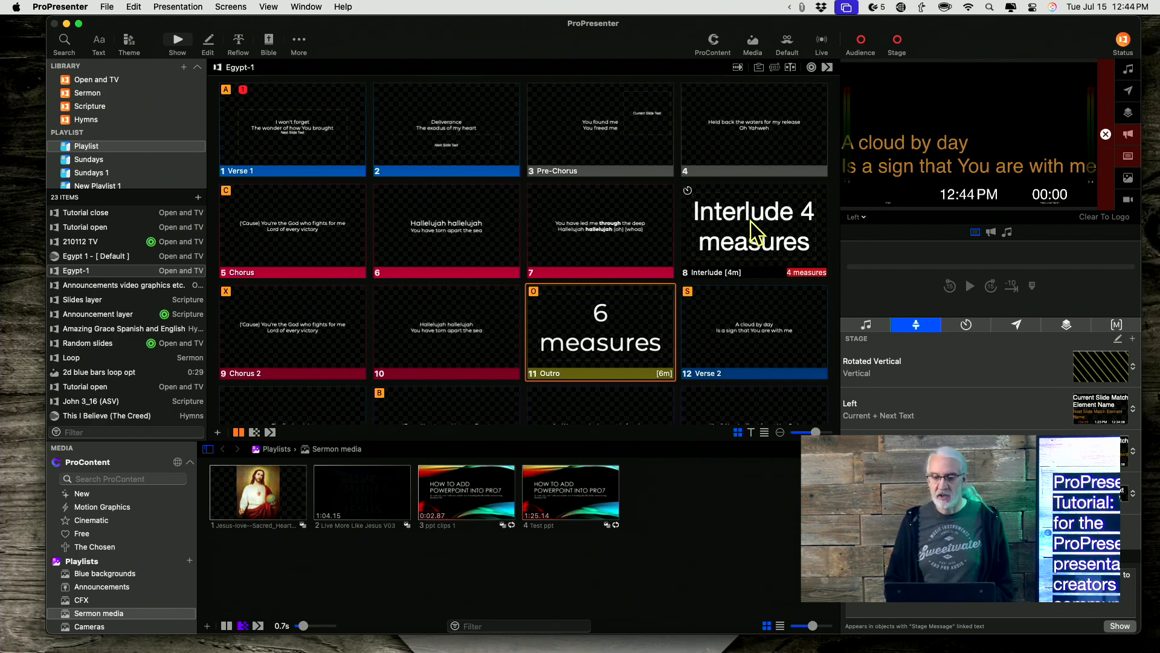
mouse_move(617, 333)
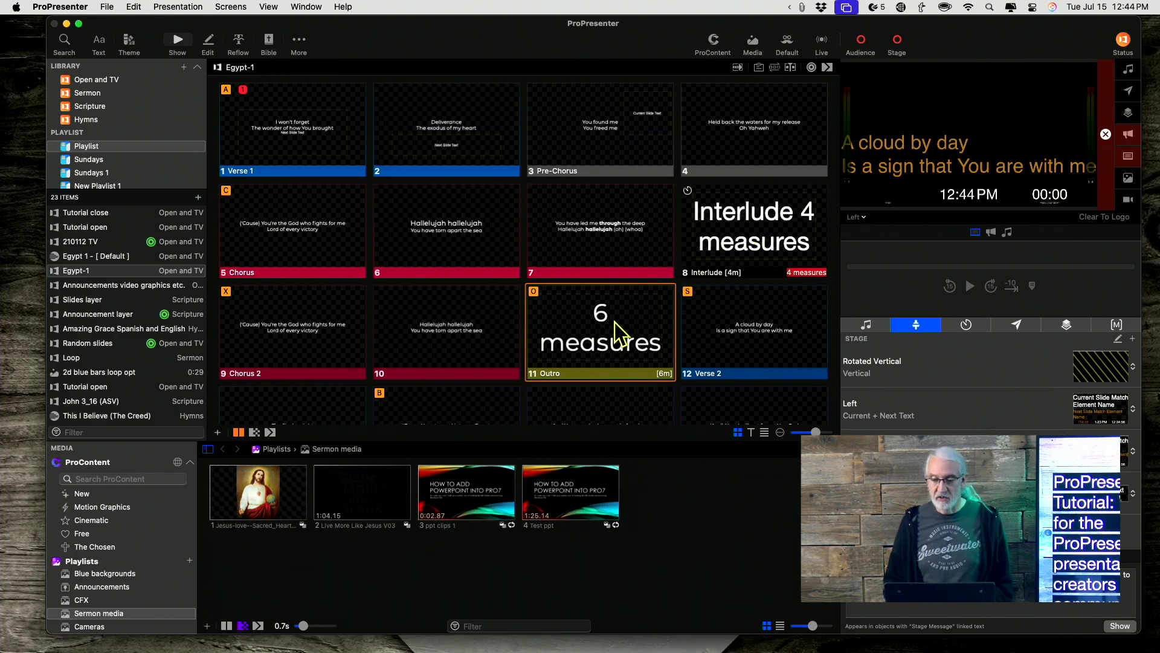
mouse_move(924, 176)
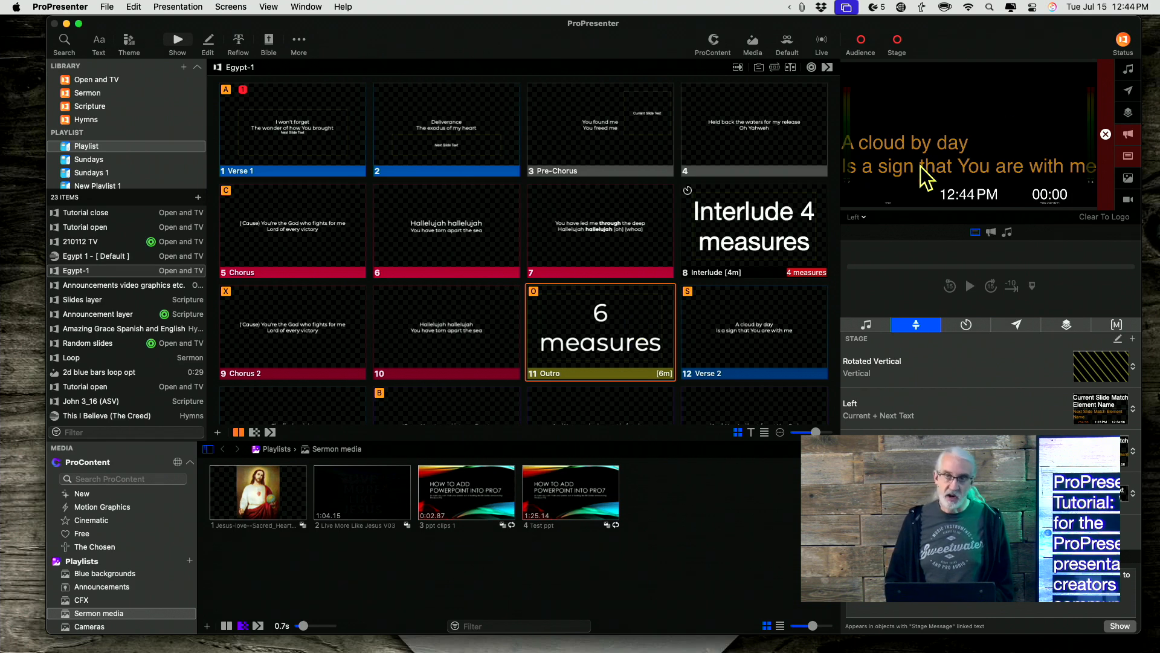
mouse_move(717, 297)
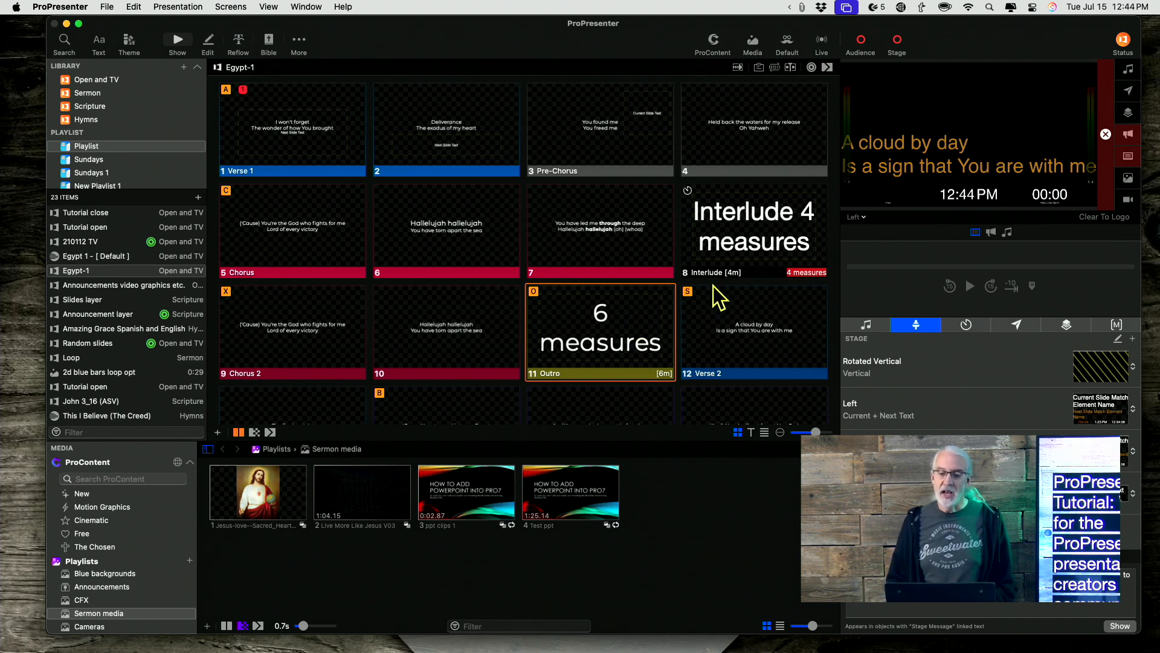
- Retrigger the Interlude and Outro slides and switch the preview to the Congregation output
left_click(754, 229)
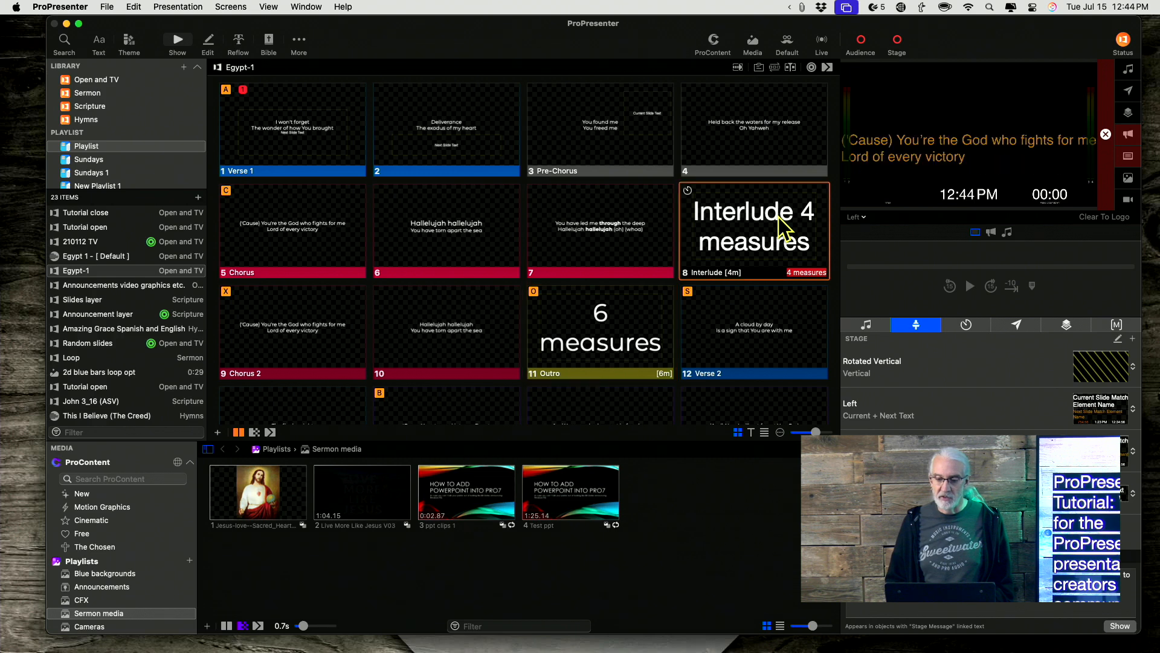
left_click(600, 331)
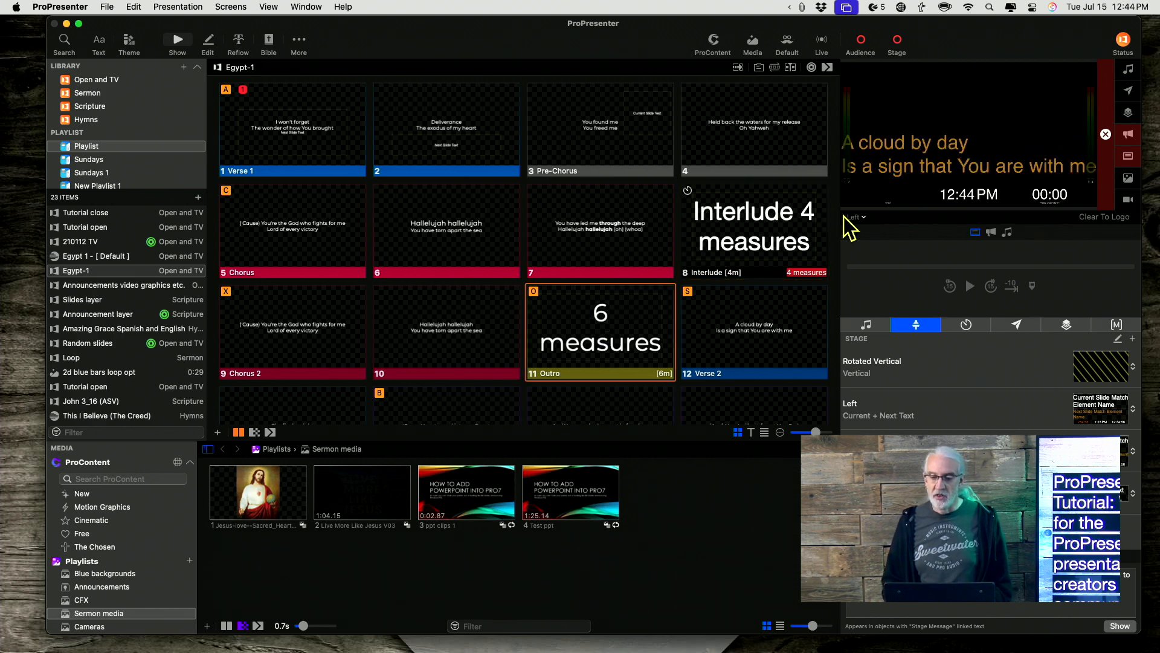
left_click(854, 216)
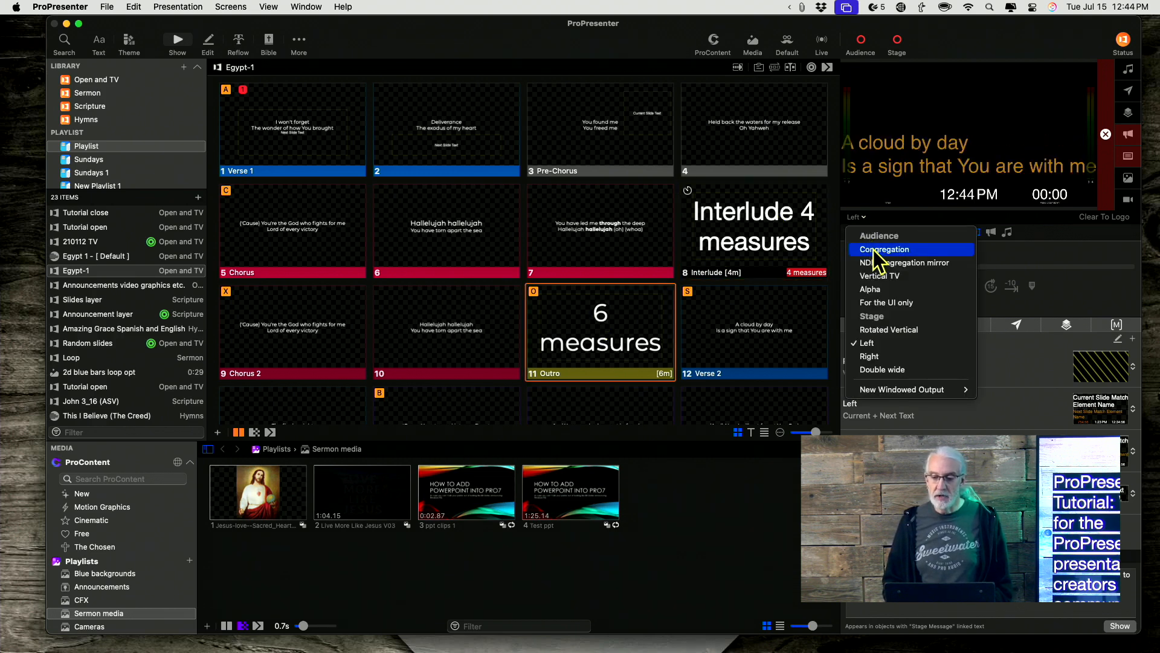
left_click(884, 249)
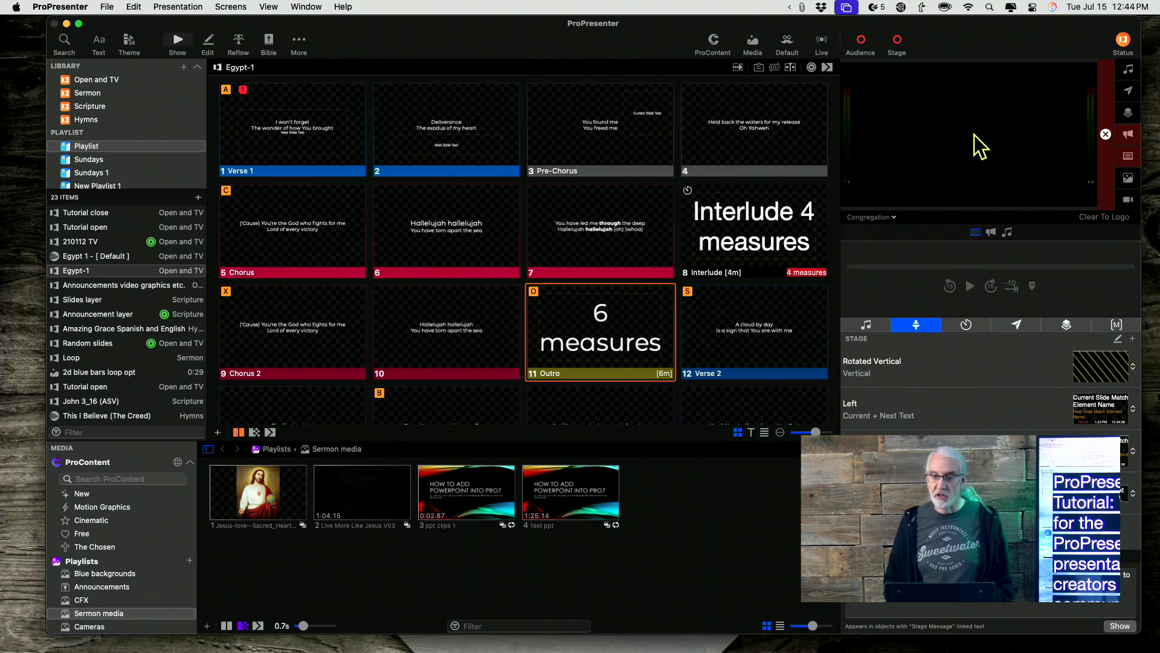